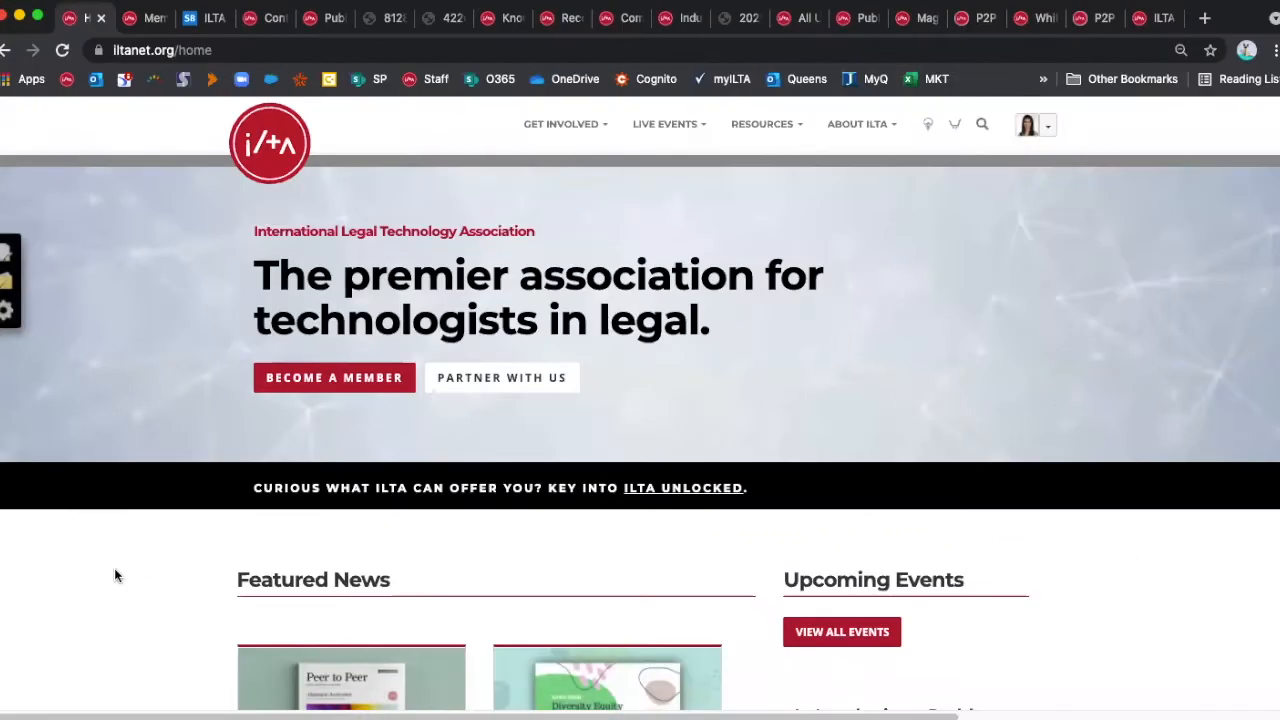
mouse_move(606, 132)
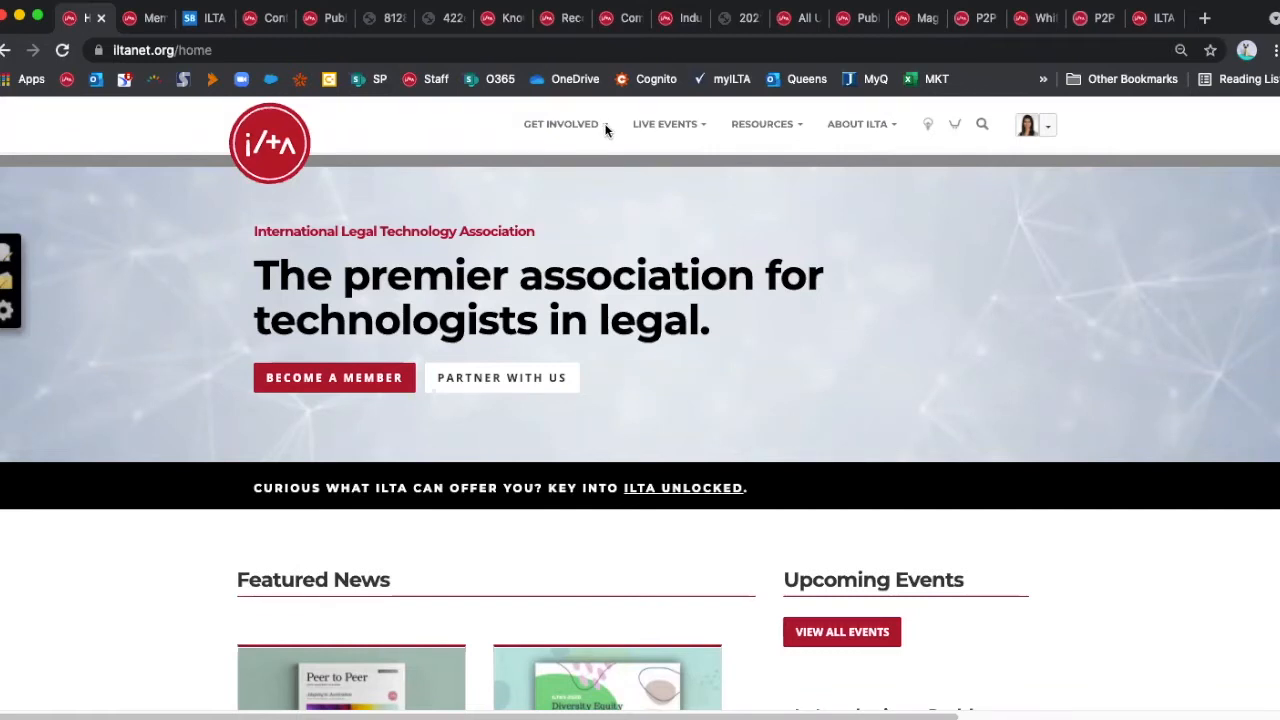
- Go to the Member Dashboard page from the Get Involved menu
click(560, 124)
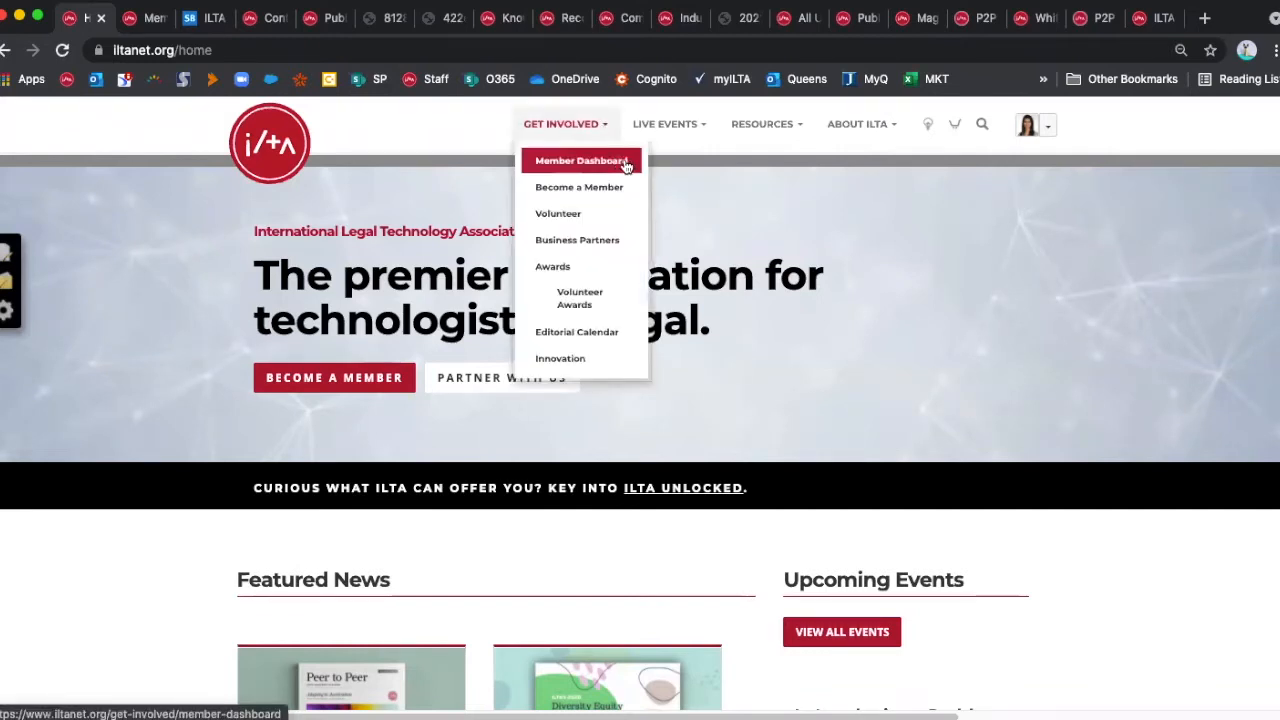
click(580, 160)
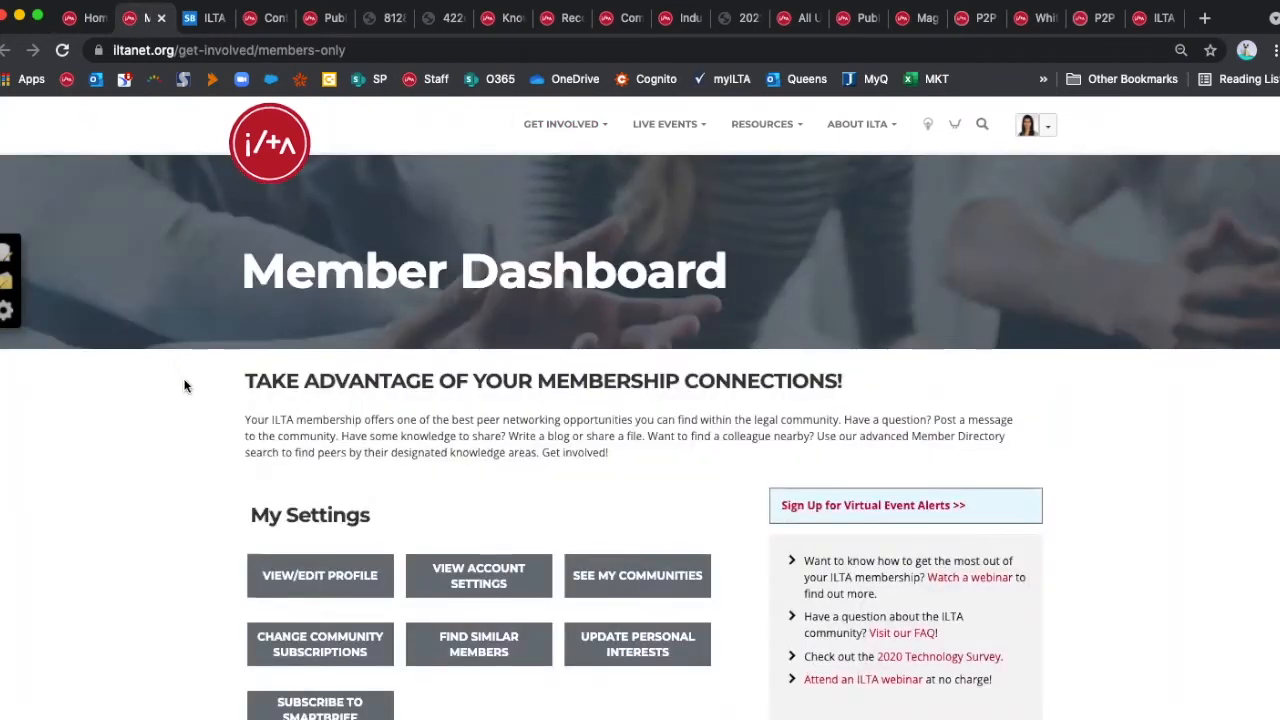
mouse_move(176, 446)
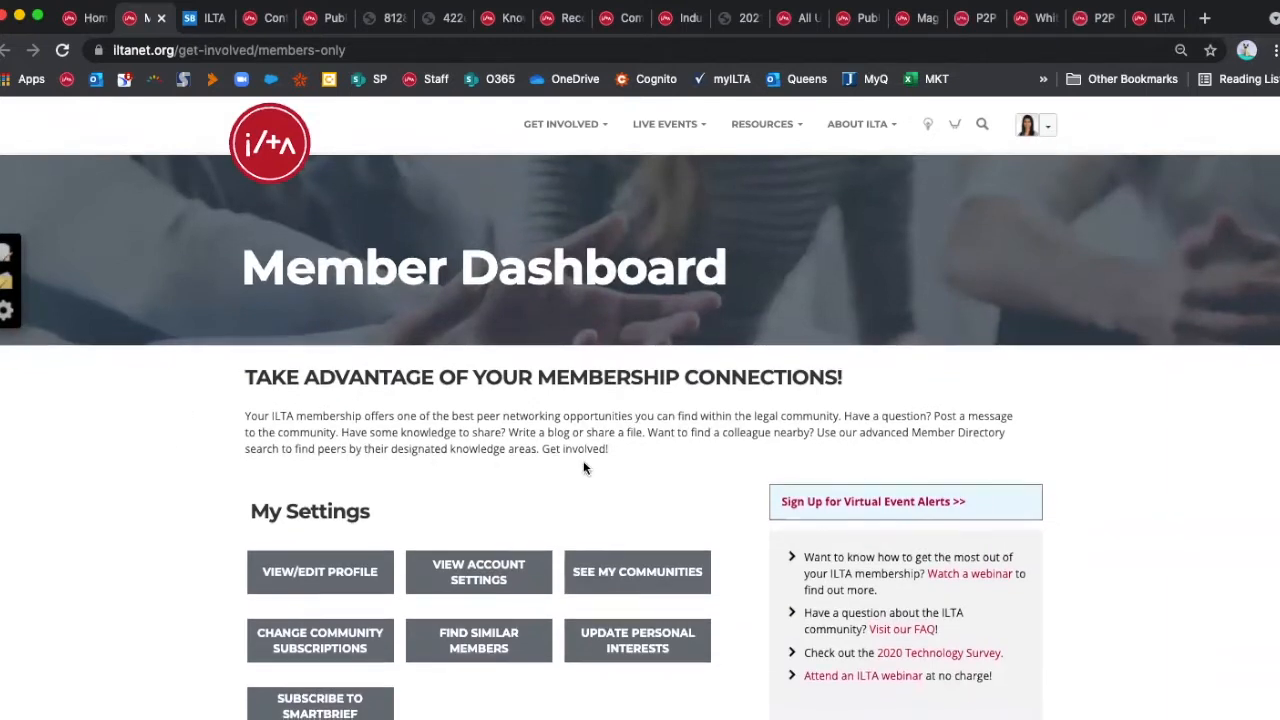
scroll(down, 3)
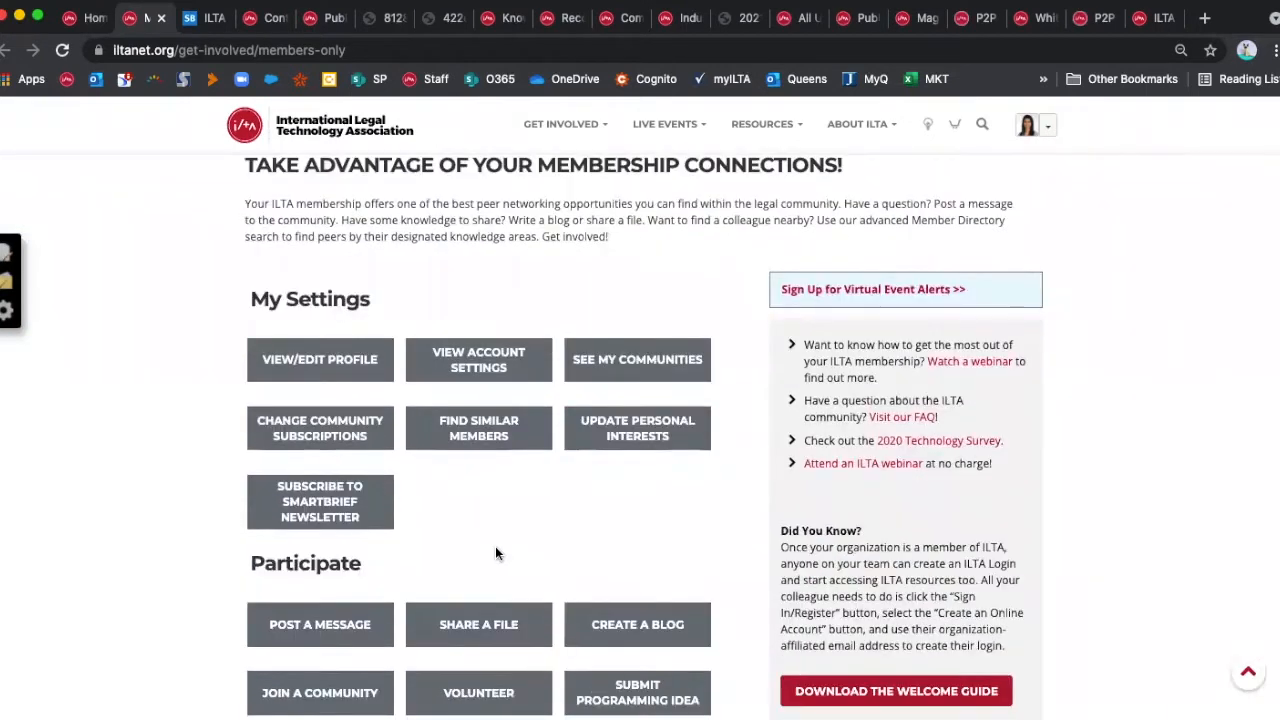
mouse_move(350, 588)
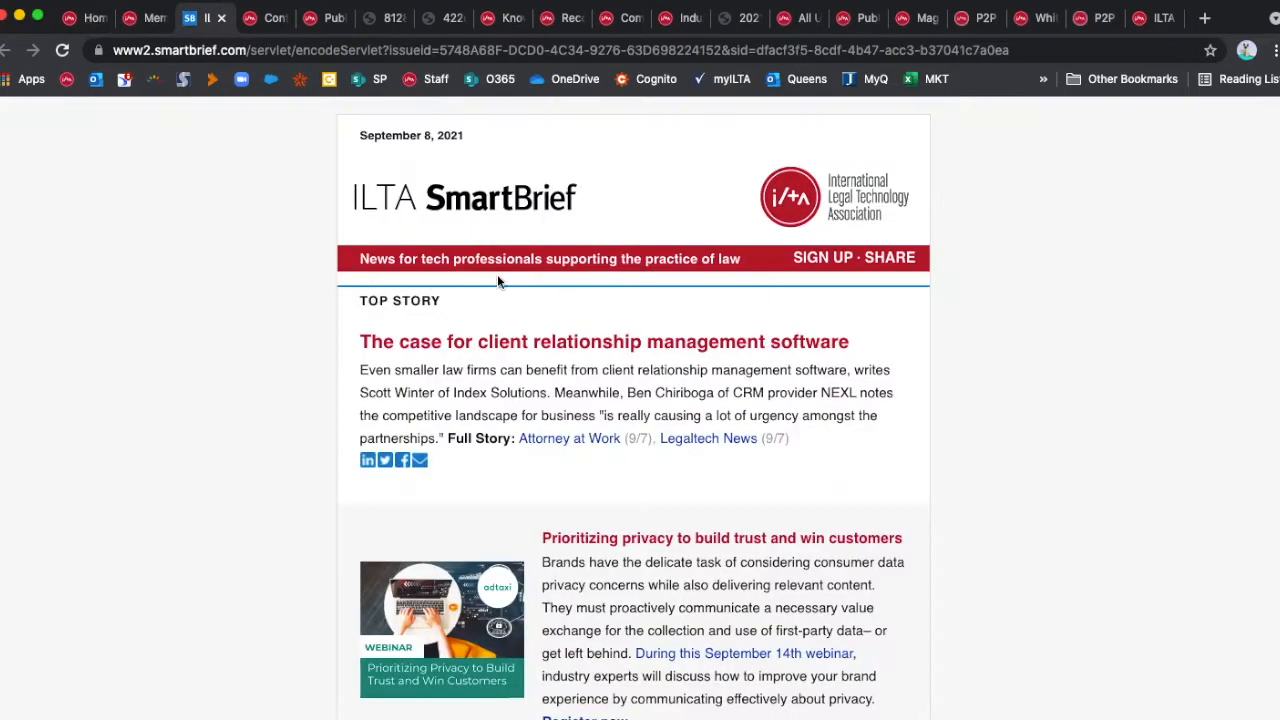
mouse_move(340, 290)
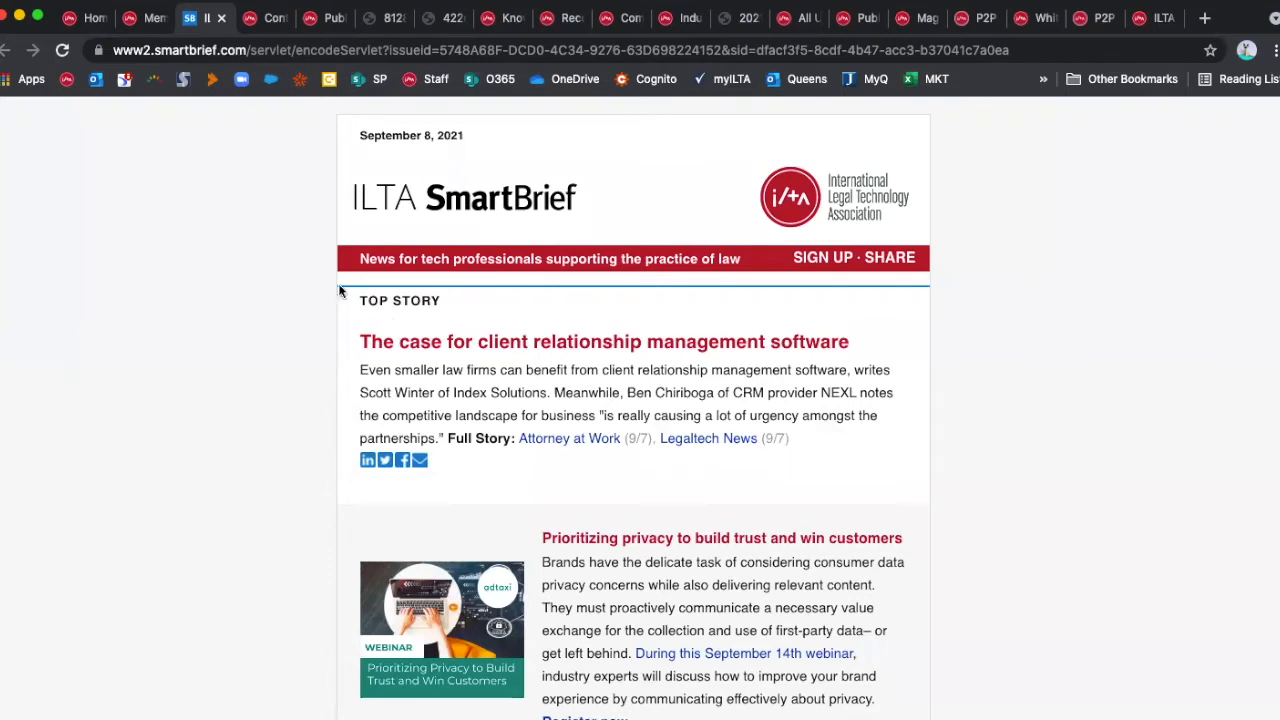
mouse_move(362, 350)
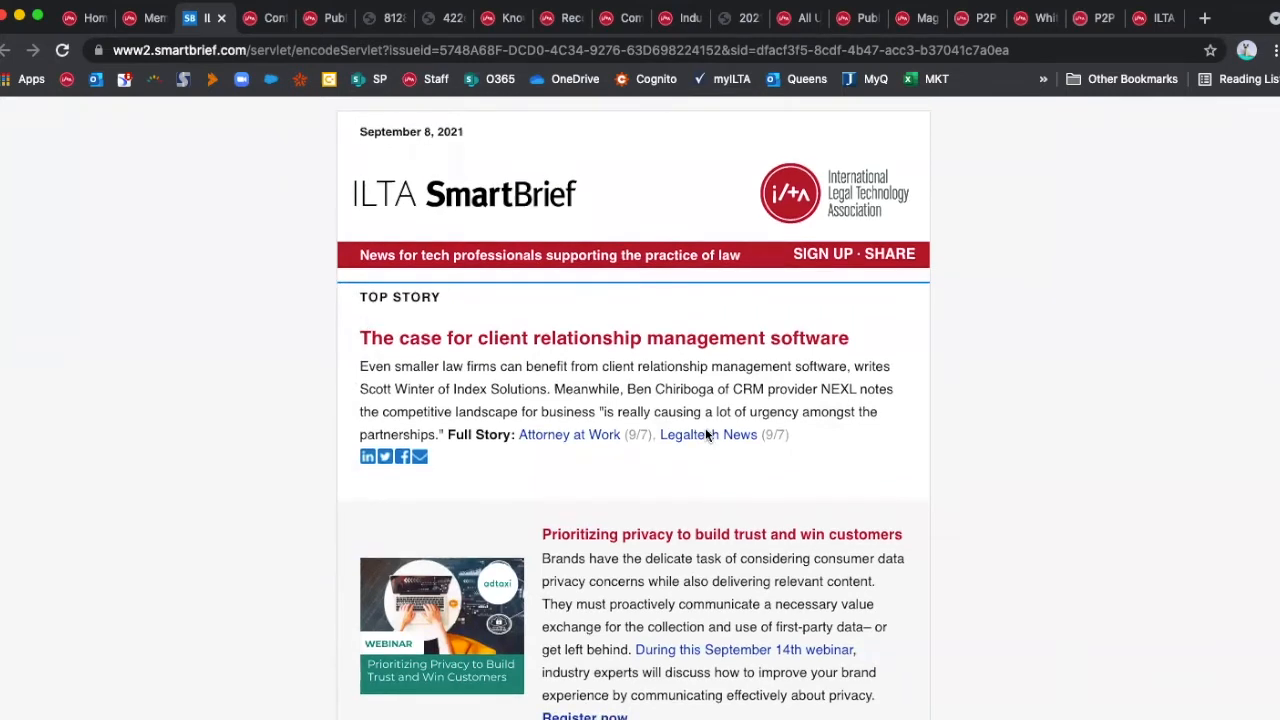
scroll(down, 3)
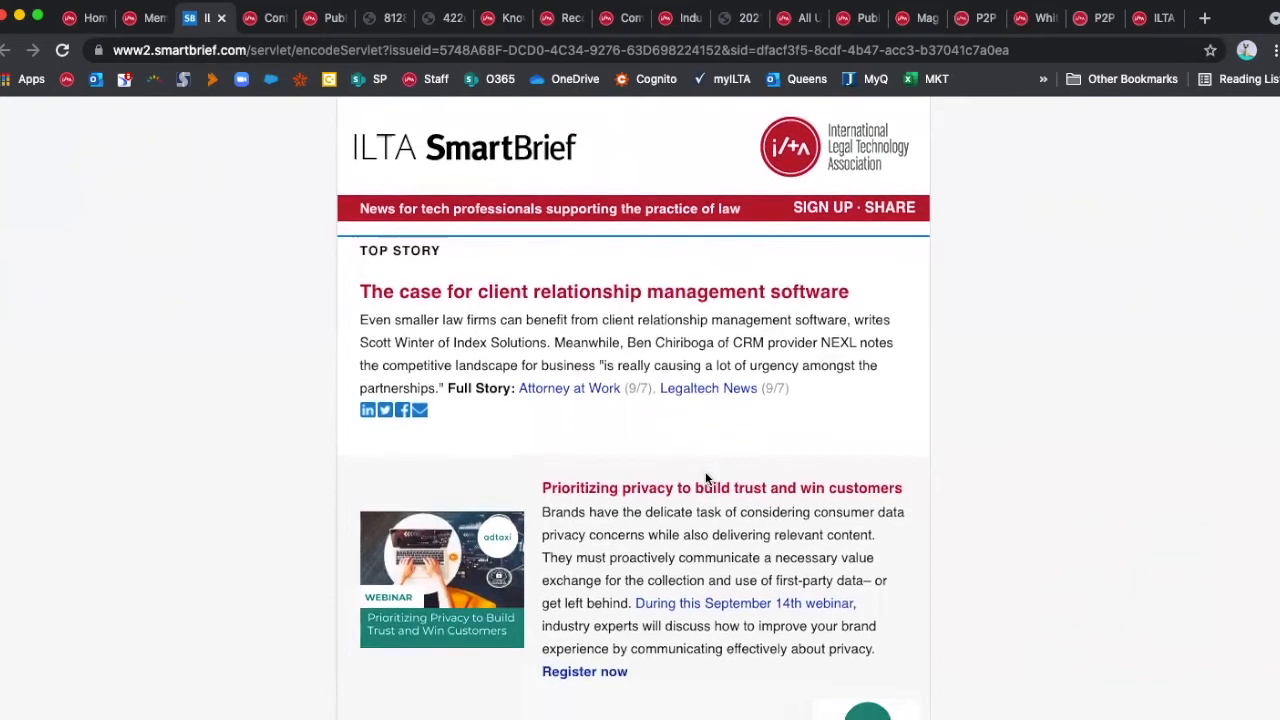
scroll(down, 3)
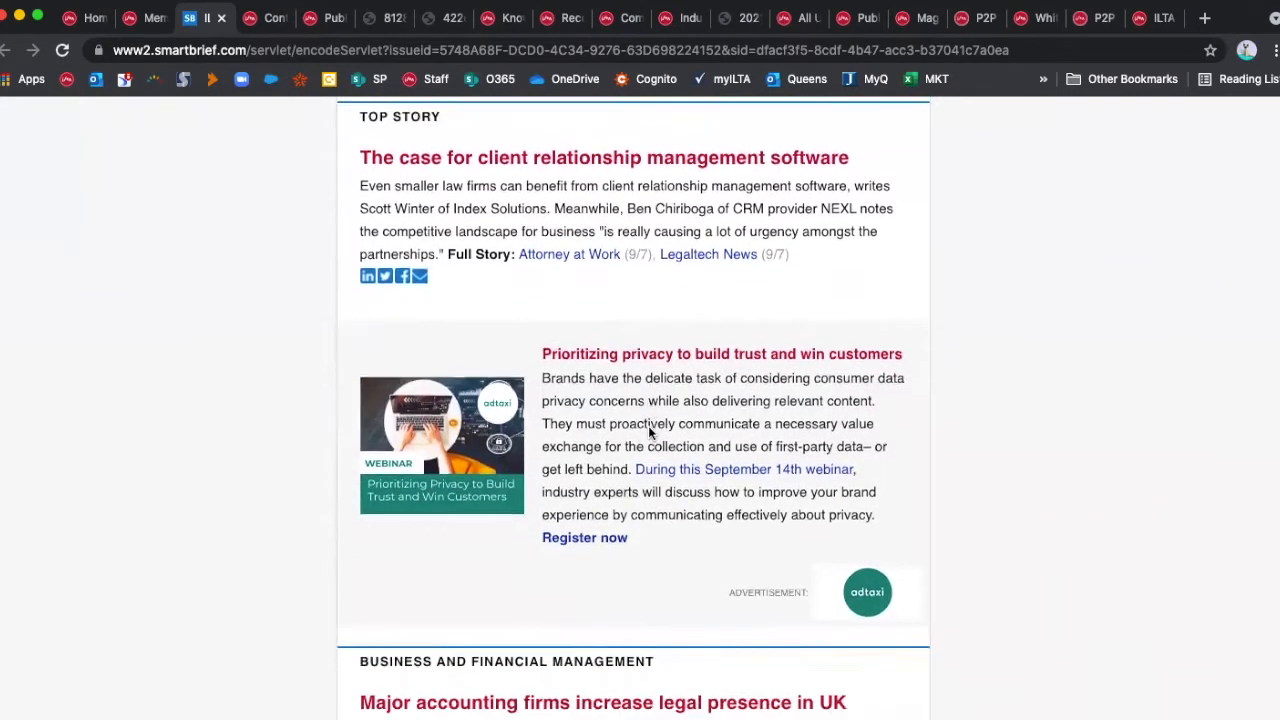
scroll(down, 3)
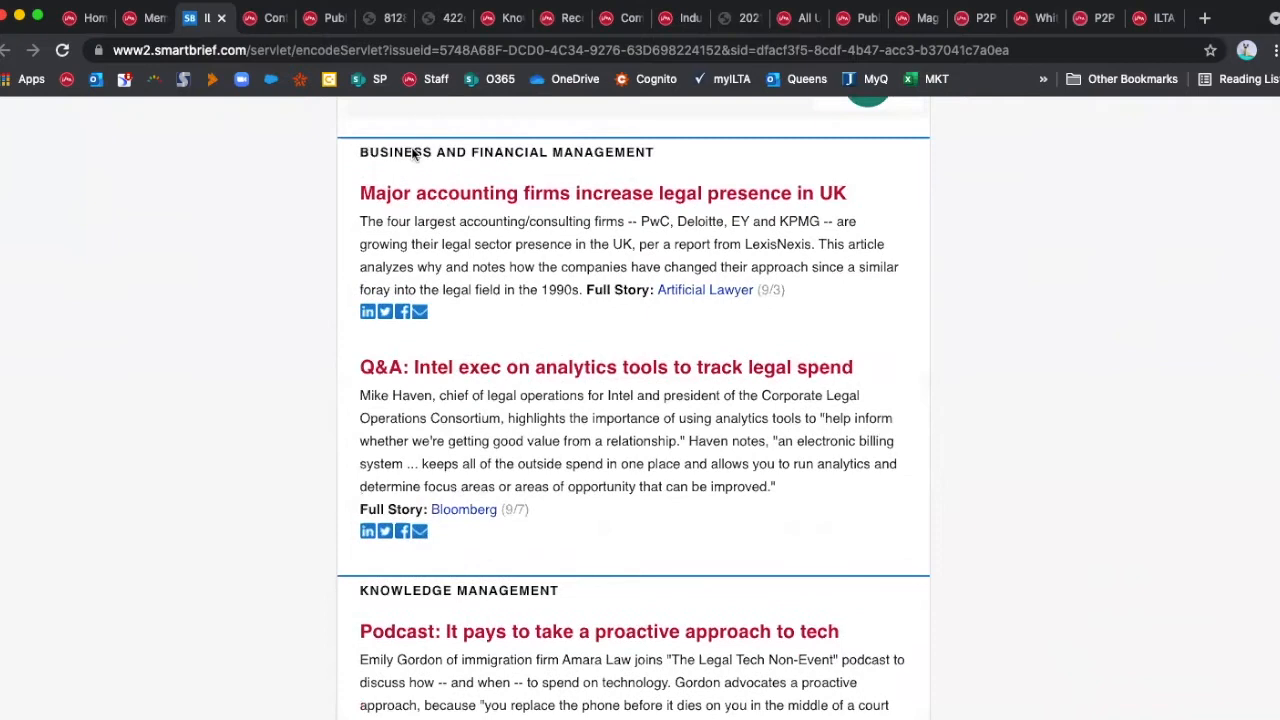
scroll(down, 3)
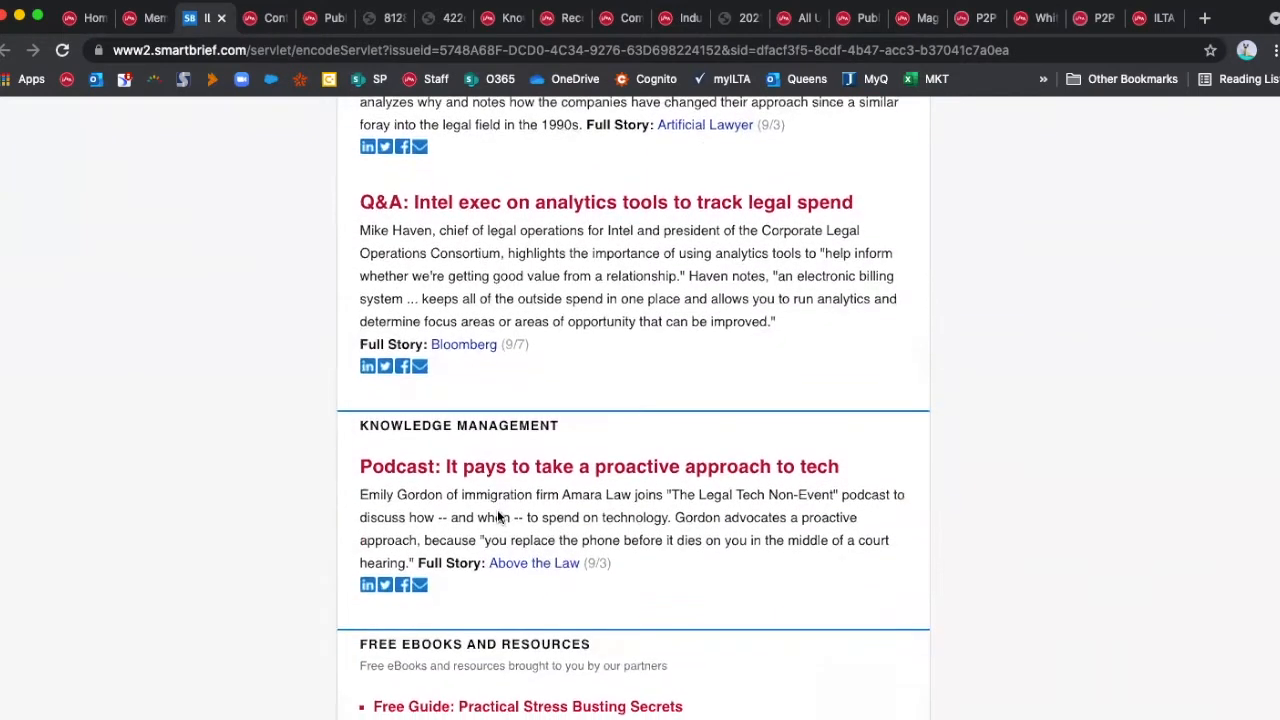
scroll(down, 3)
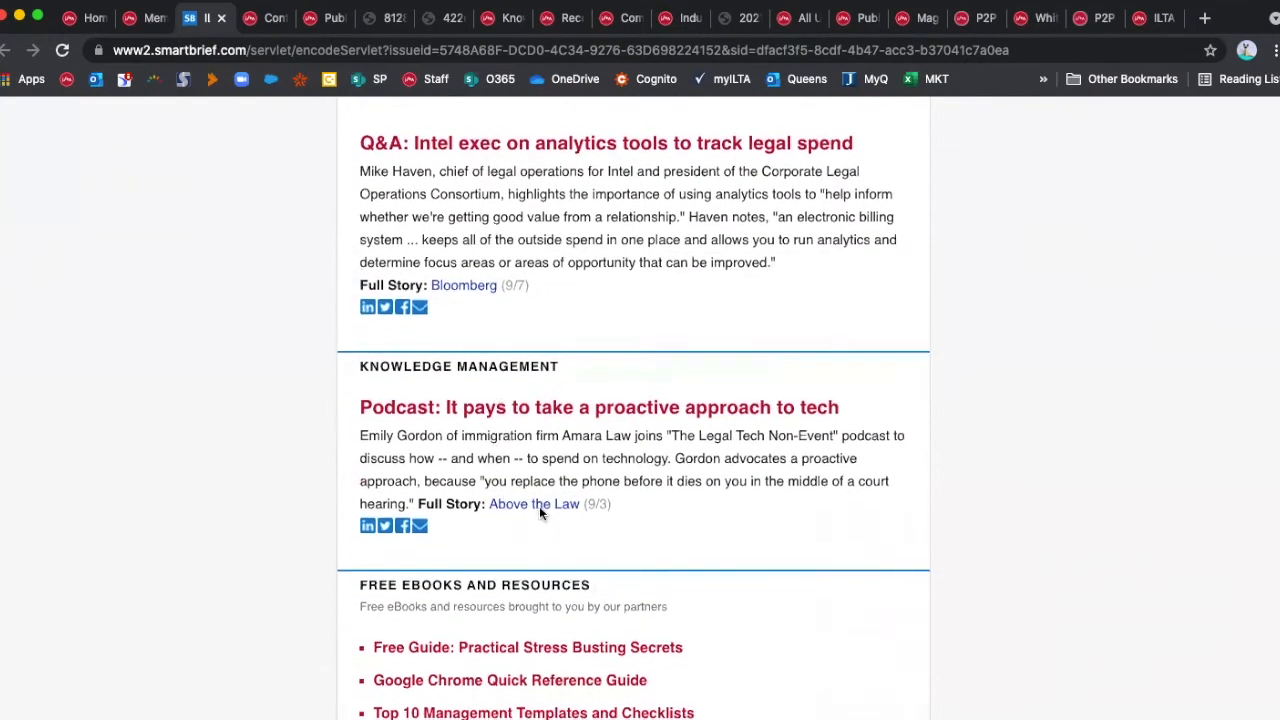
scroll(down, 3)
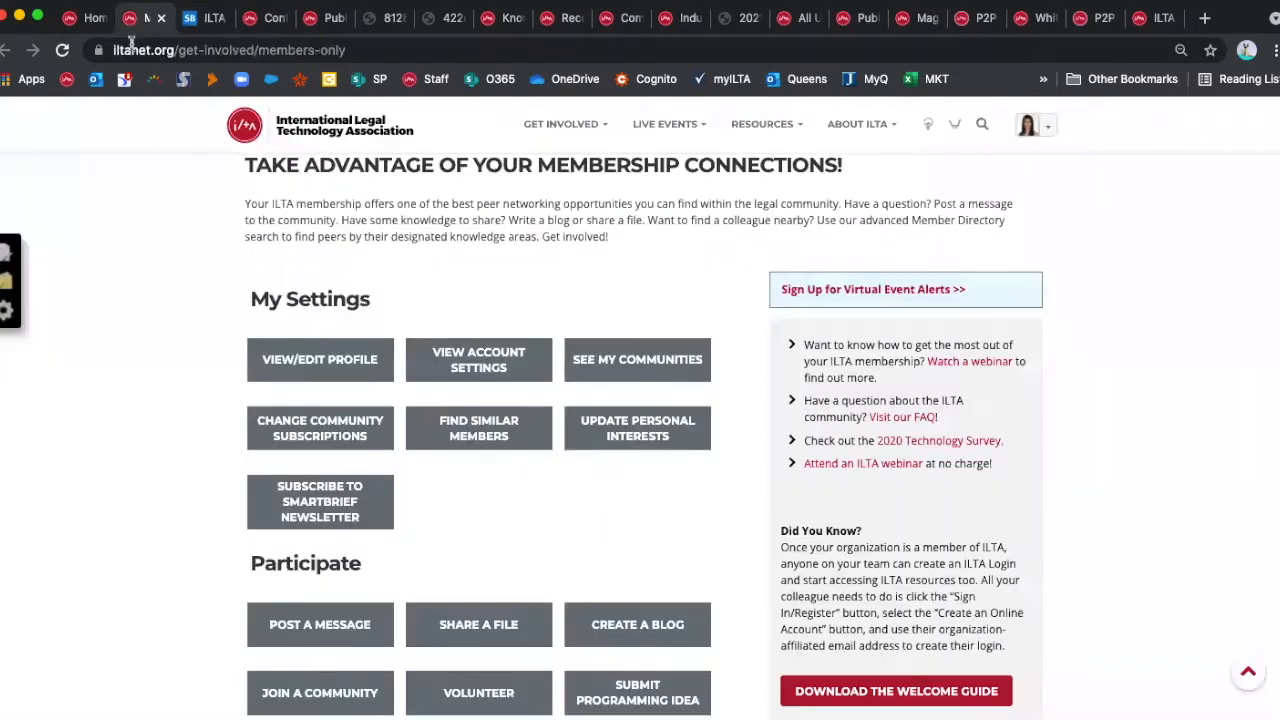
- Reach the Content Briefings page from the Browse section of the Member Dashboard
scroll(down, 3)
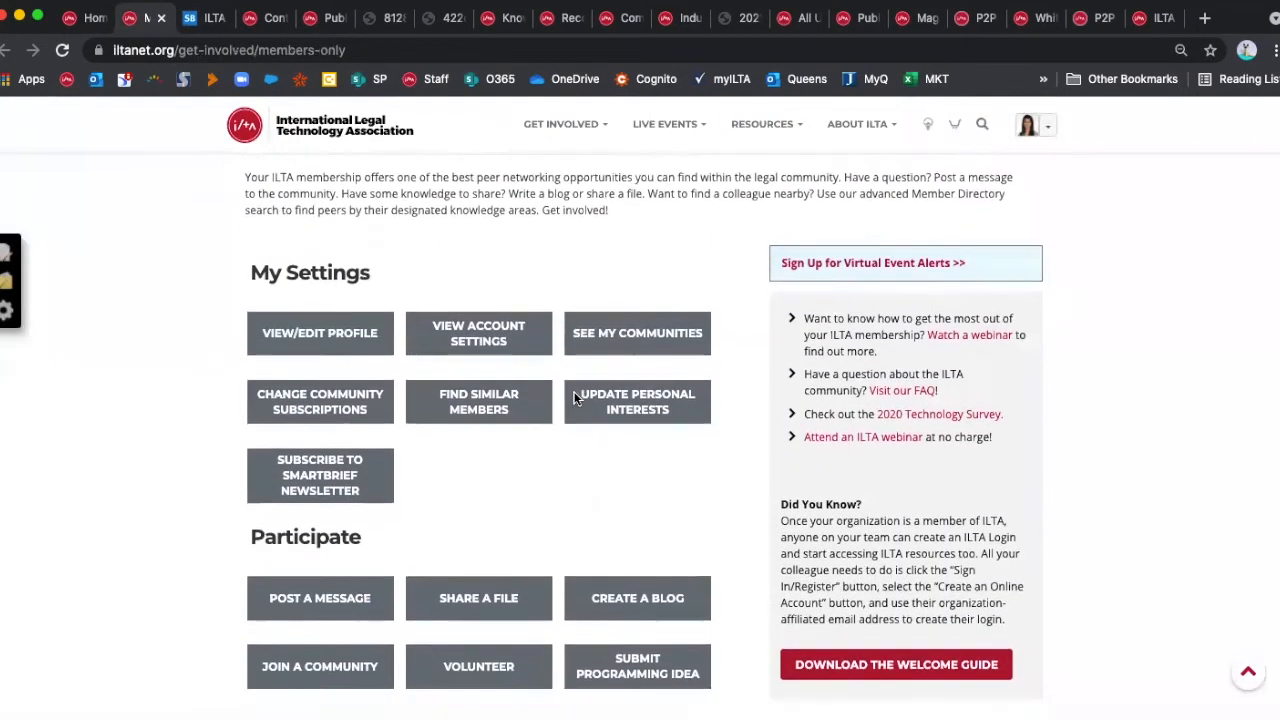
scroll(down, 3)
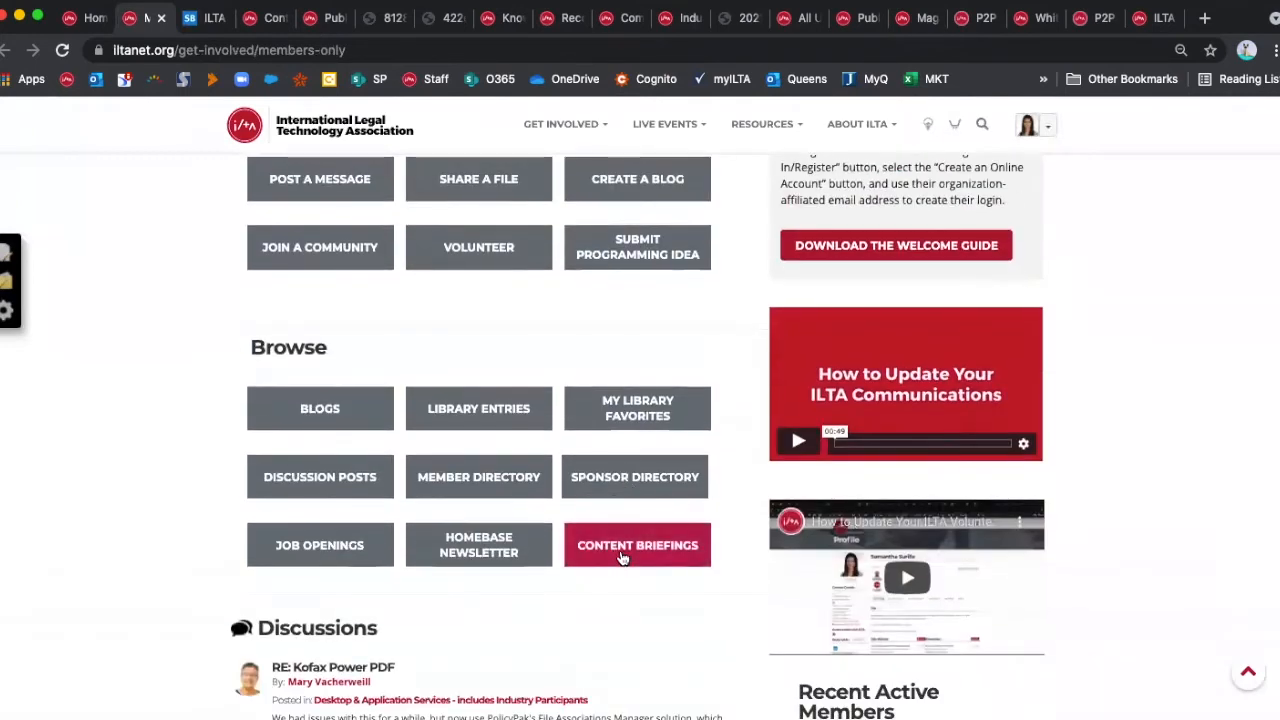
mouse_move(248, 24)
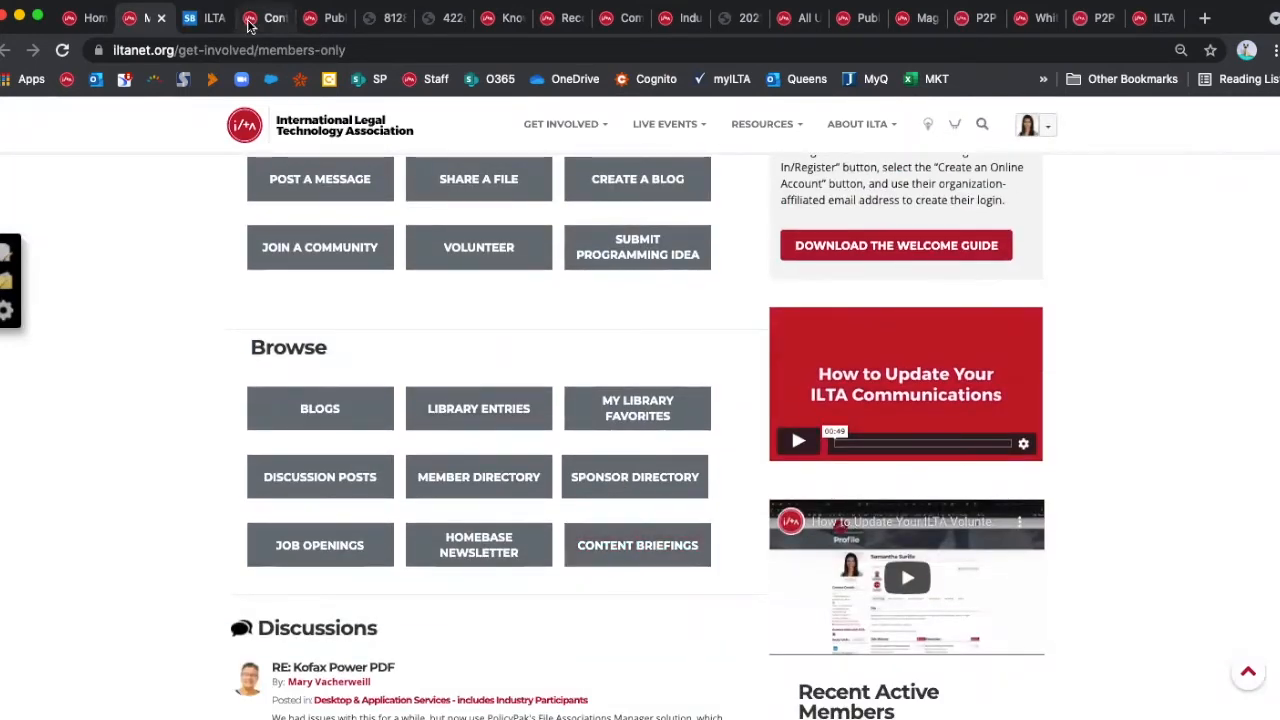
click(636, 544)
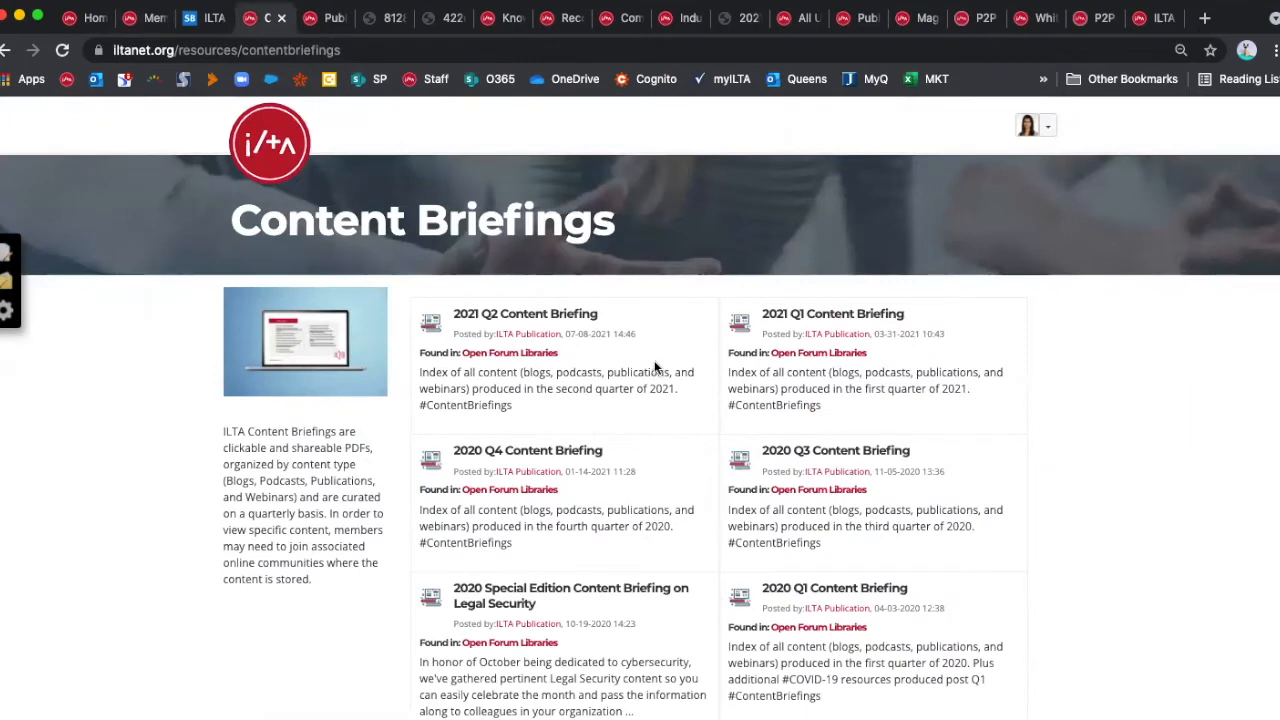
mouse_move(632, 324)
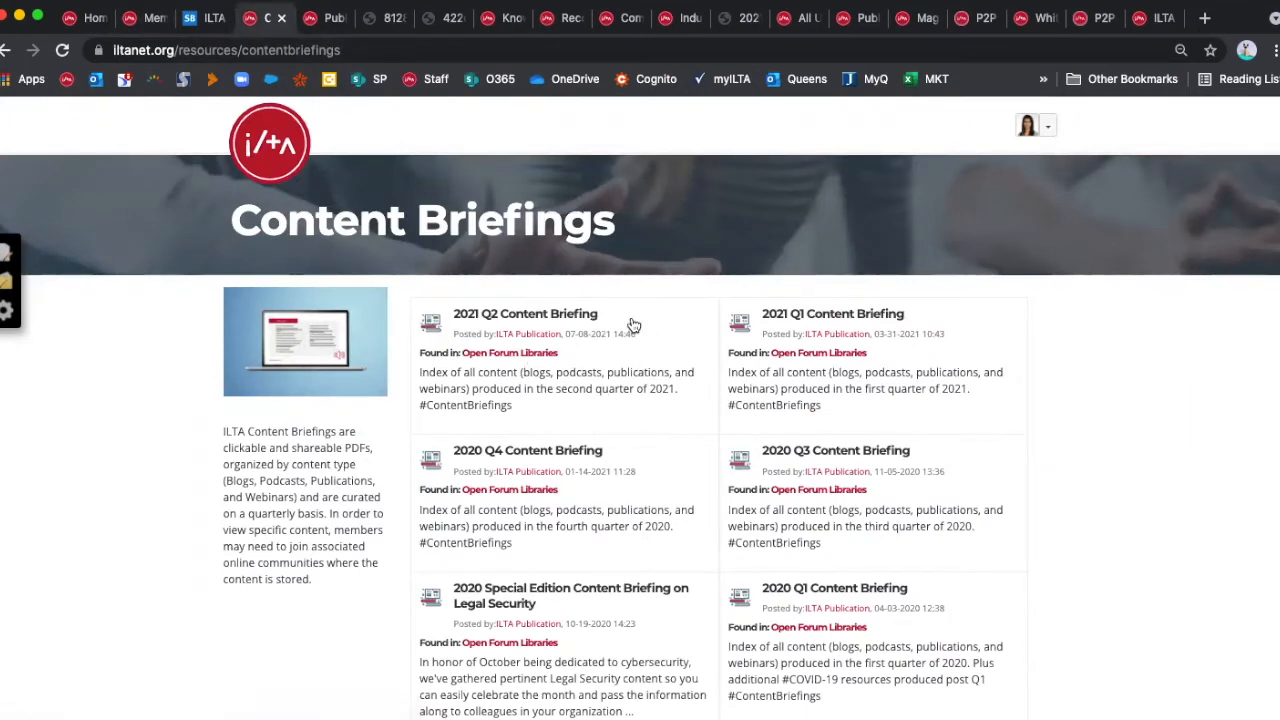
mouse_move(688, 348)
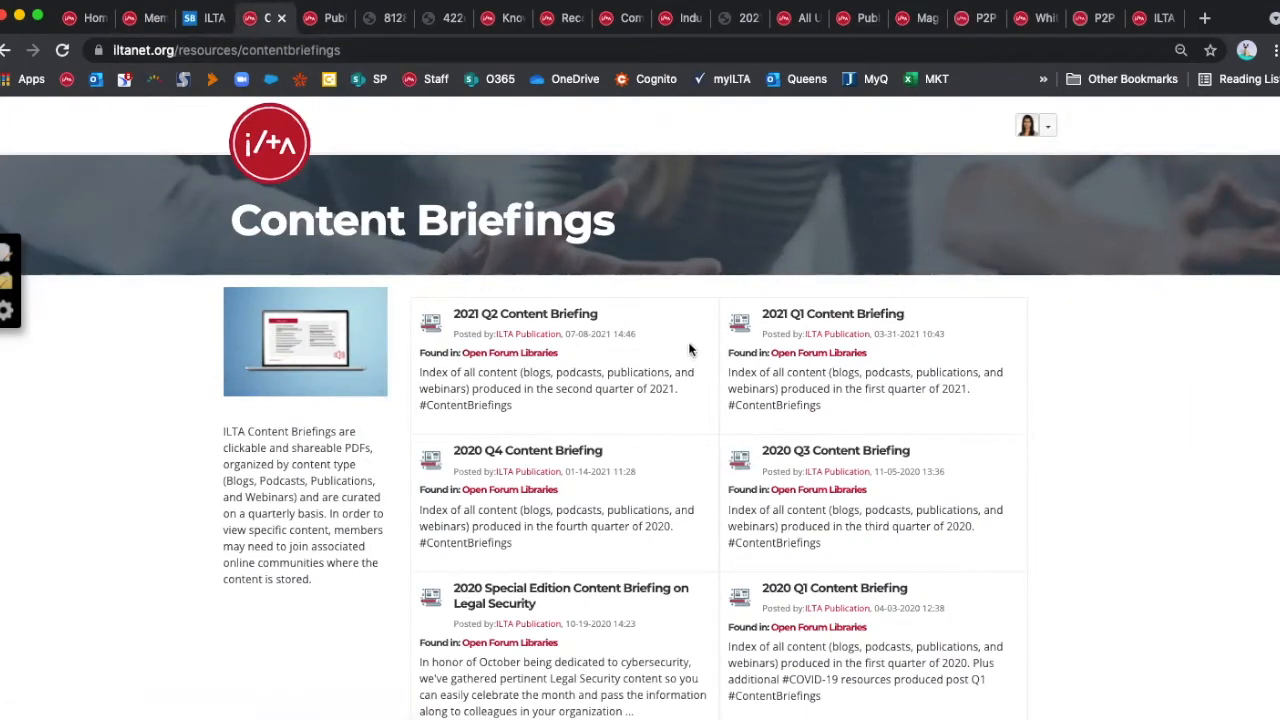
mouse_move(510, 348)
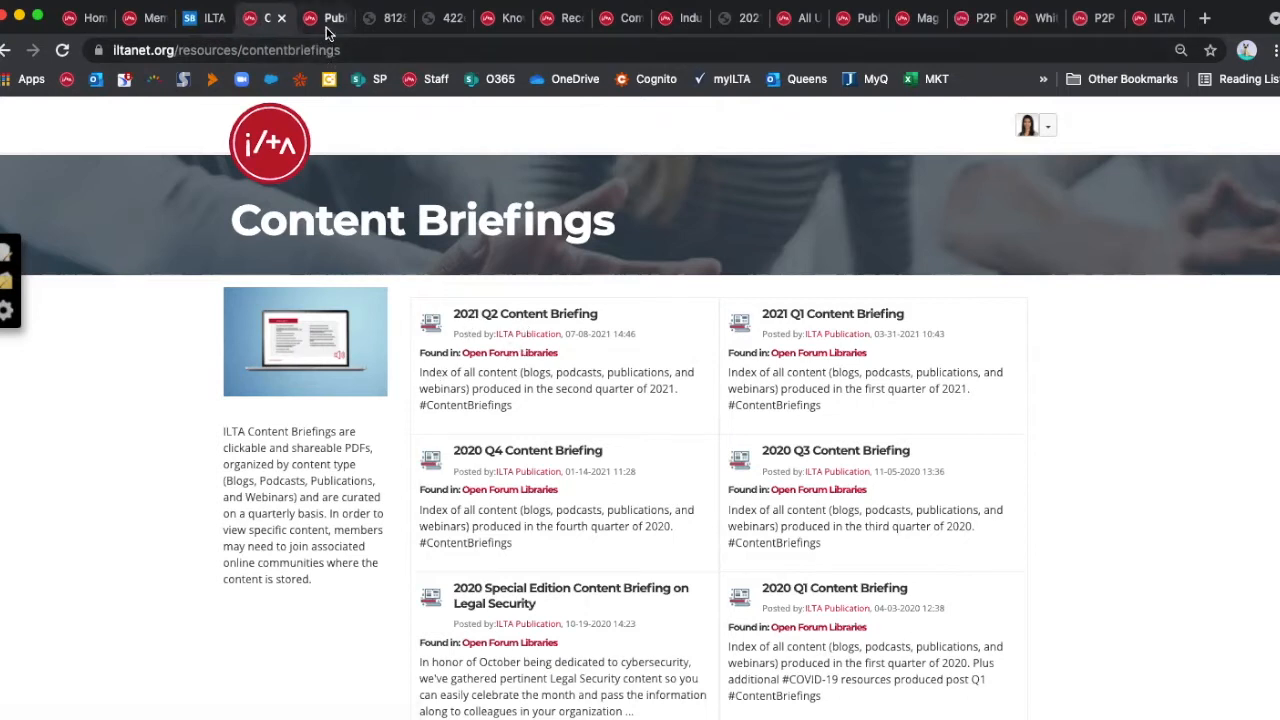
- View the 2021 Q2 Content Briefing PDF and jump to its Litigation & Practice Support section
click(524, 312)
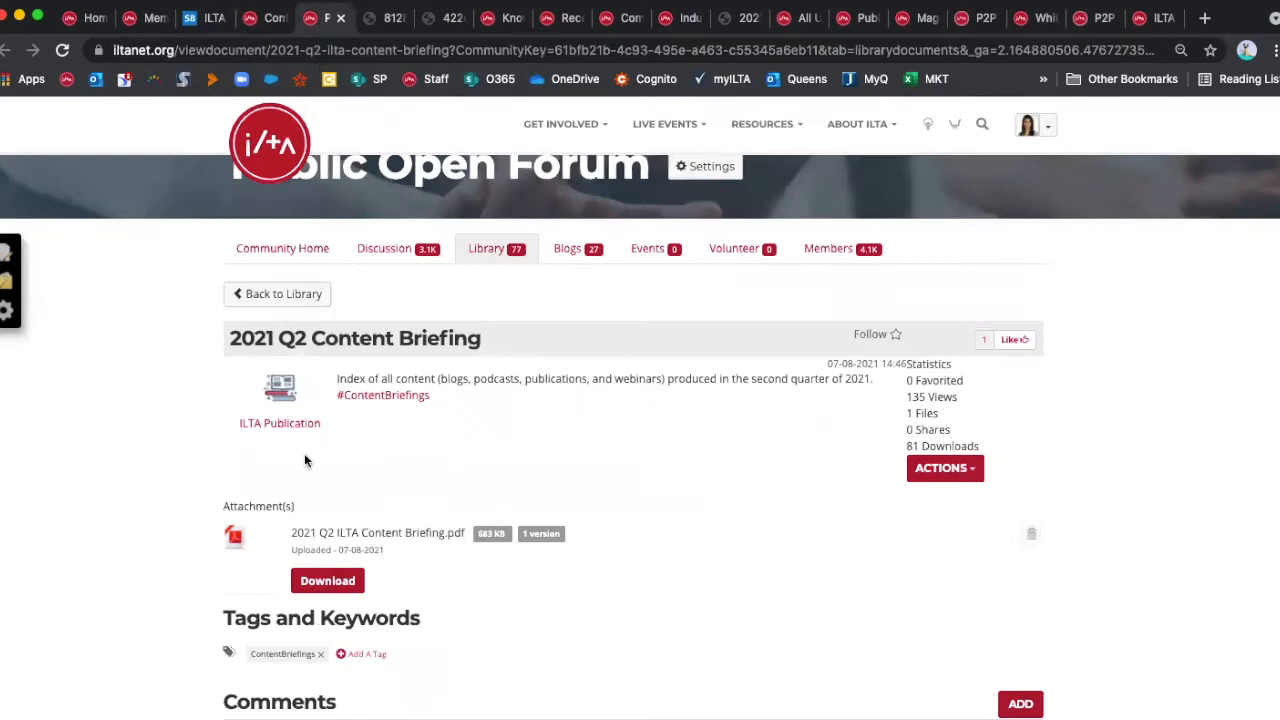
click(328, 580)
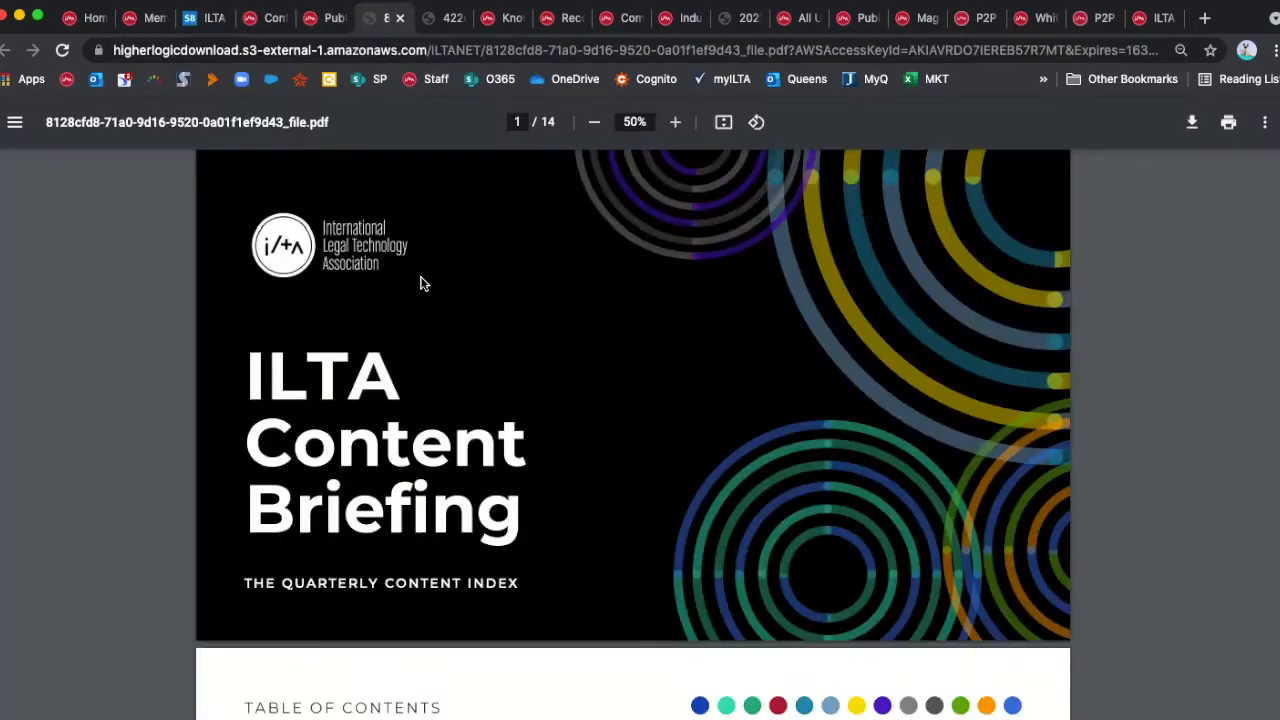
scroll(down, 3)
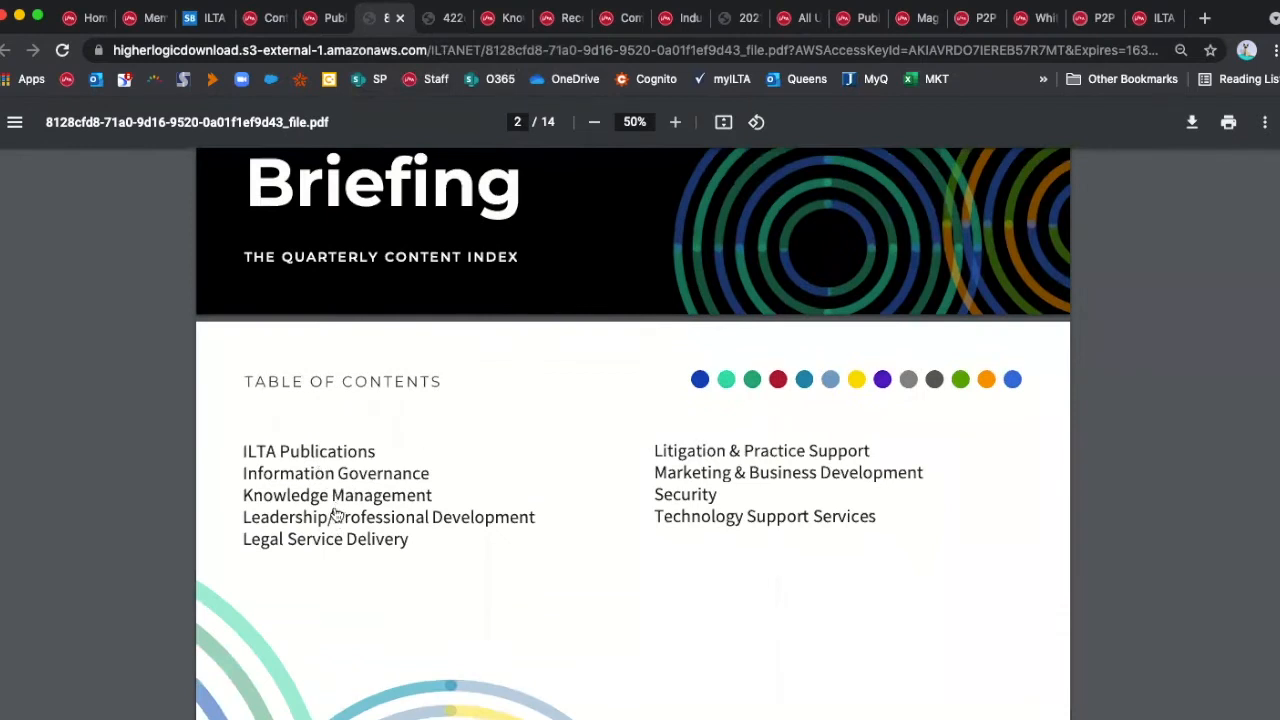
mouse_move(360, 480)
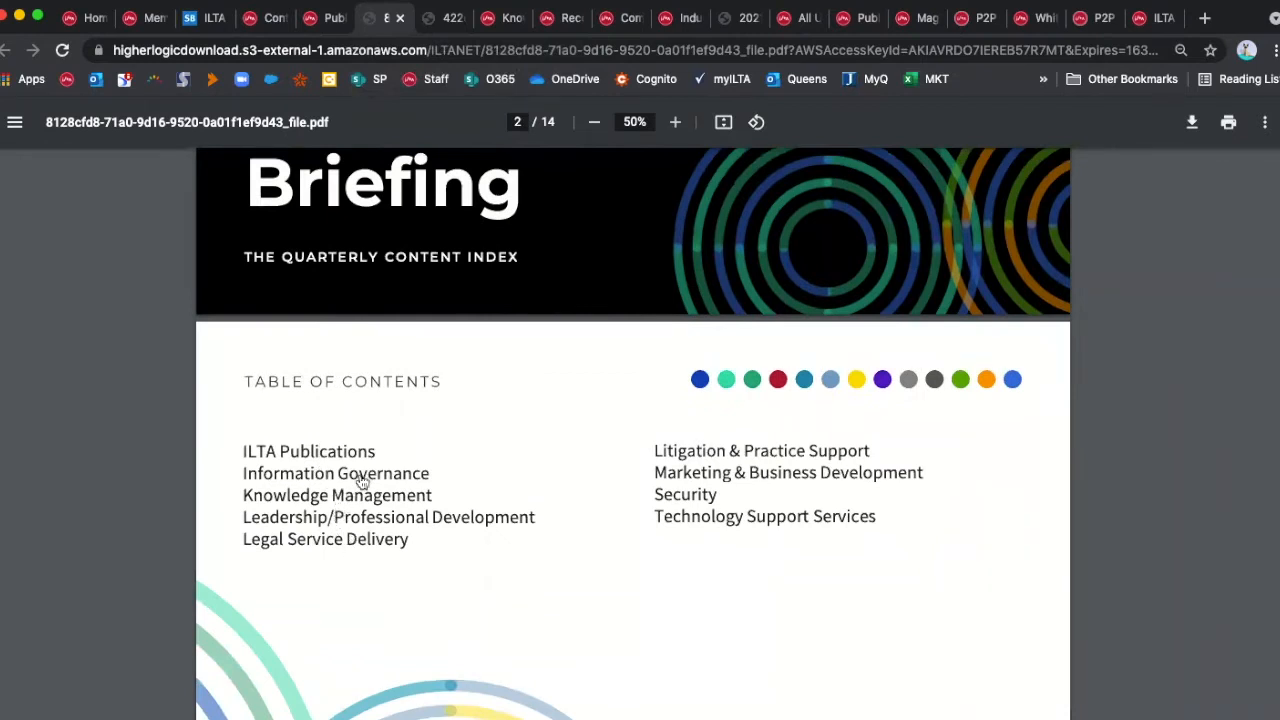
scroll(down, 3)
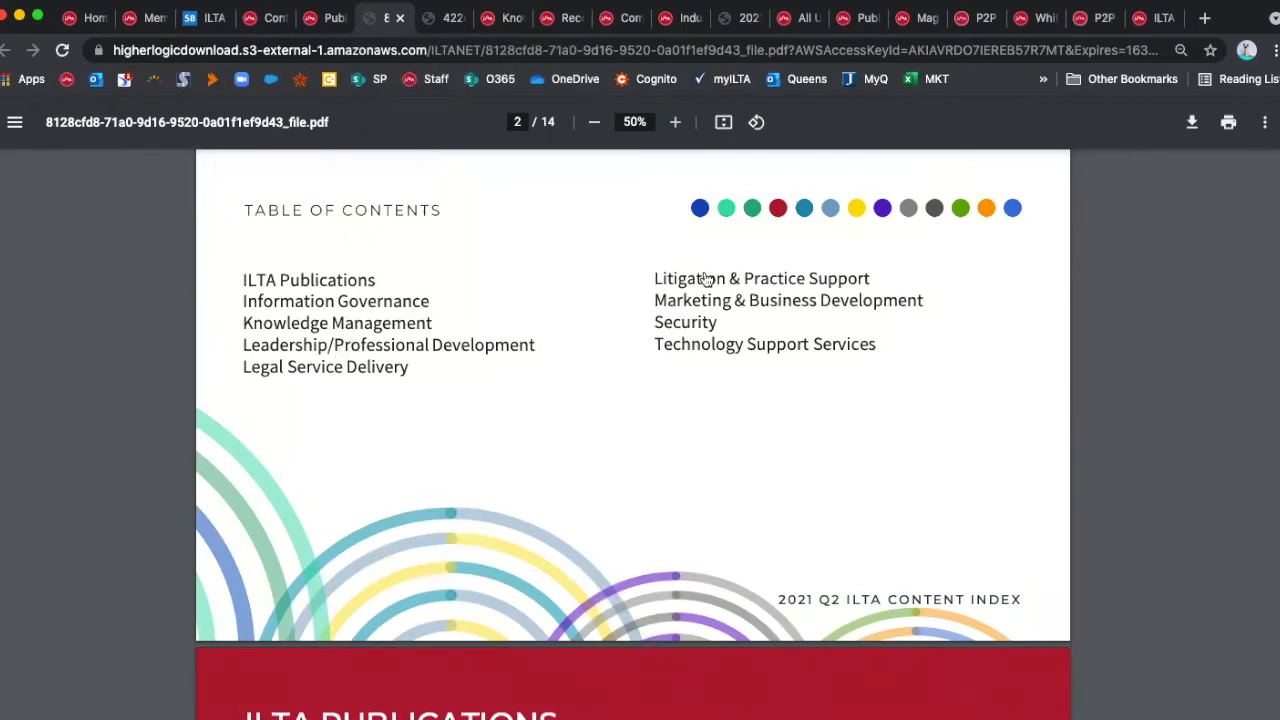
click(760, 278)
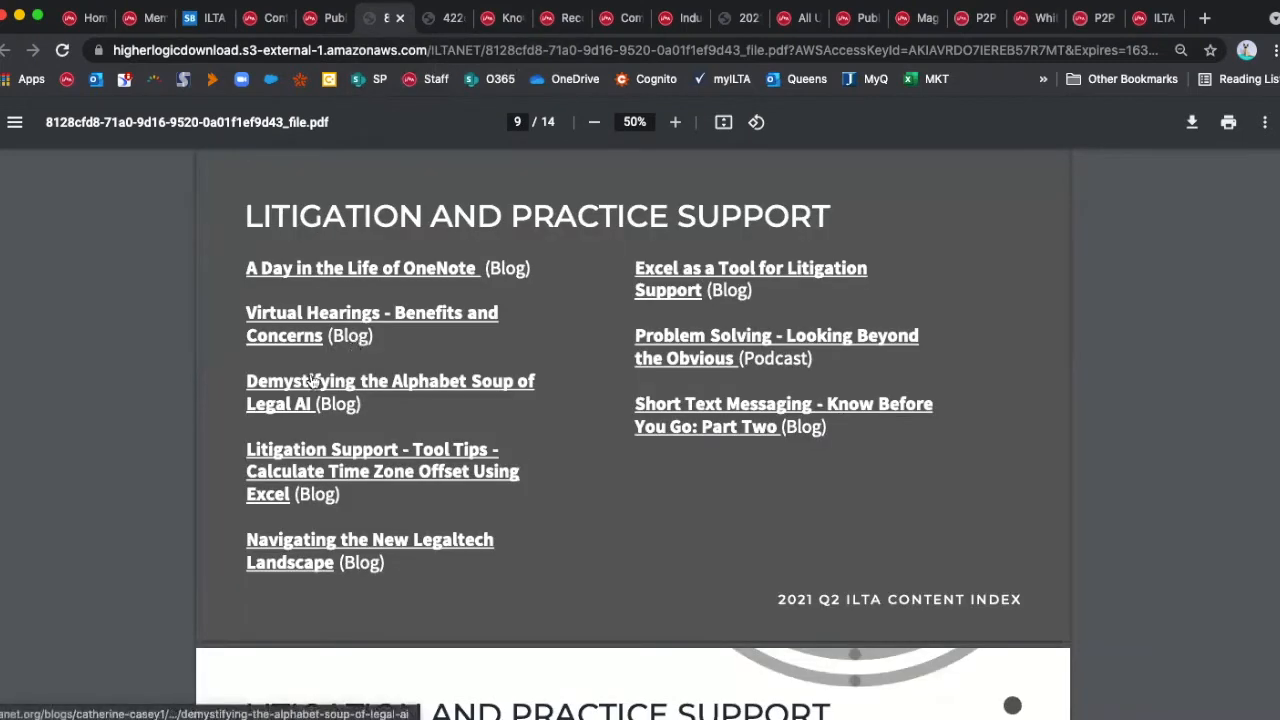
mouse_move(504, 410)
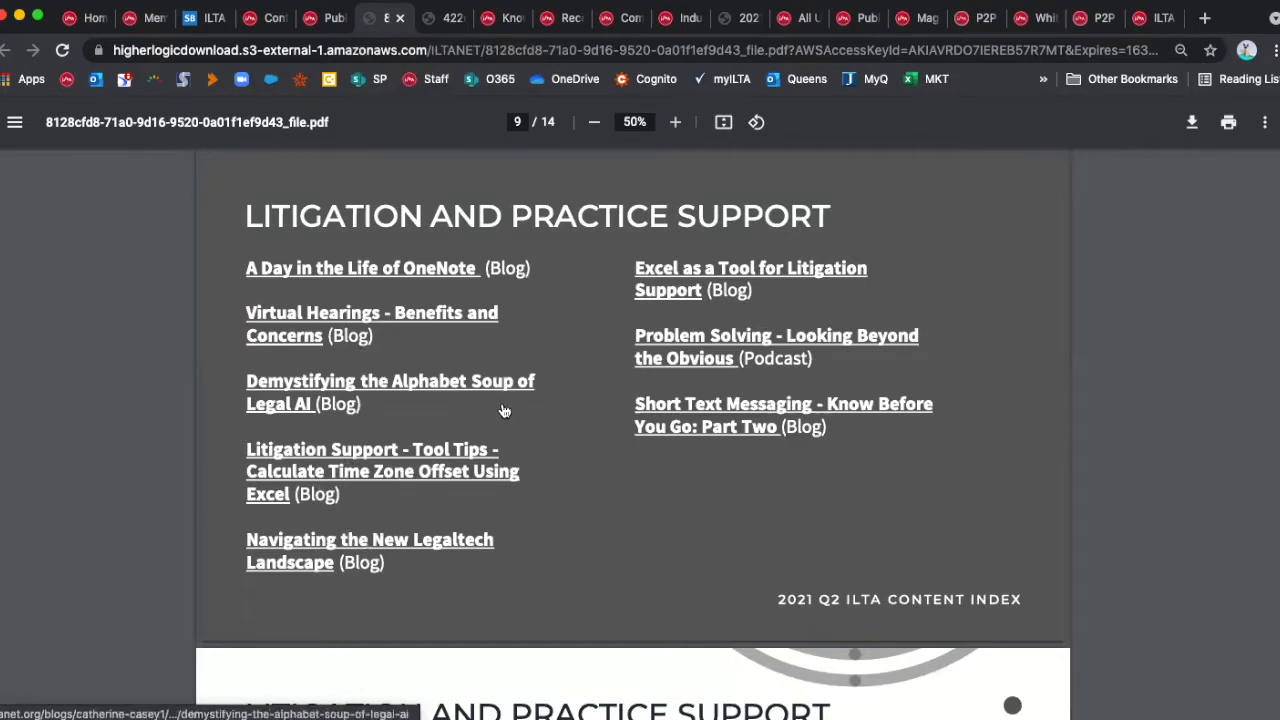
mouse_move(684, 348)
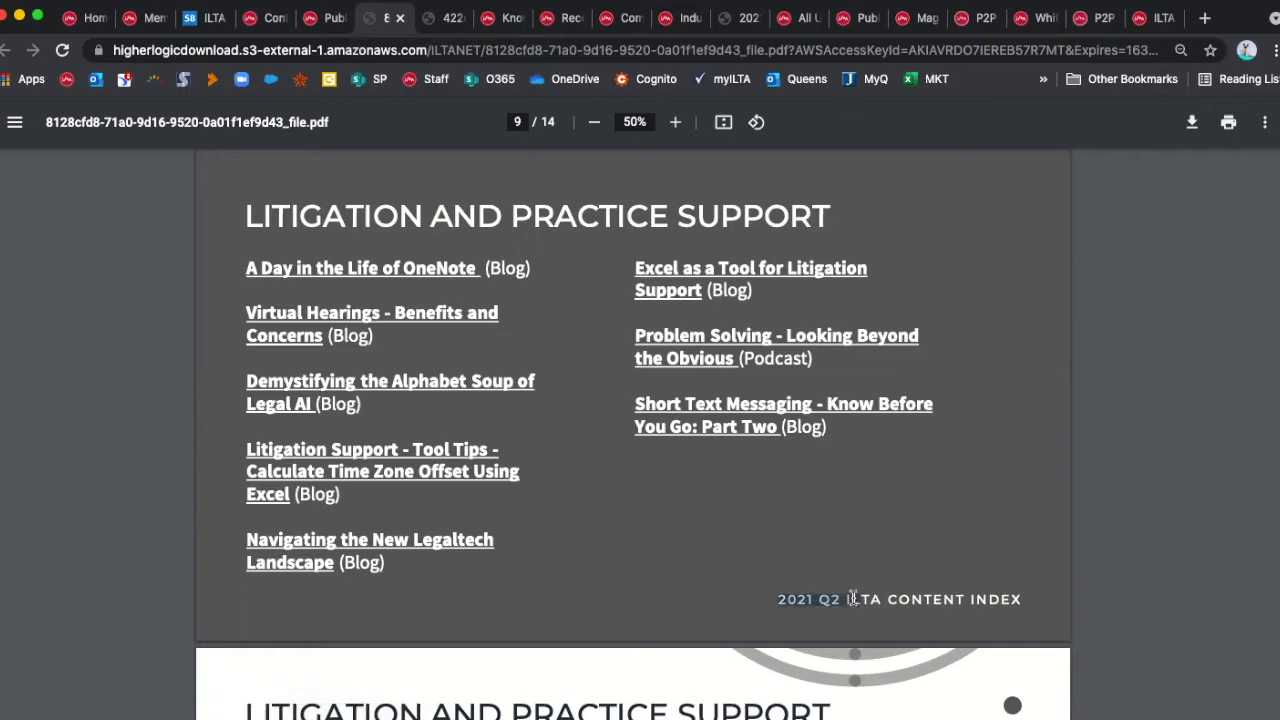
mouse_move(844, 600)
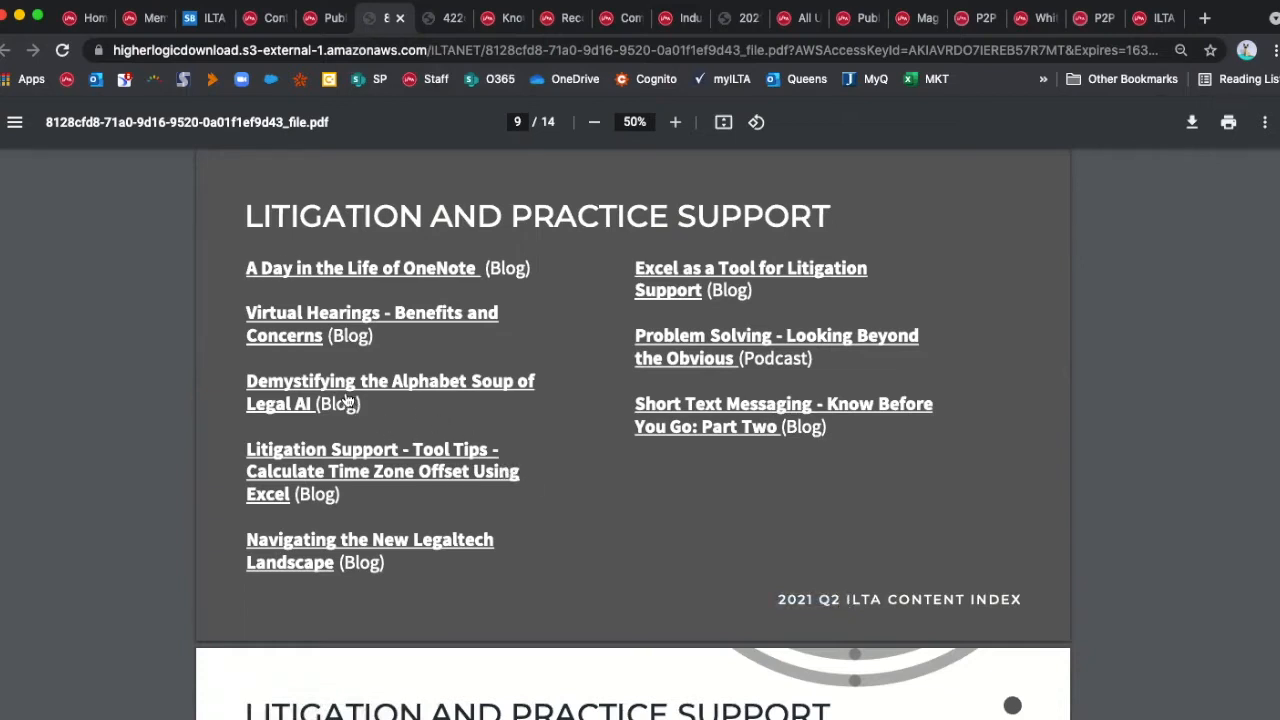
mouse_move(270, 224)
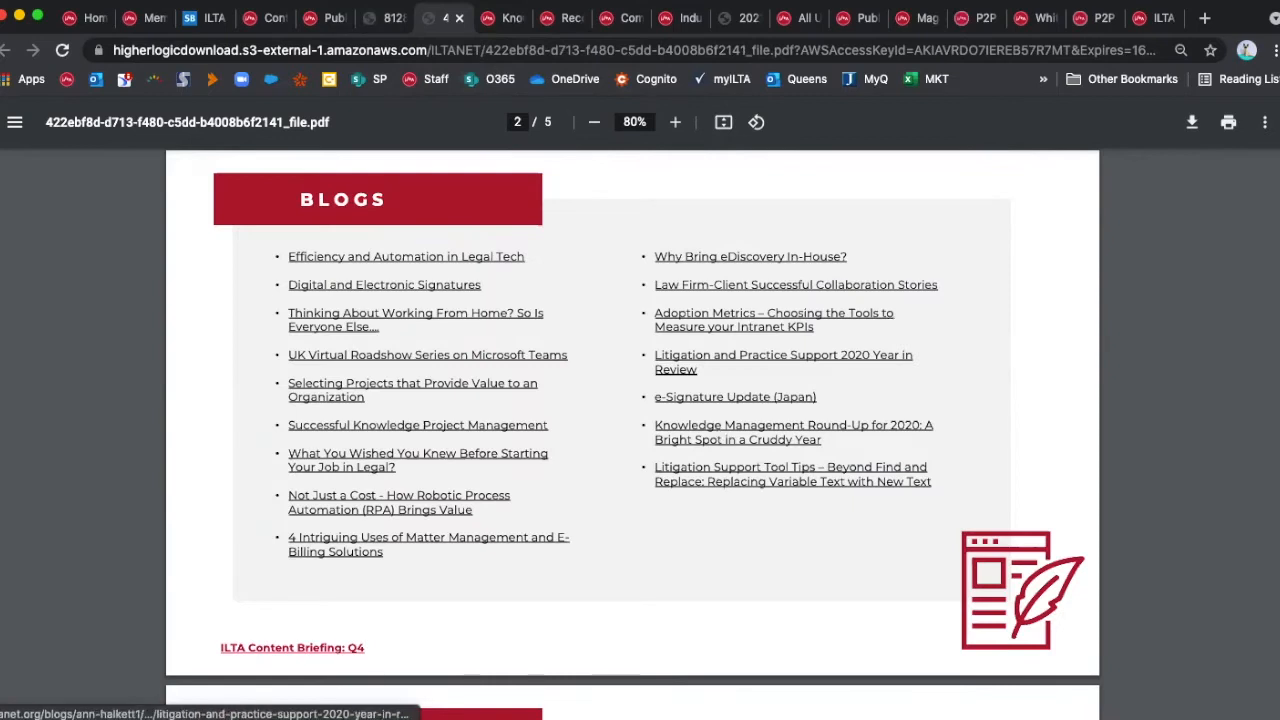
- Read through the Knowledge Management Round-Up for 2020 blog post's resource list
click(792, 432)
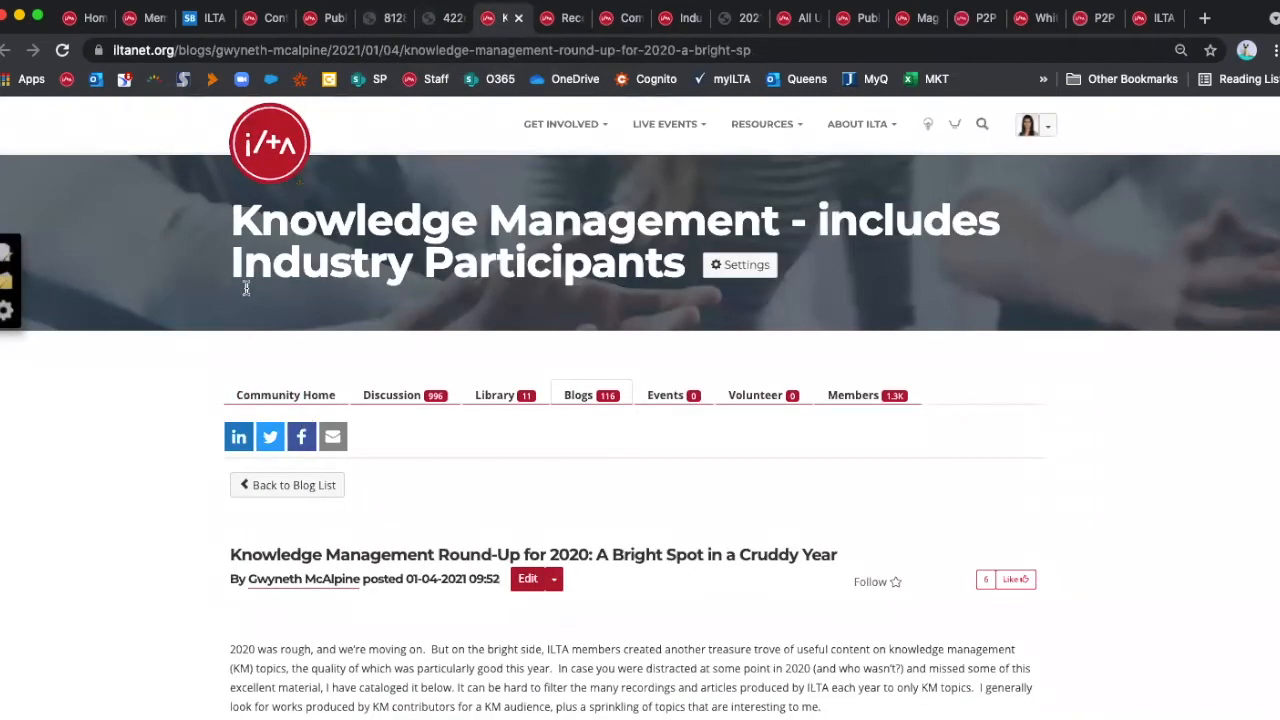
scroll(down, 3)
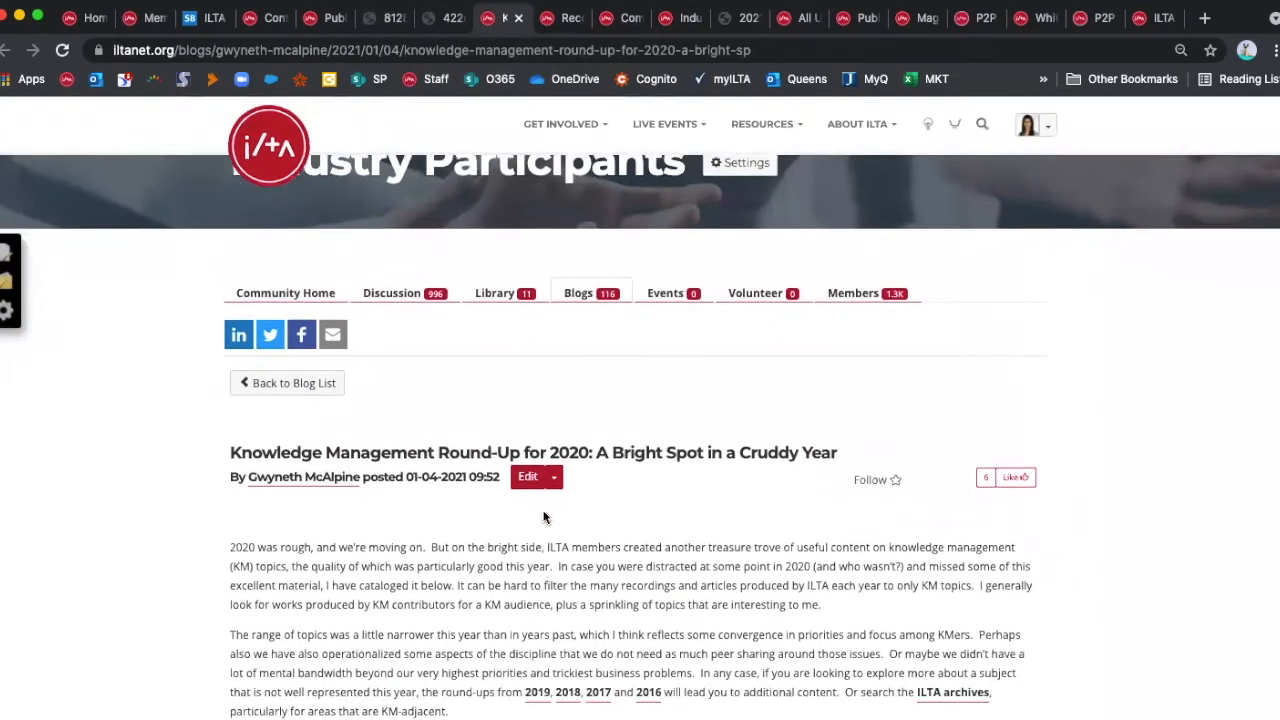
scroll(down, 3)
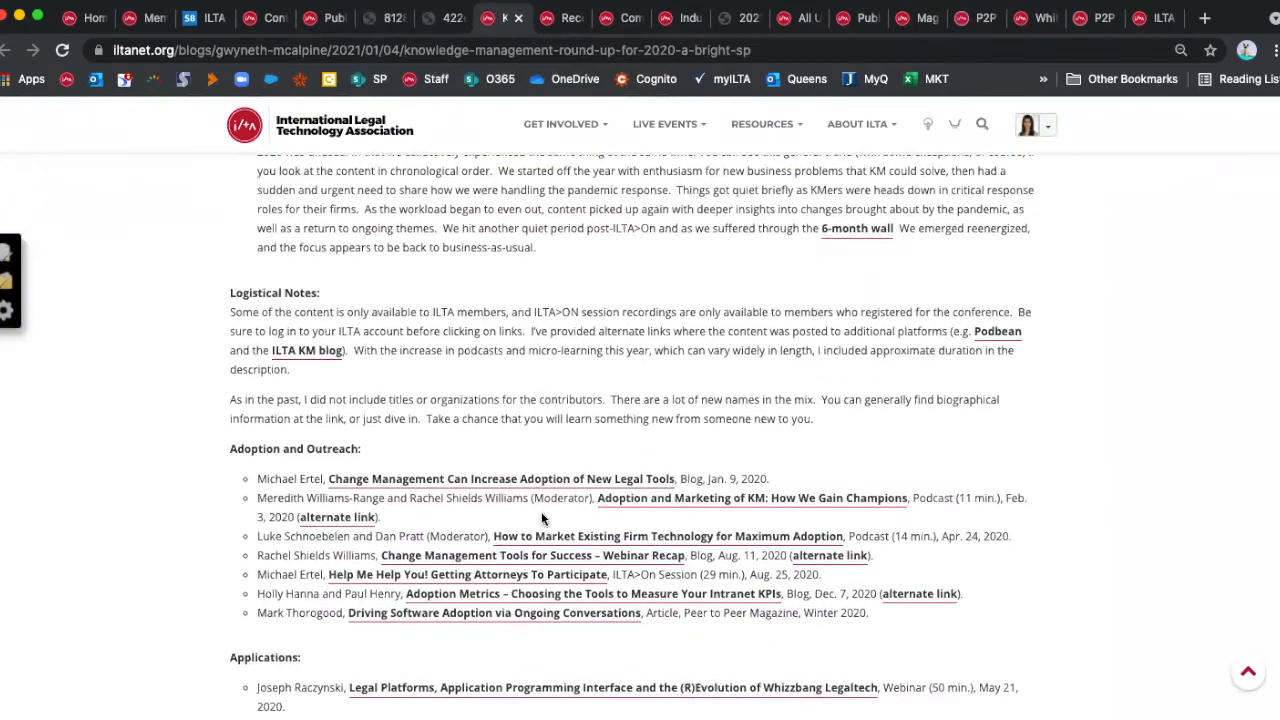
scroll(down, 3)
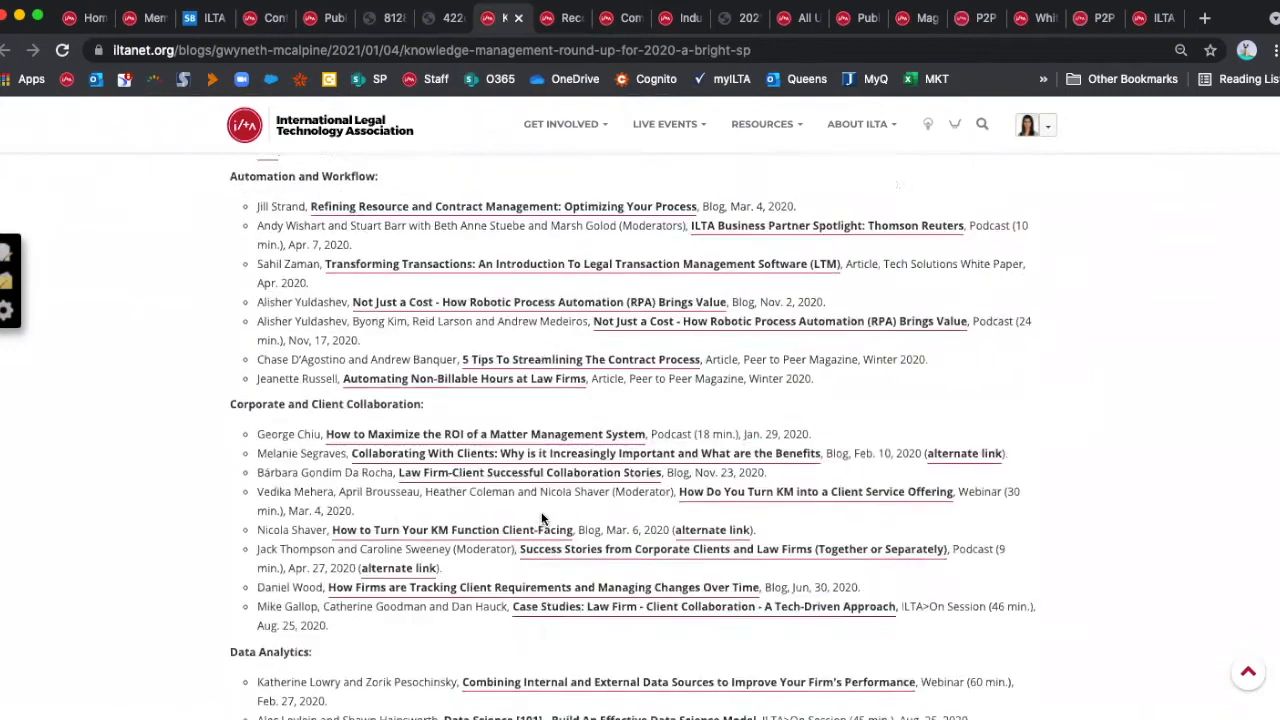
scroll(down, 3)
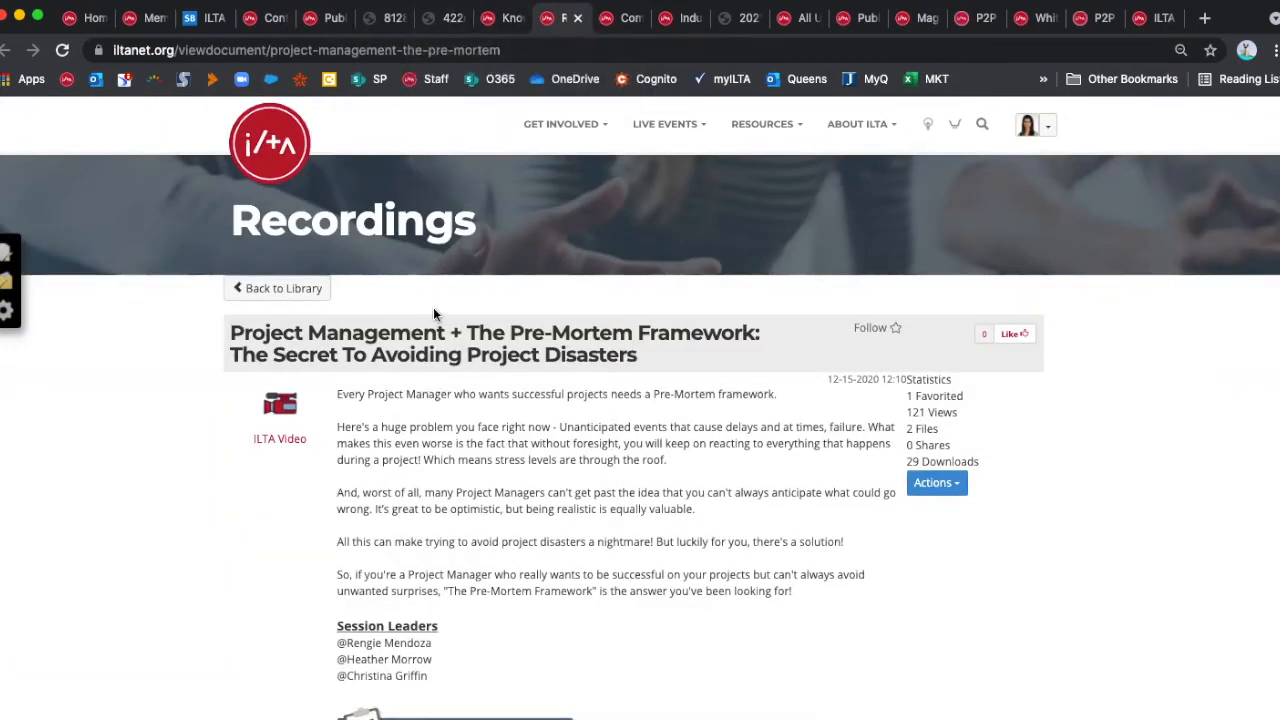
- Review the Pre-Mortem Framework recording's embedded video and Pre-Mortem Checklist.pdf attachment
scroll(down, 3)
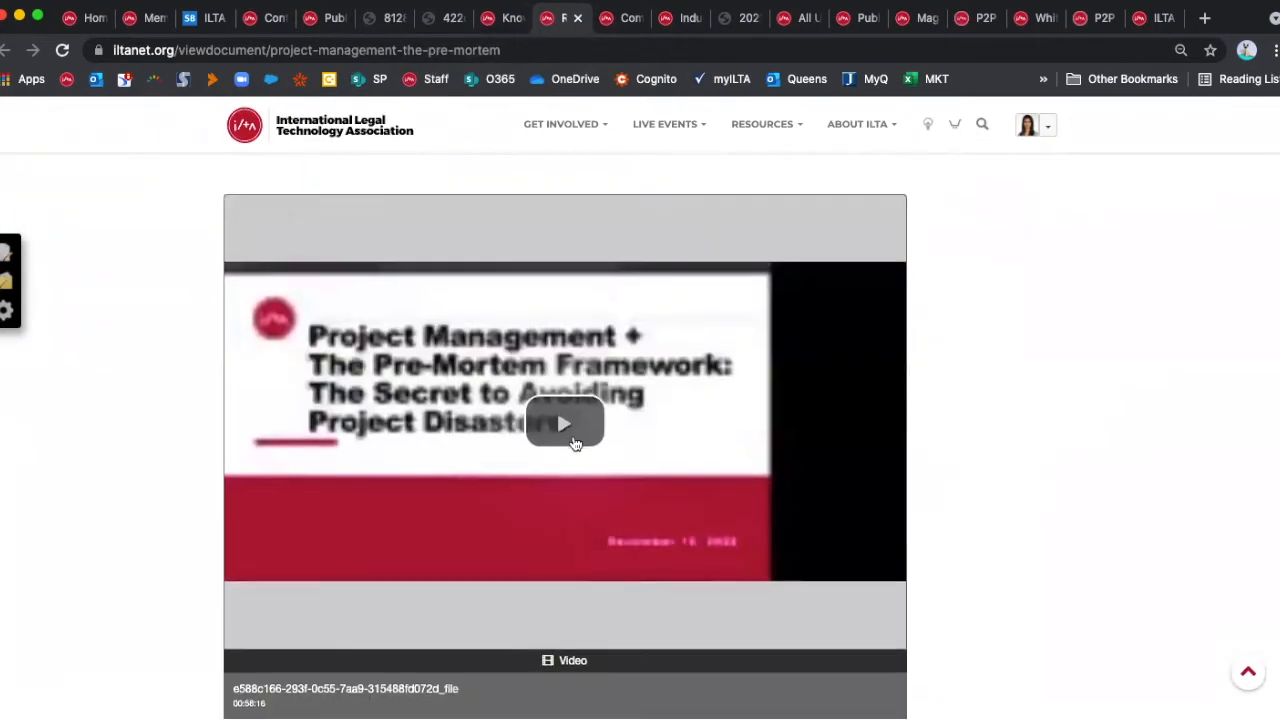
scroll(down, 3)
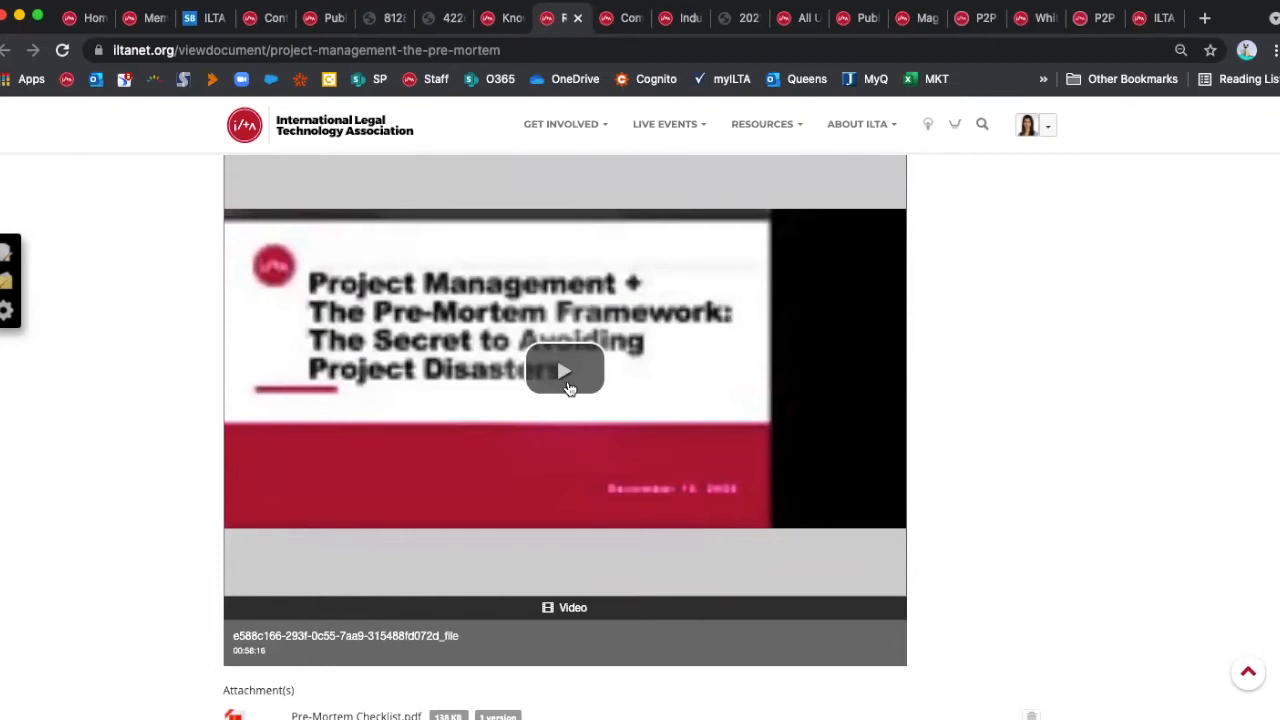
scroll(down, 3)
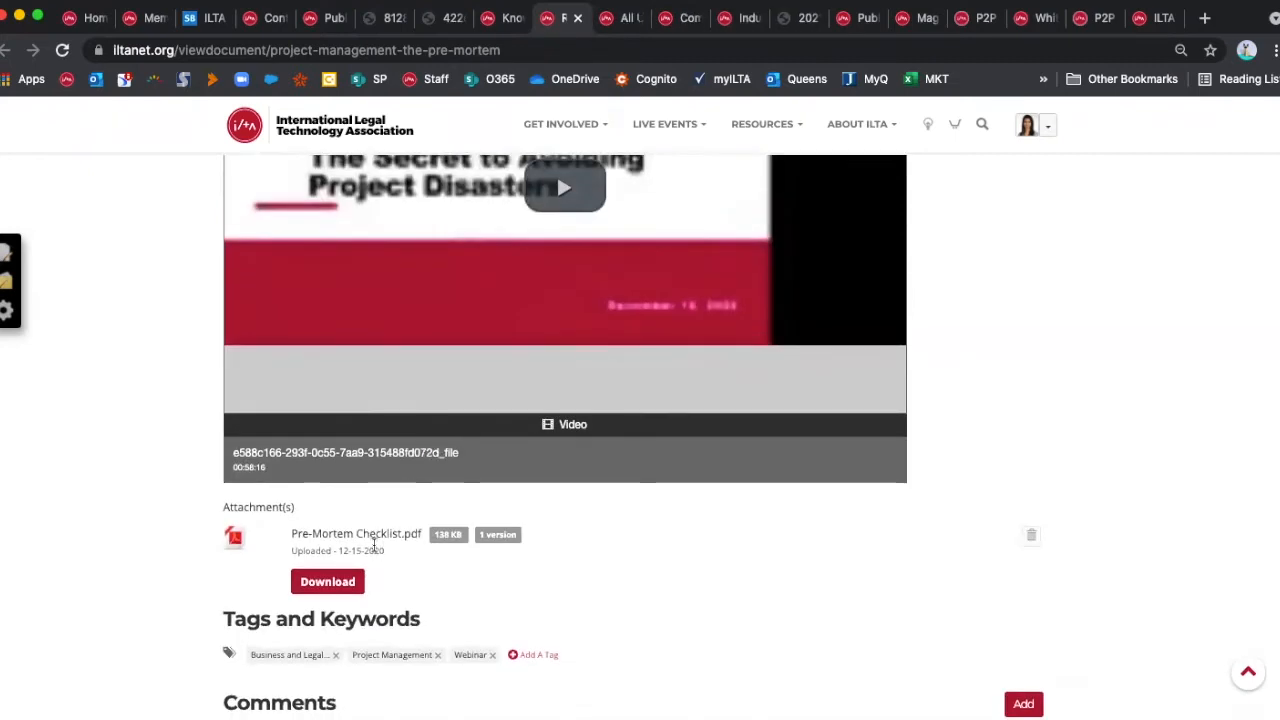
mouse_move(356, 532)
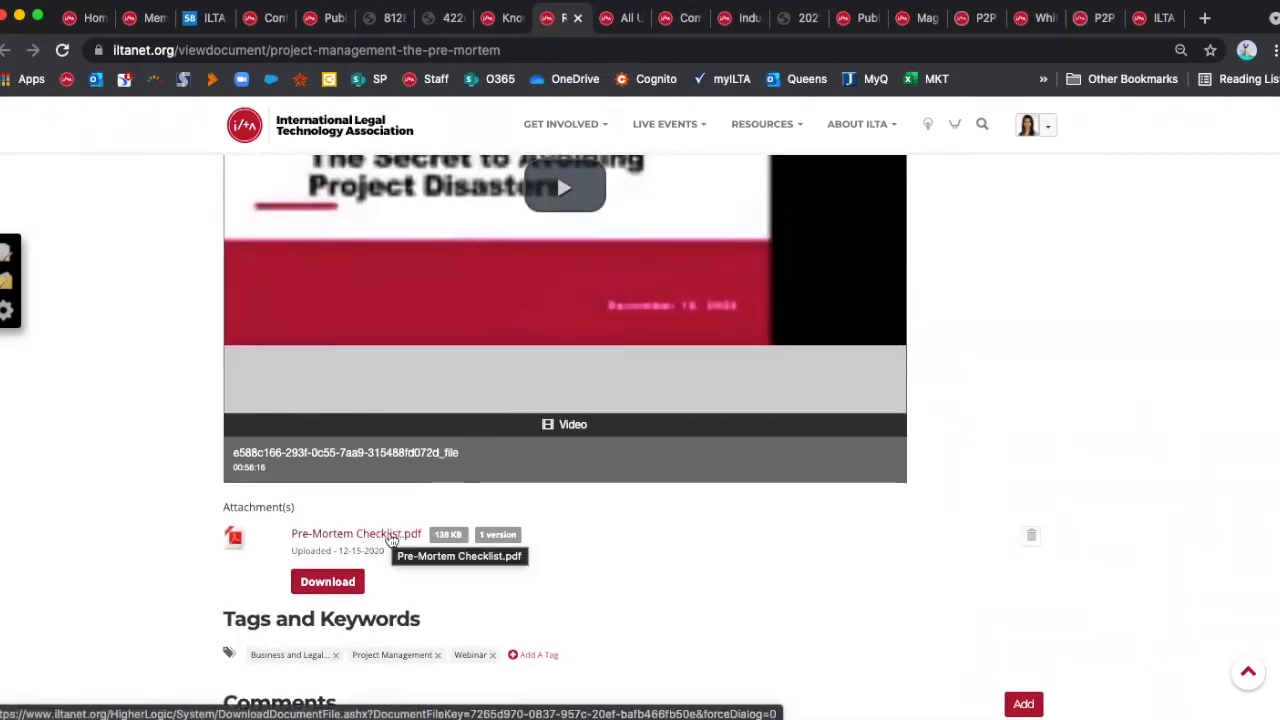
mouse_move(384, 544)
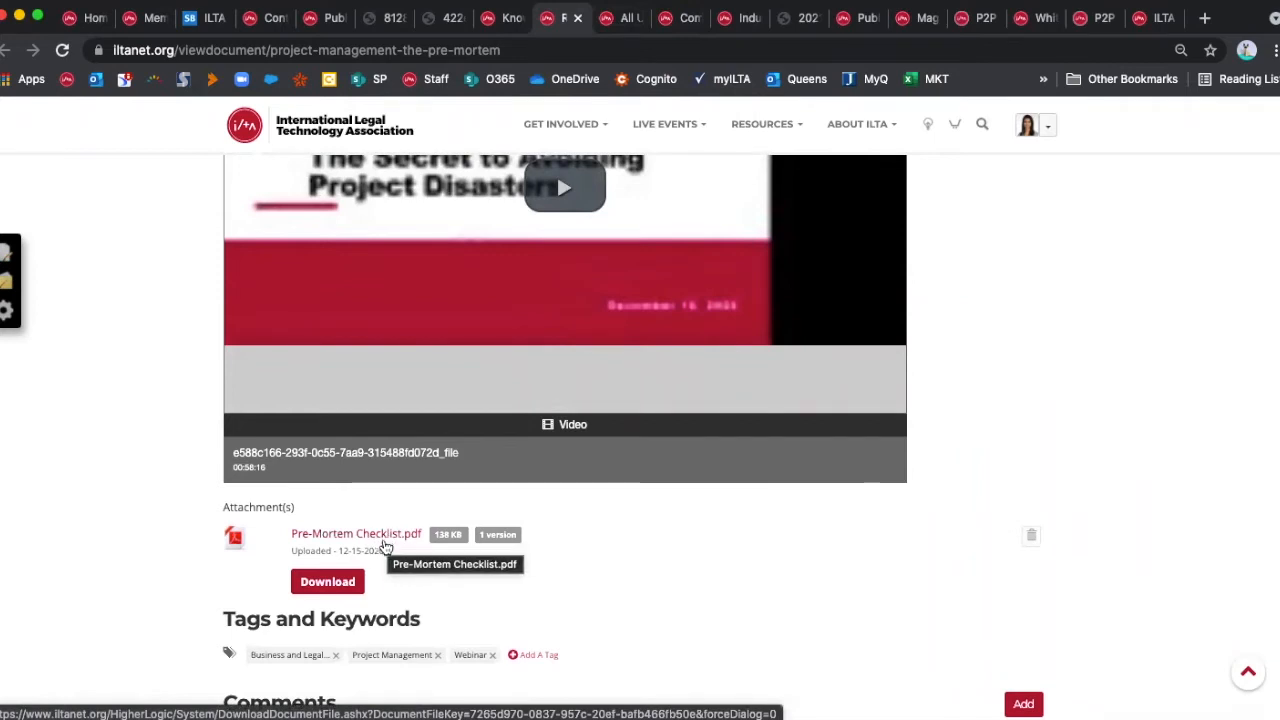
scroll(up, 3)
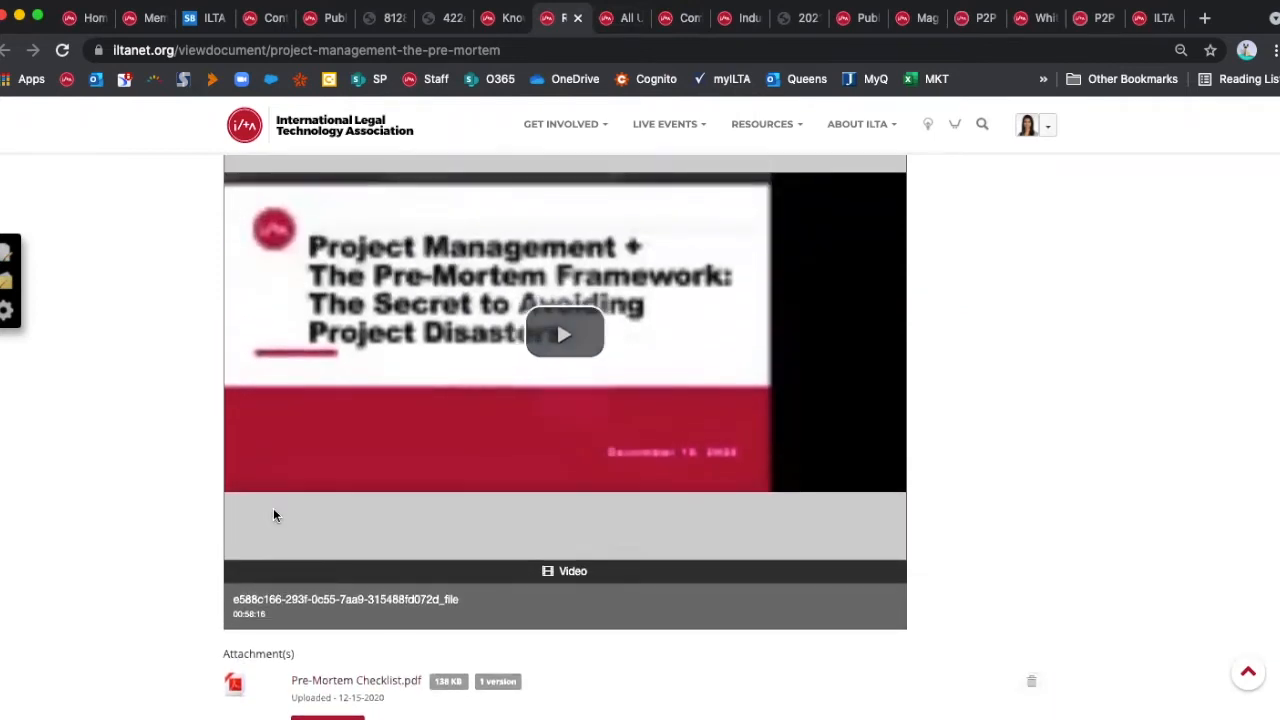
scroll(up, 3)
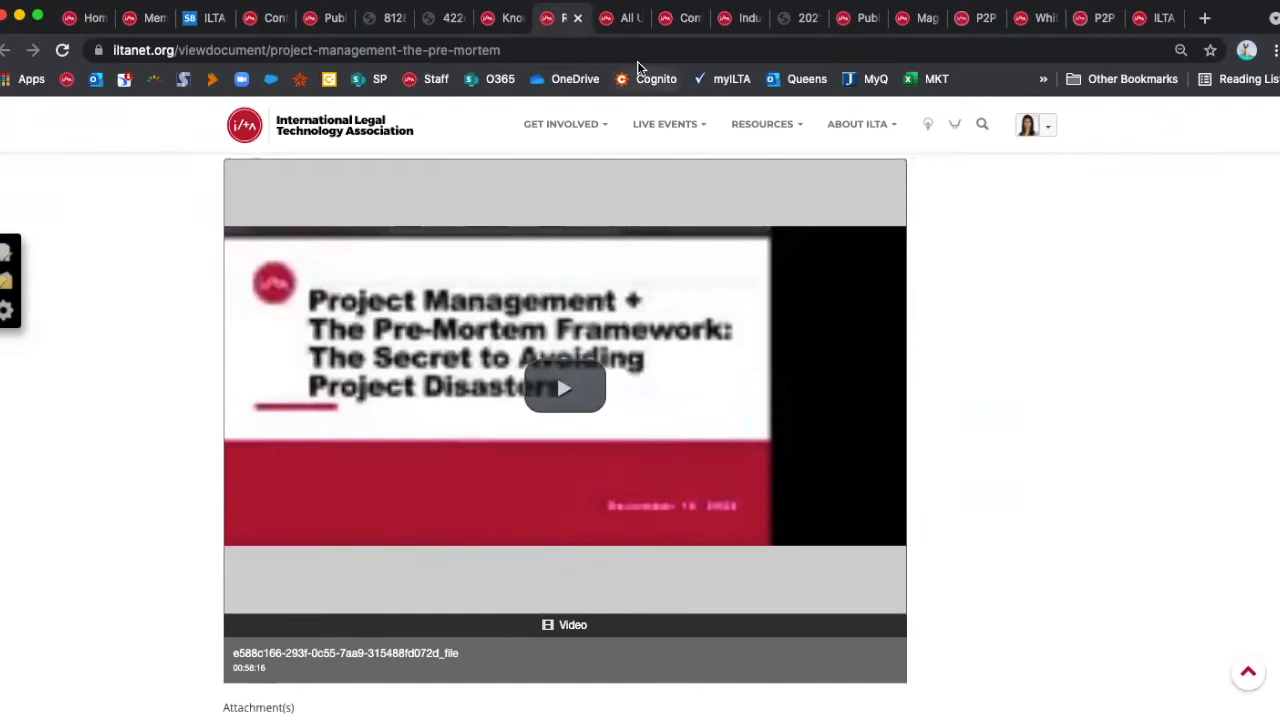
mouse_move(620, 18)
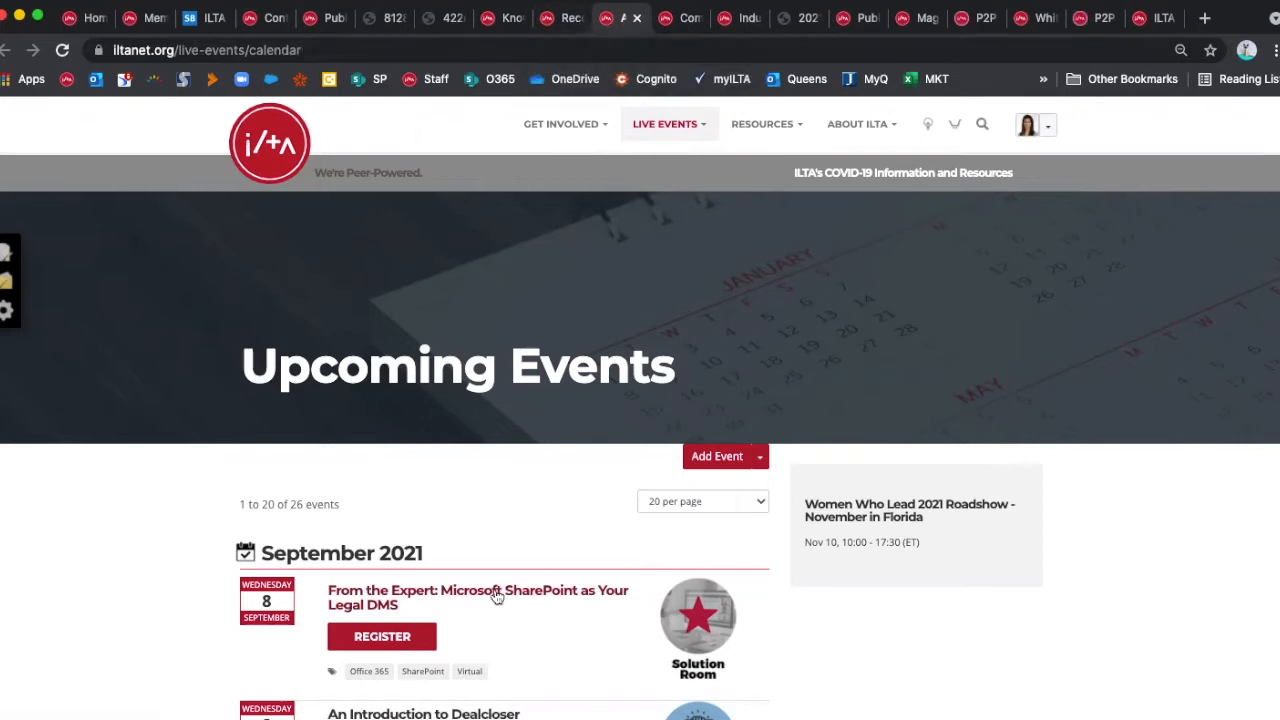
mouse_move(704, 132)
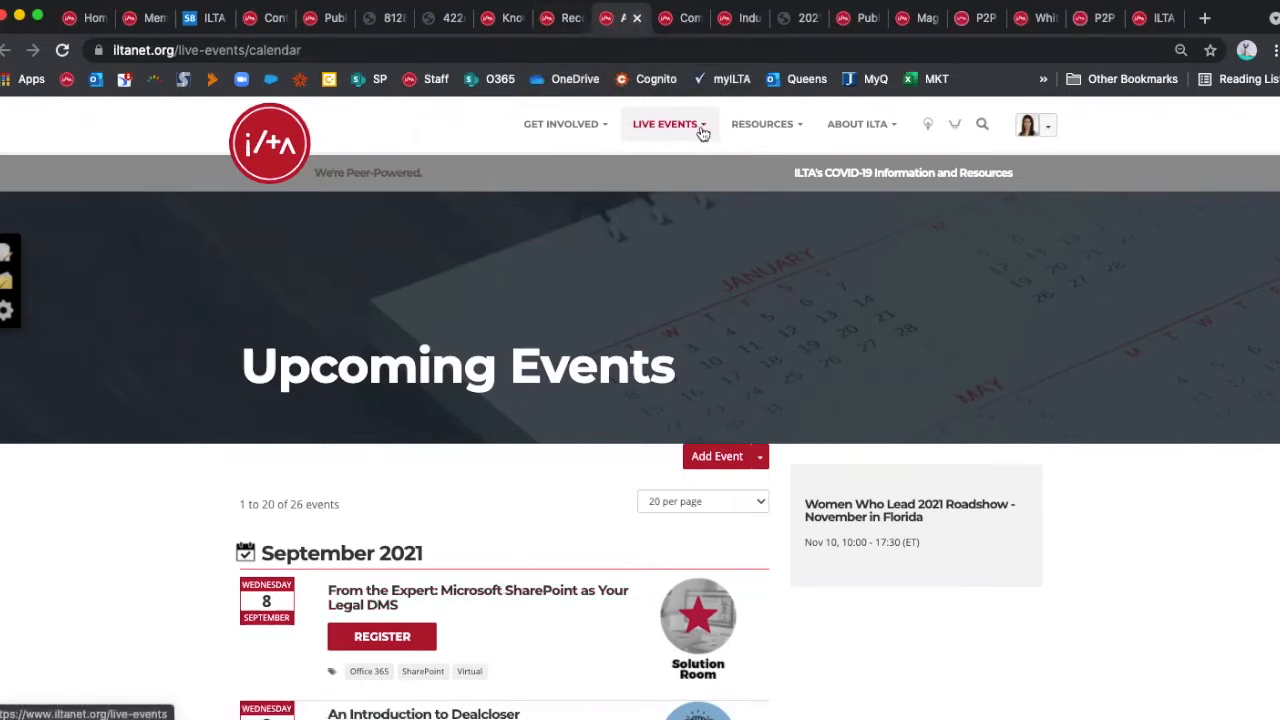
- Bring up the Live Events calendar and browse the September 2021 event listings
click(664, 124)
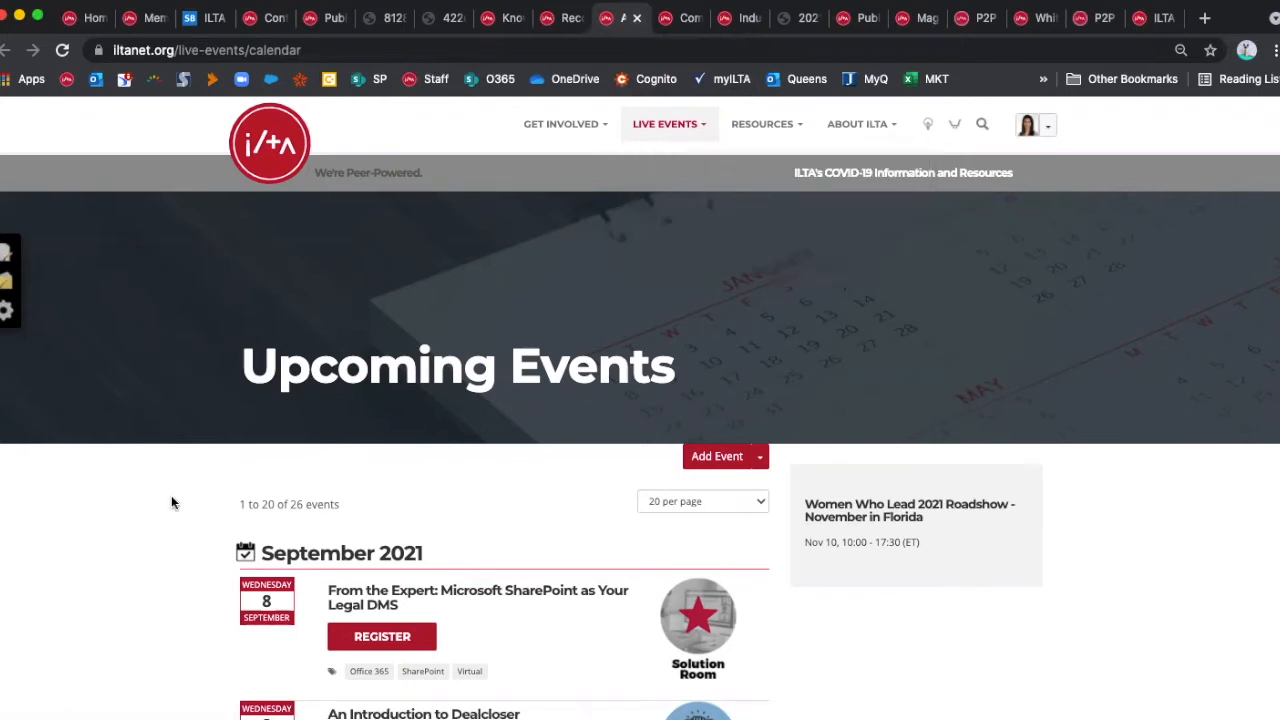
scroll(down, 3)
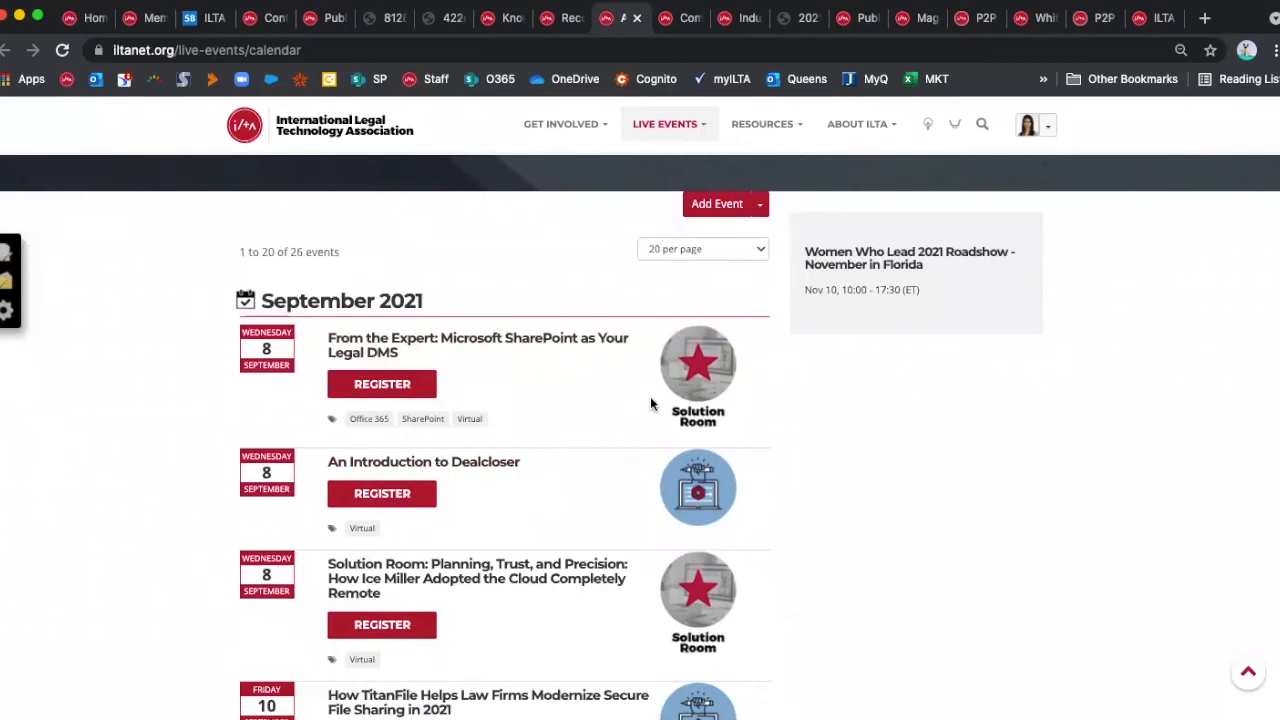
scroll(down, 3)
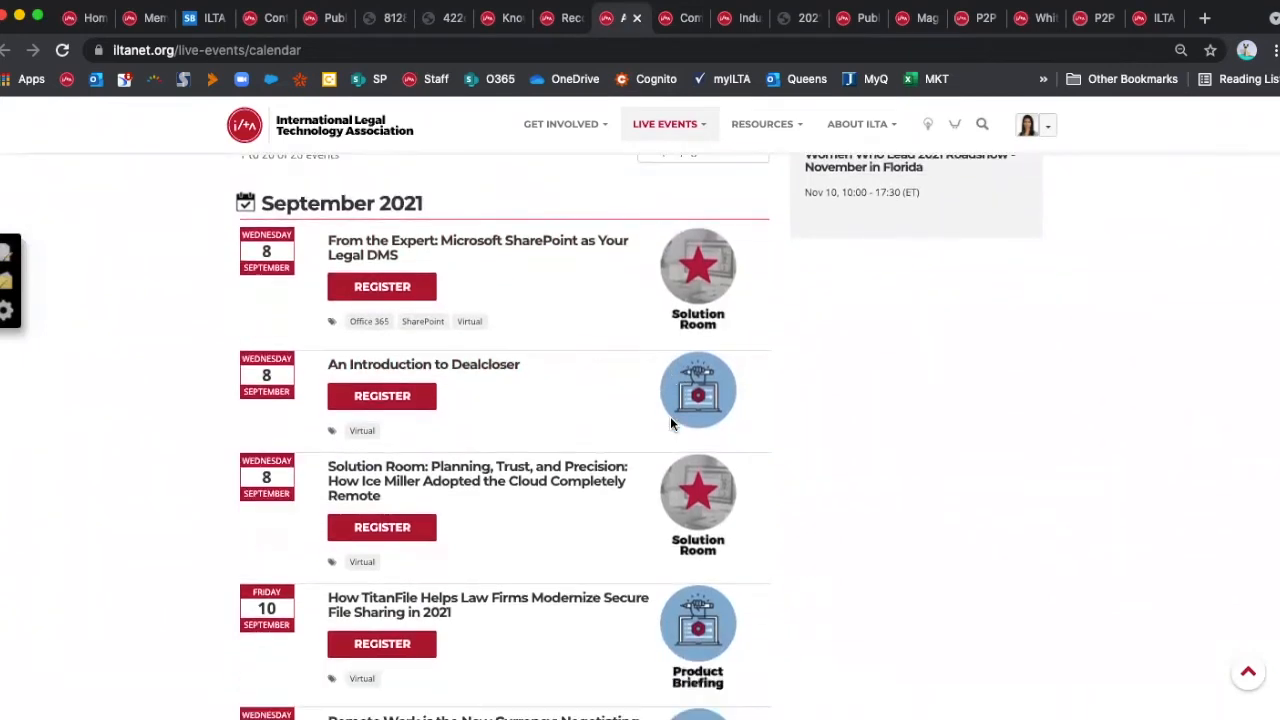
scroll(down, 3)
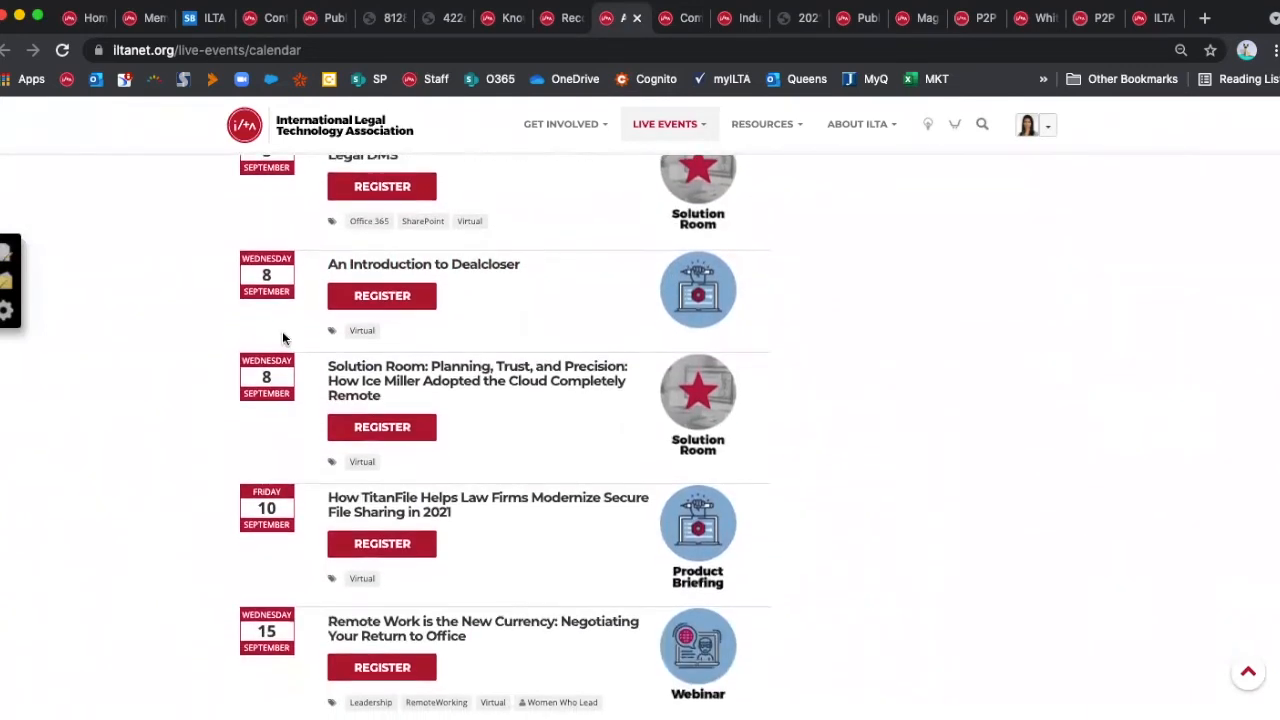
scroll(up, 3)
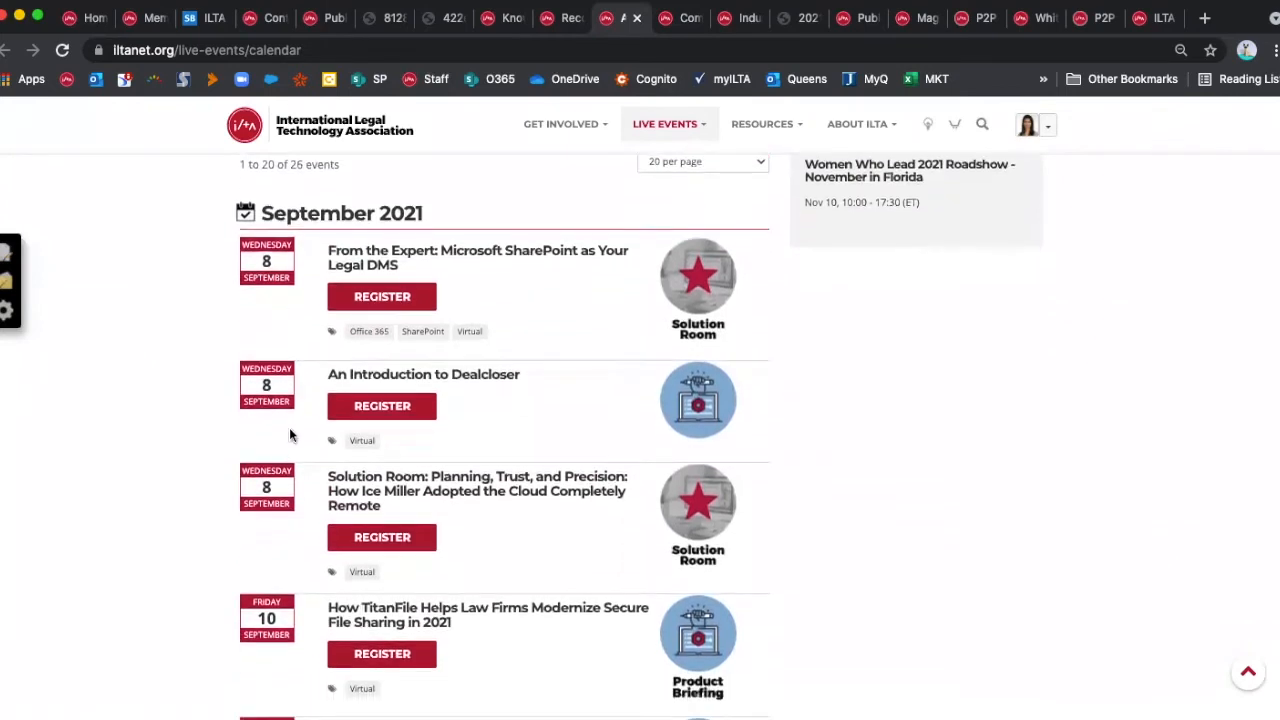
scroll(down, 3)
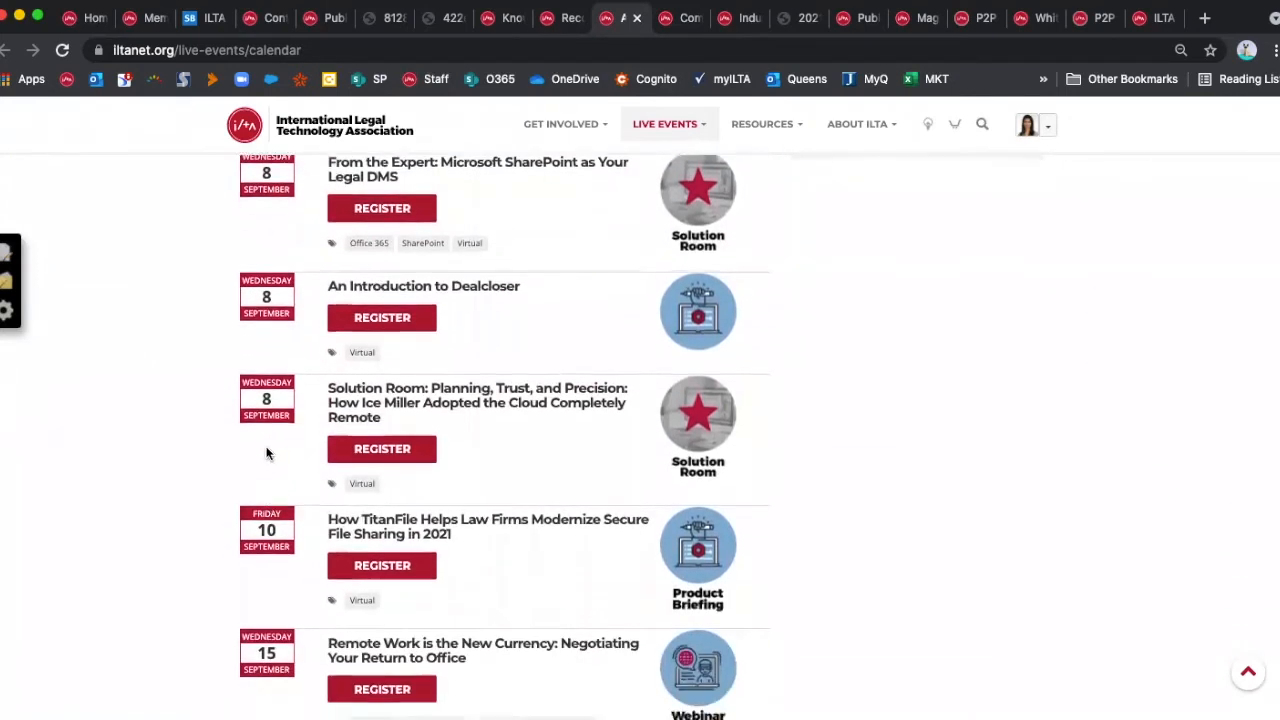
scroll(down, 3)
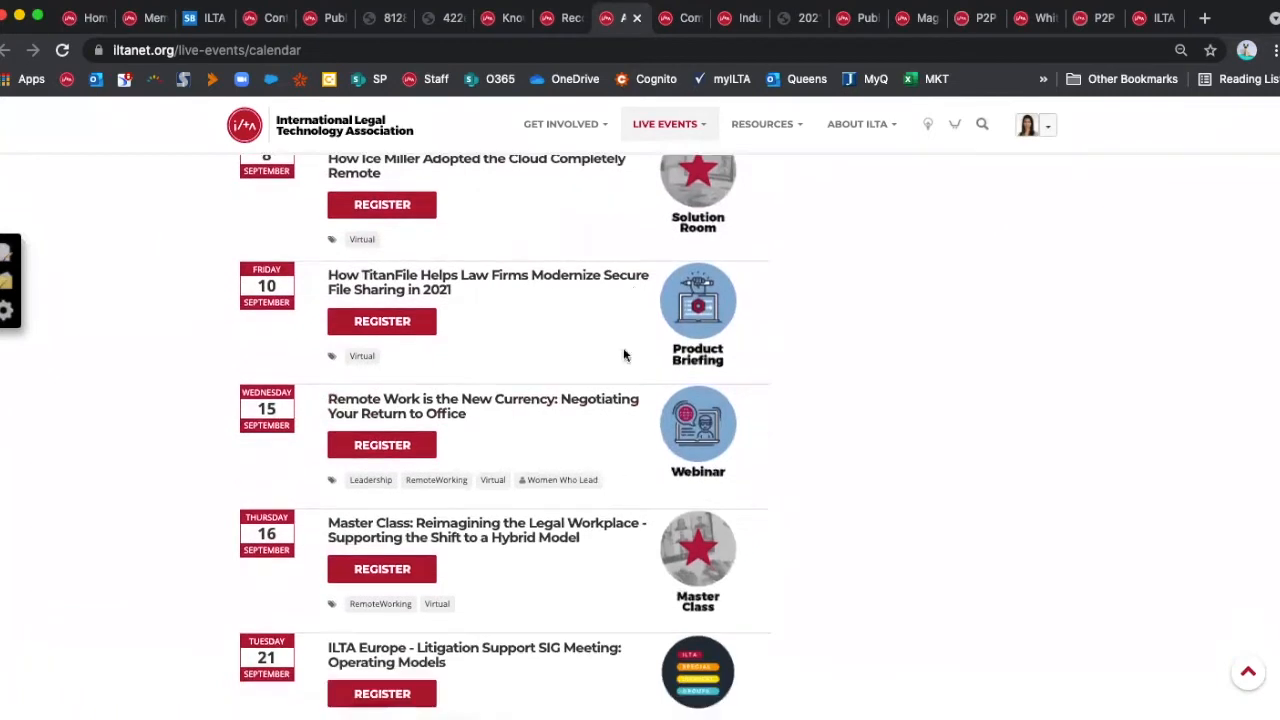
- Continue through the October 2021 events to the page numbers, then go to Publications & Surveys
scroll(down, 3)
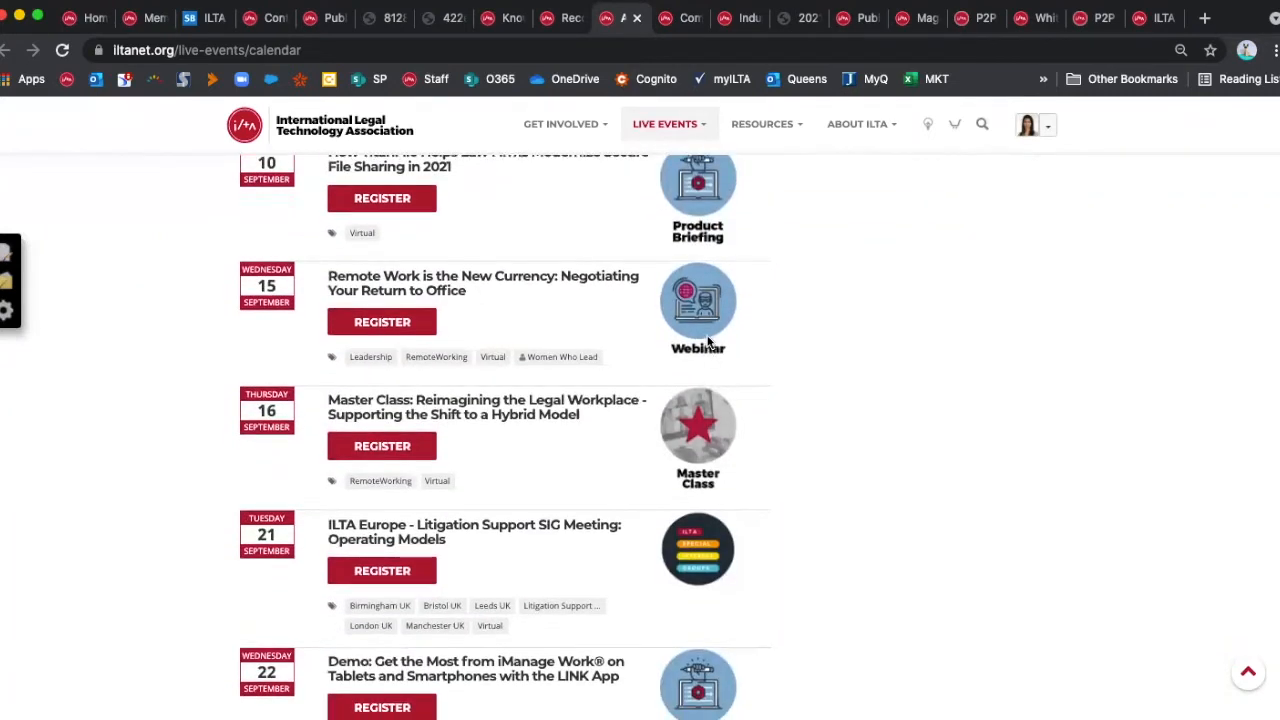
scroll(down, 3)
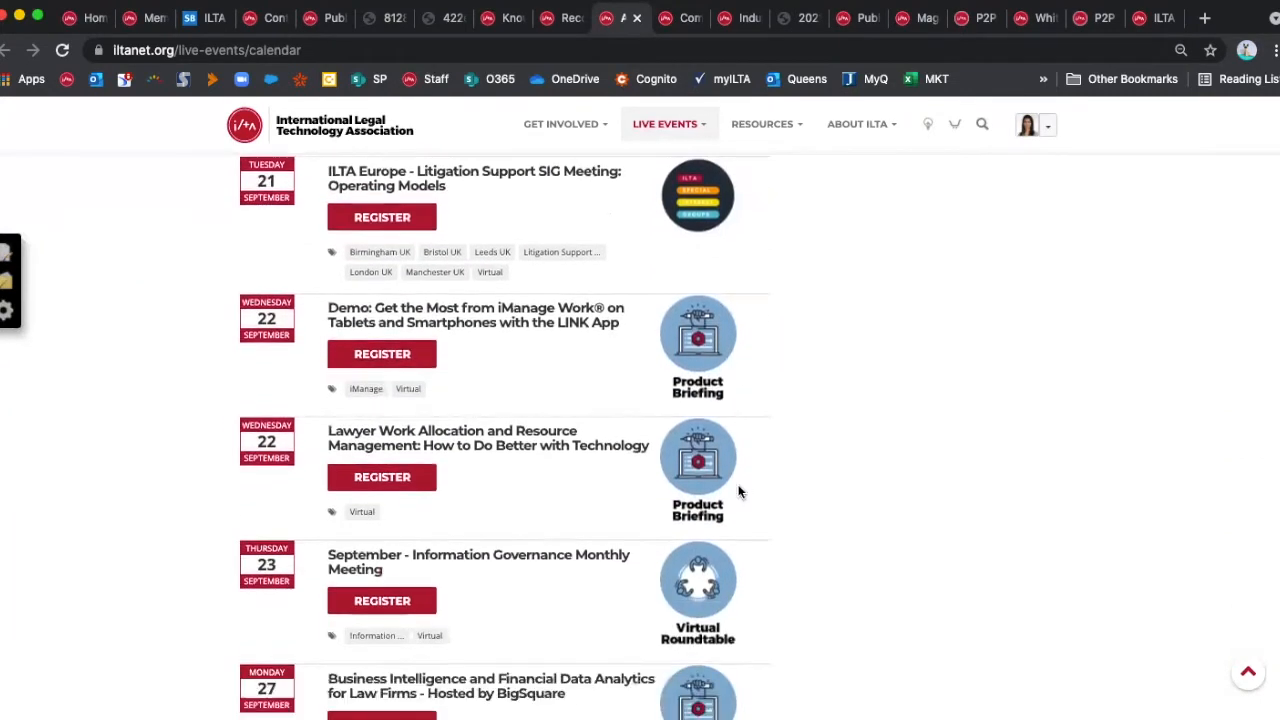
scroll(down, 3)
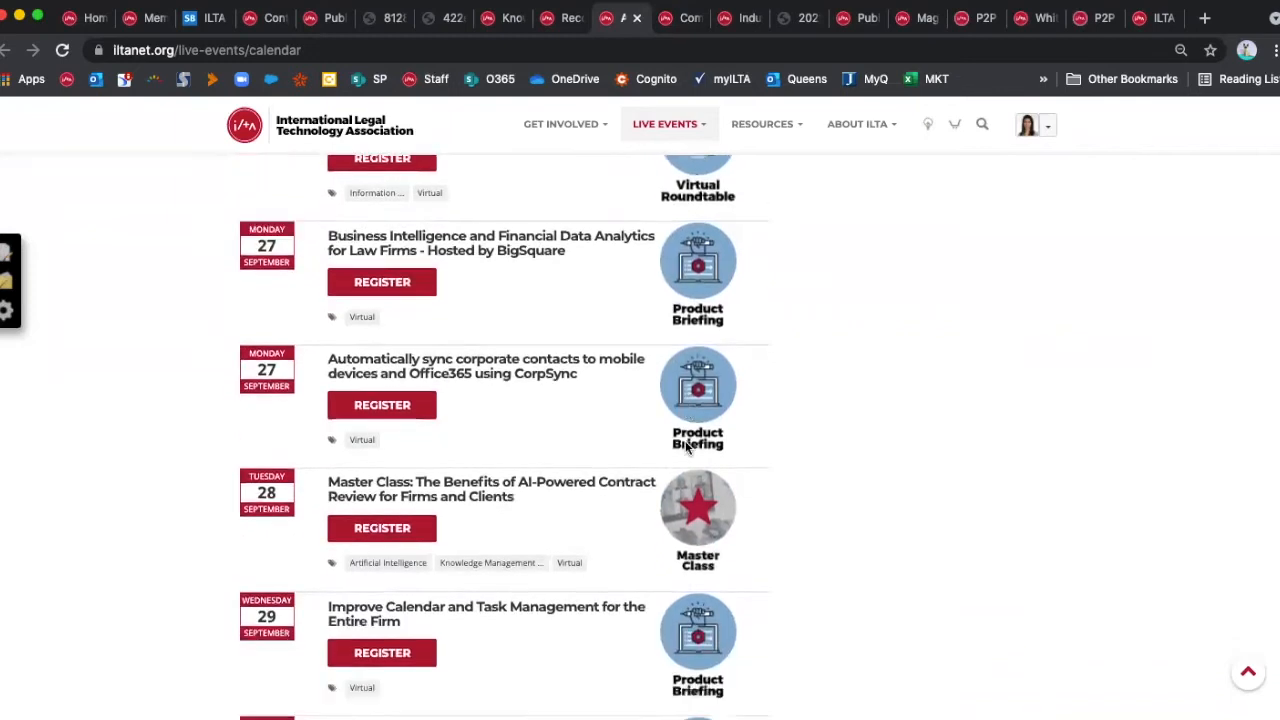
scroll(down, 3)
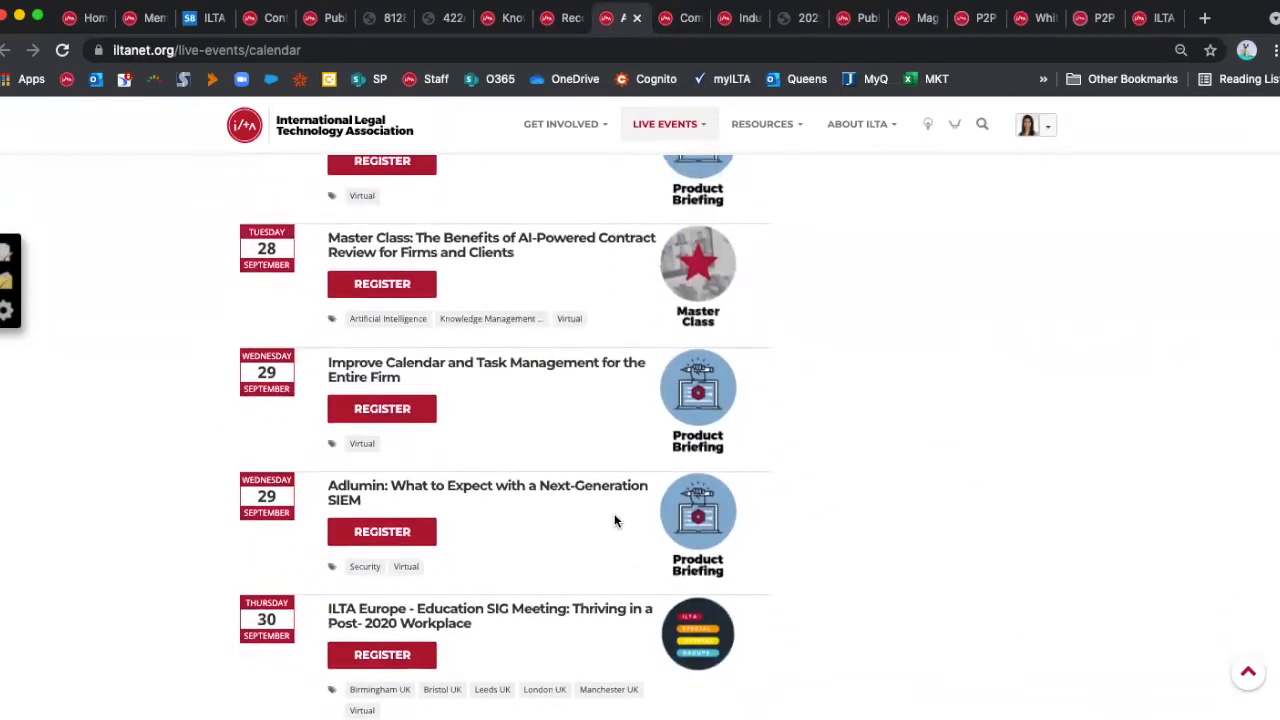
scroll(down, 3)
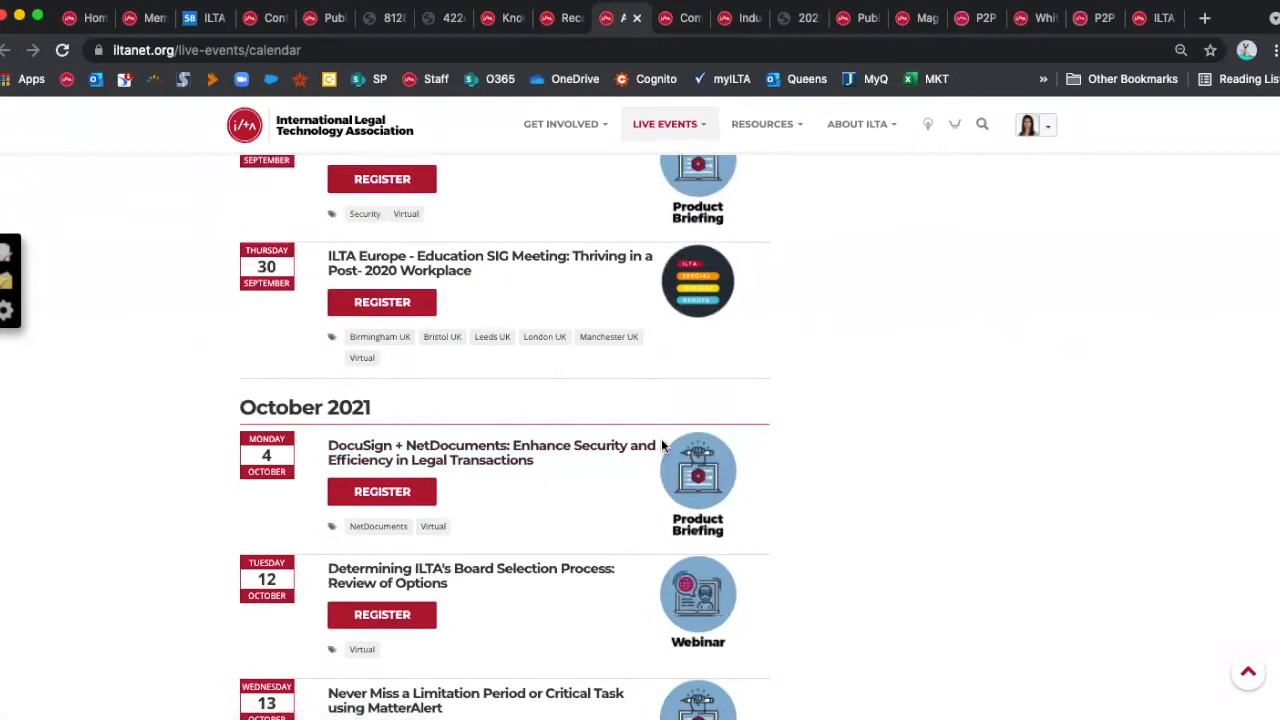
scroll(down, 3)
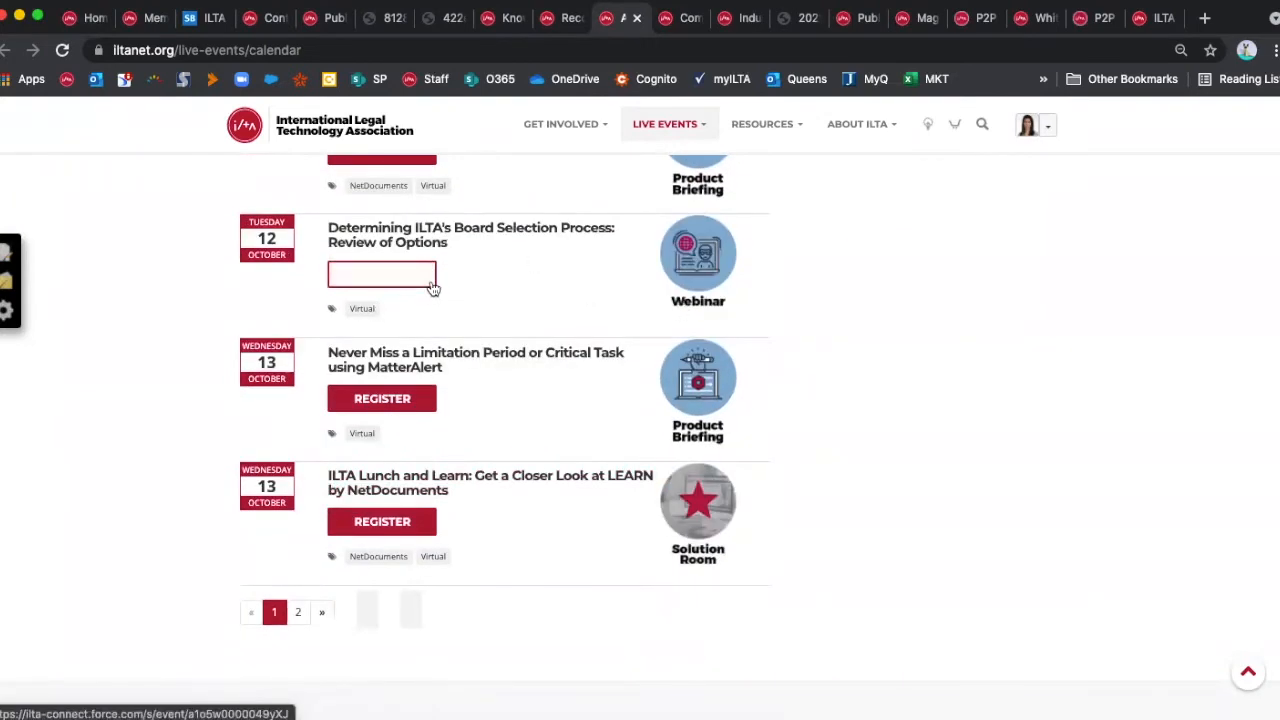
mouse_move(464, 296)
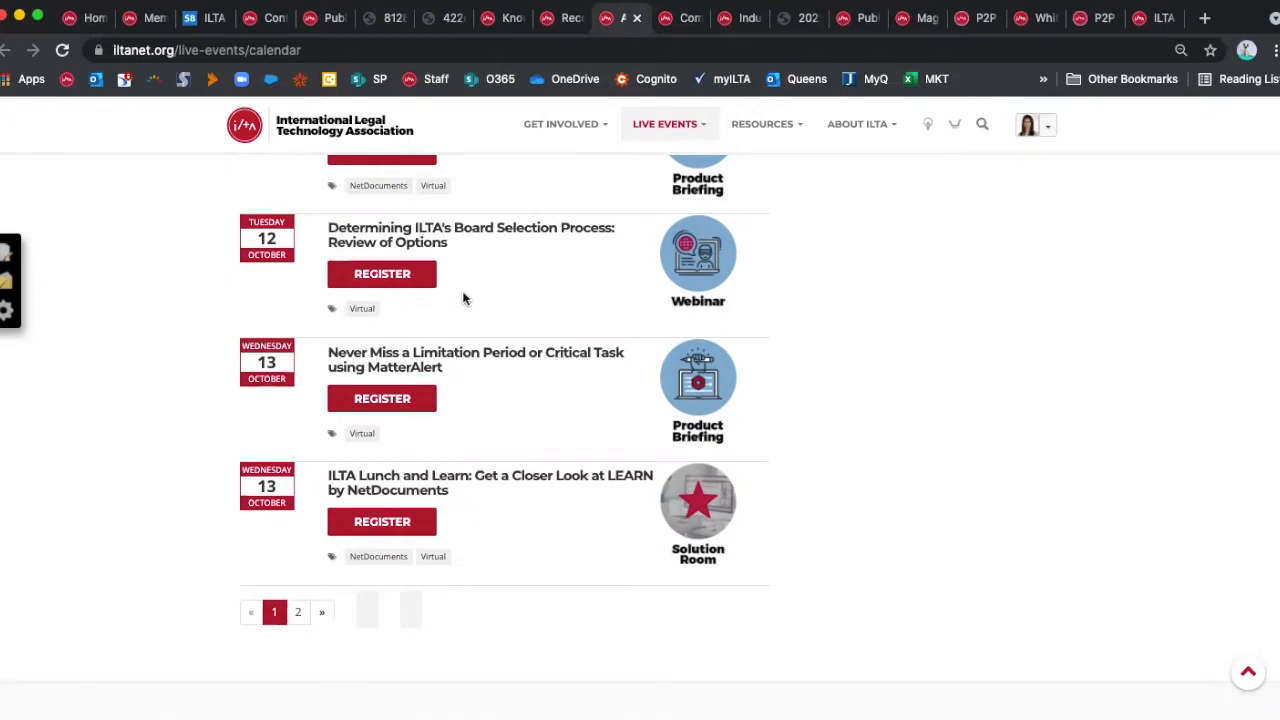
mouse_move(700, 360)
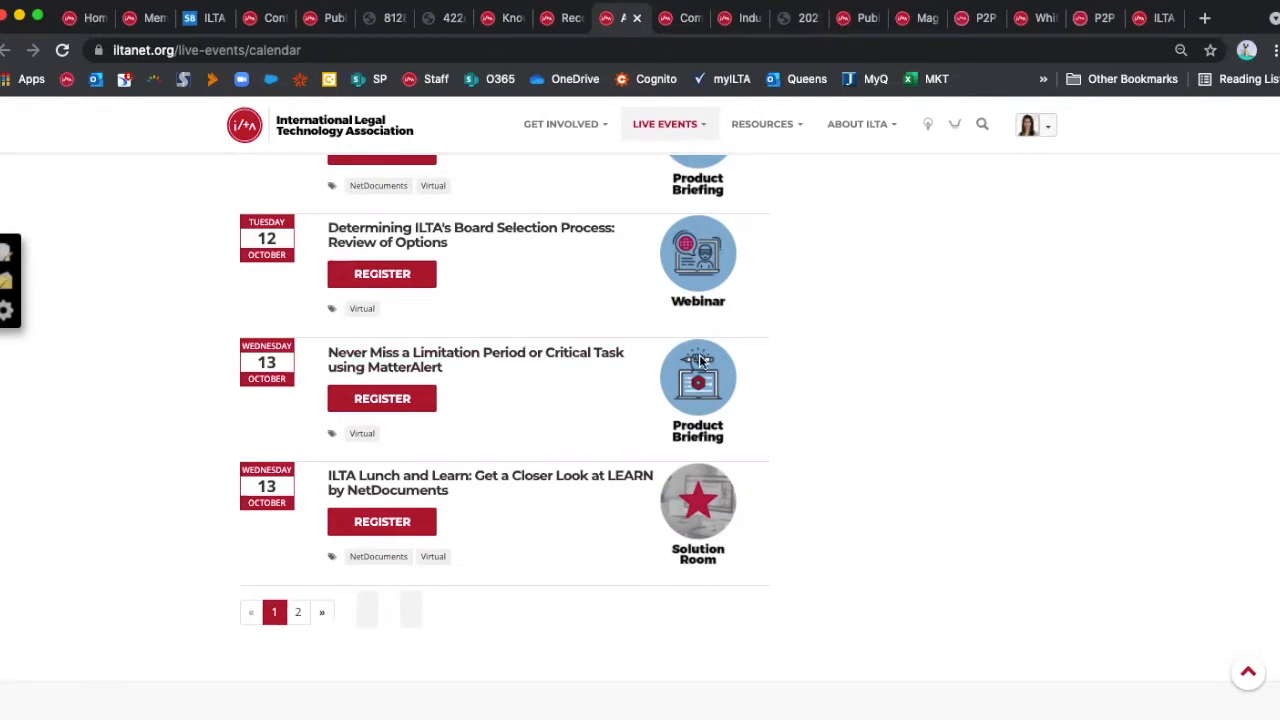
click(764, 124)
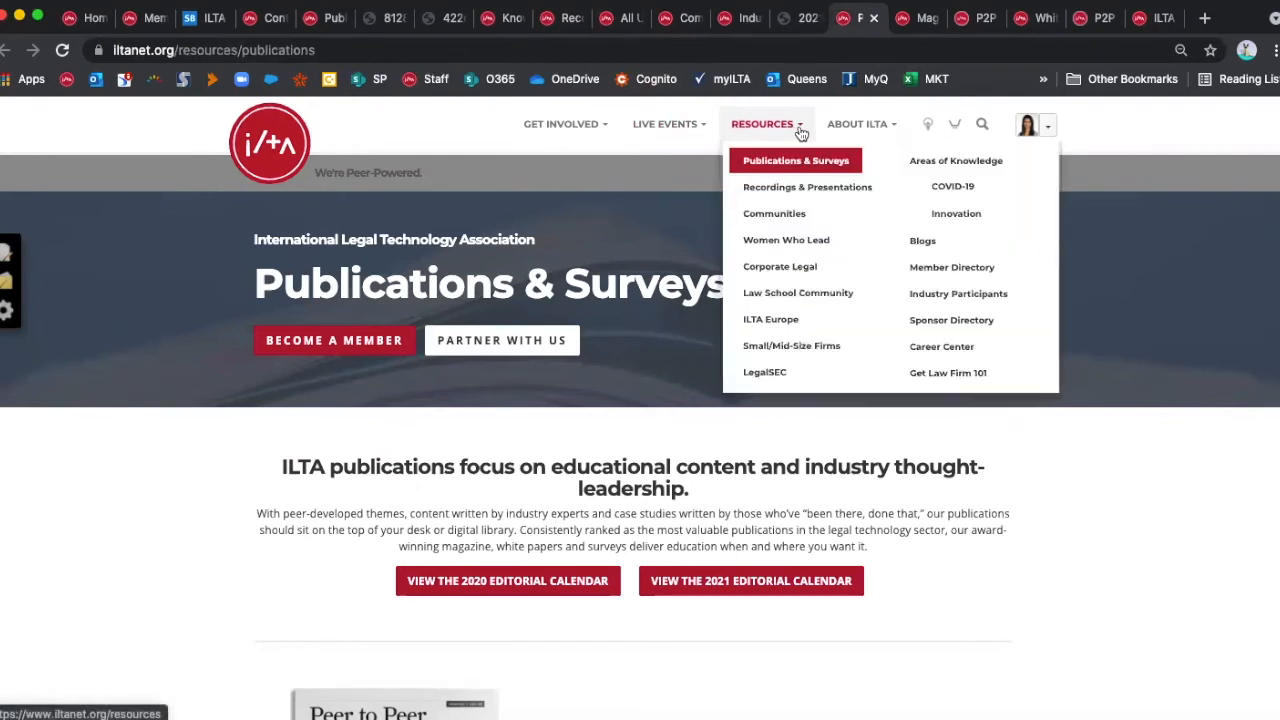
mouse_move(850, 176)
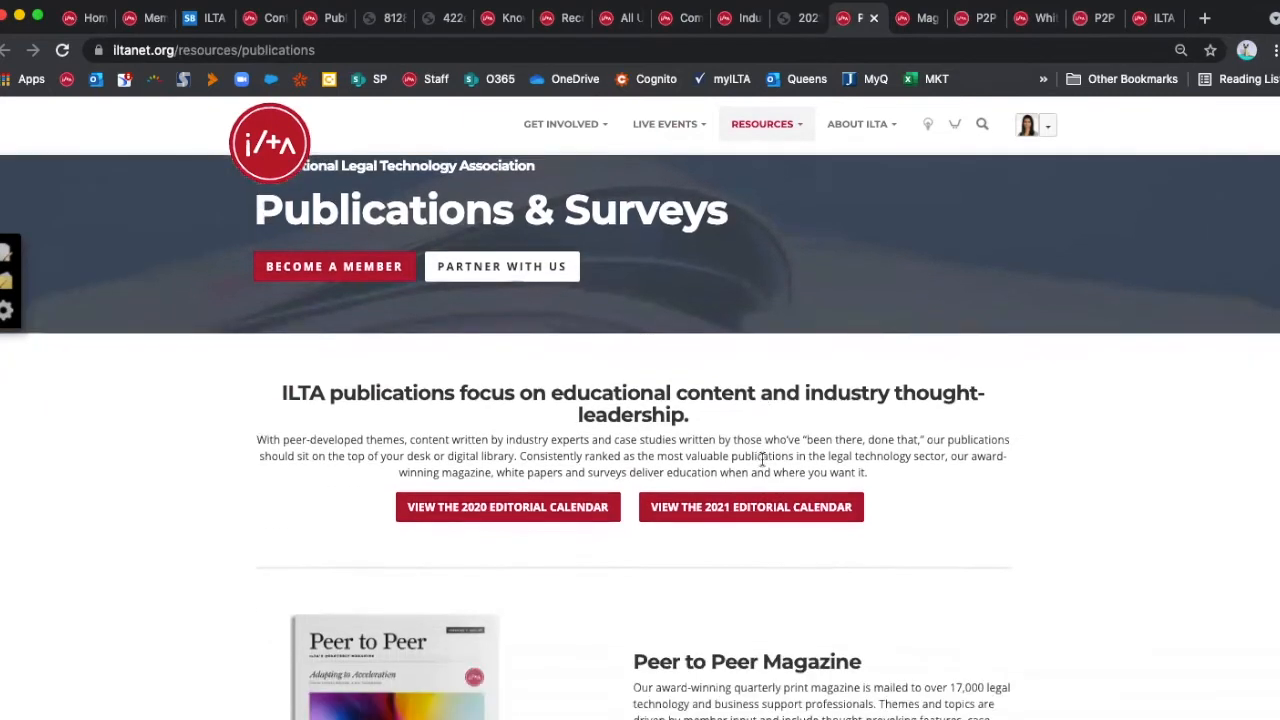
- Reach the Peer to Peer Magazine section and go to its archive of past issues
scroll(down, 3)
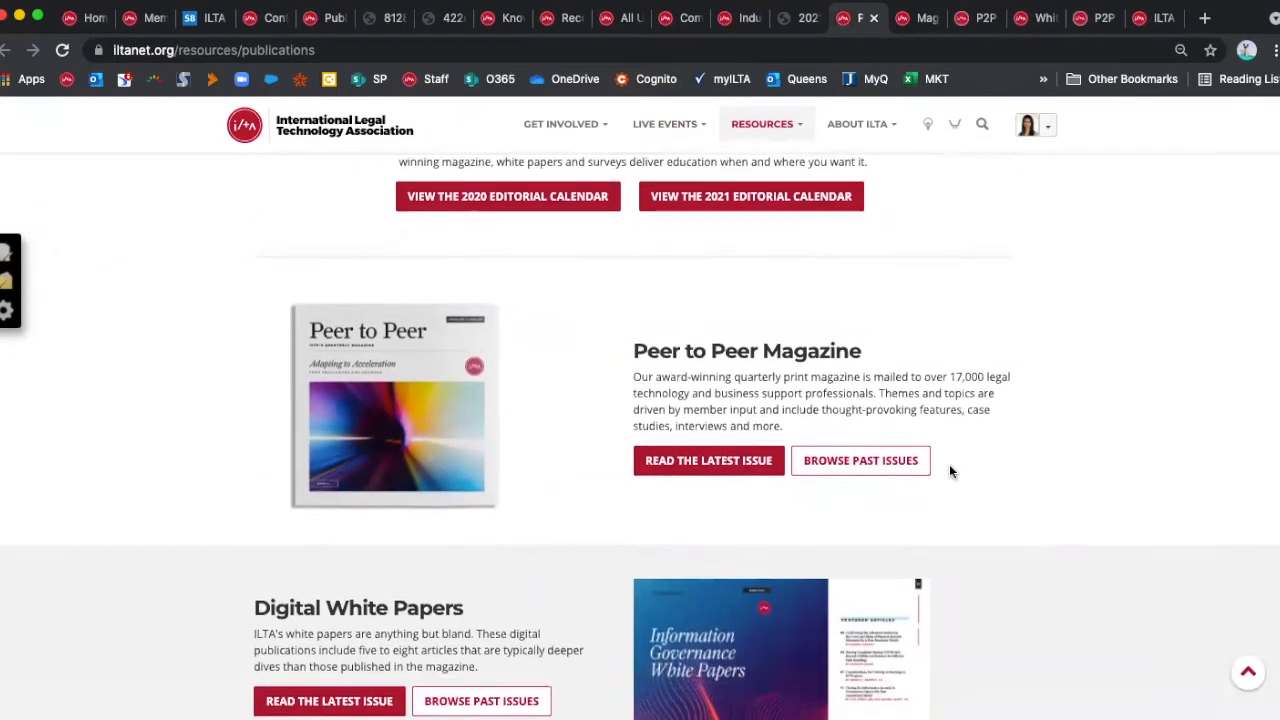
scroll(down, 3)
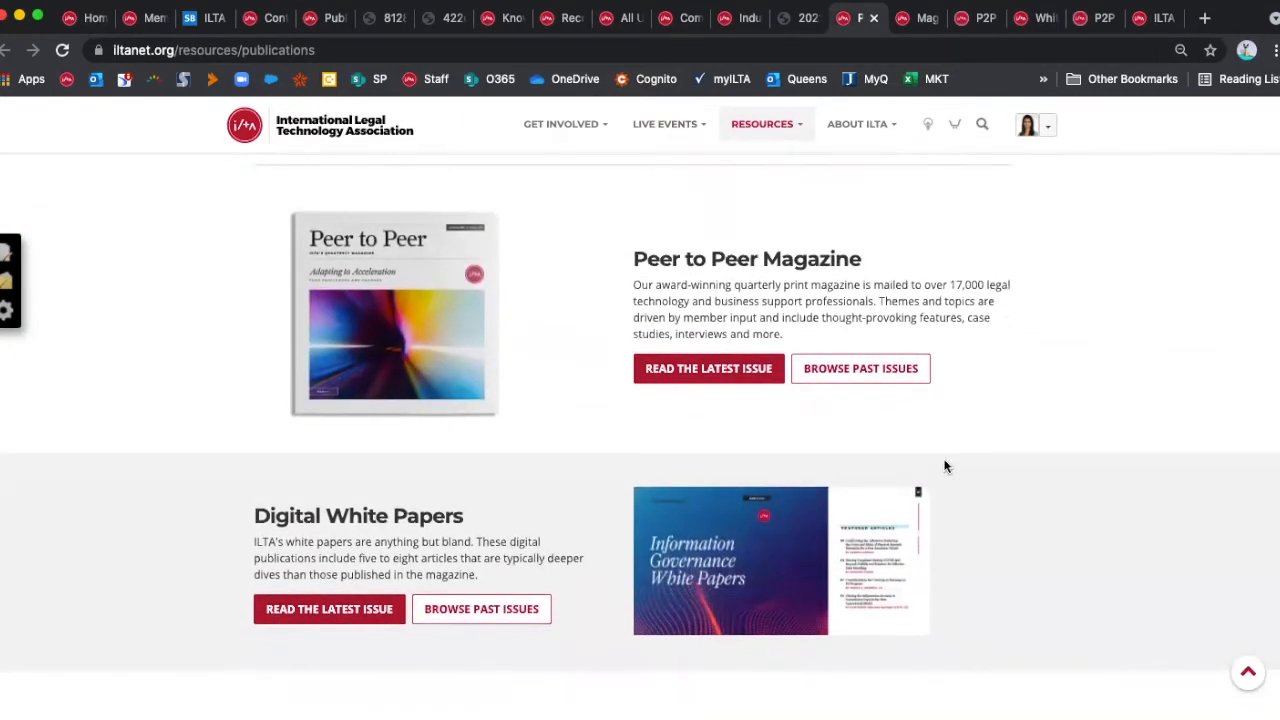
mouse_move(860, 368)
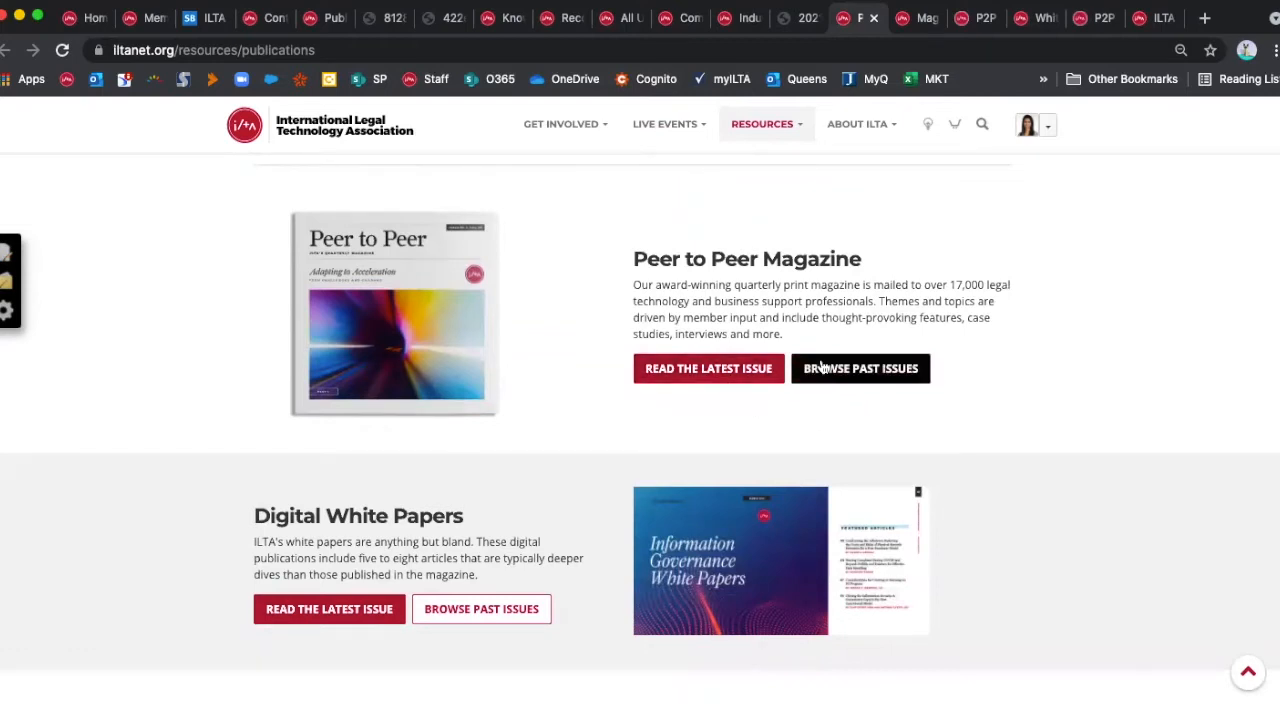
mouse_move(404, 472)
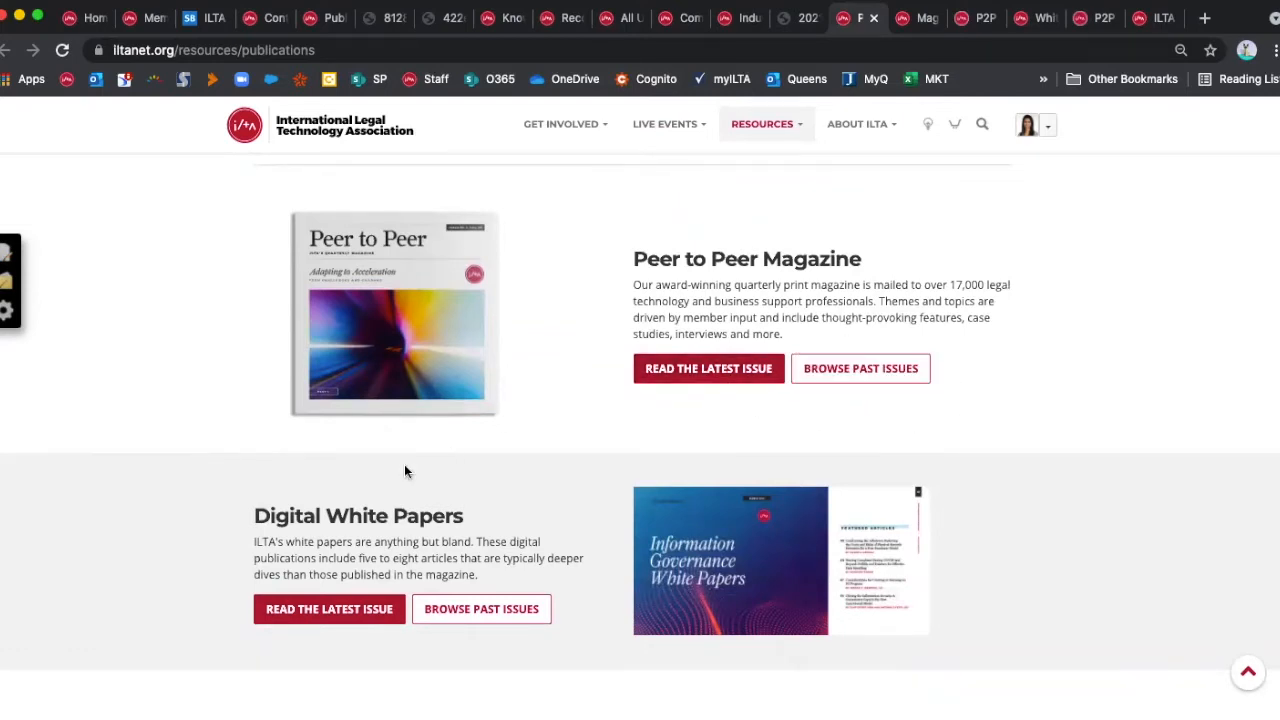
mouse_move(860, 368)
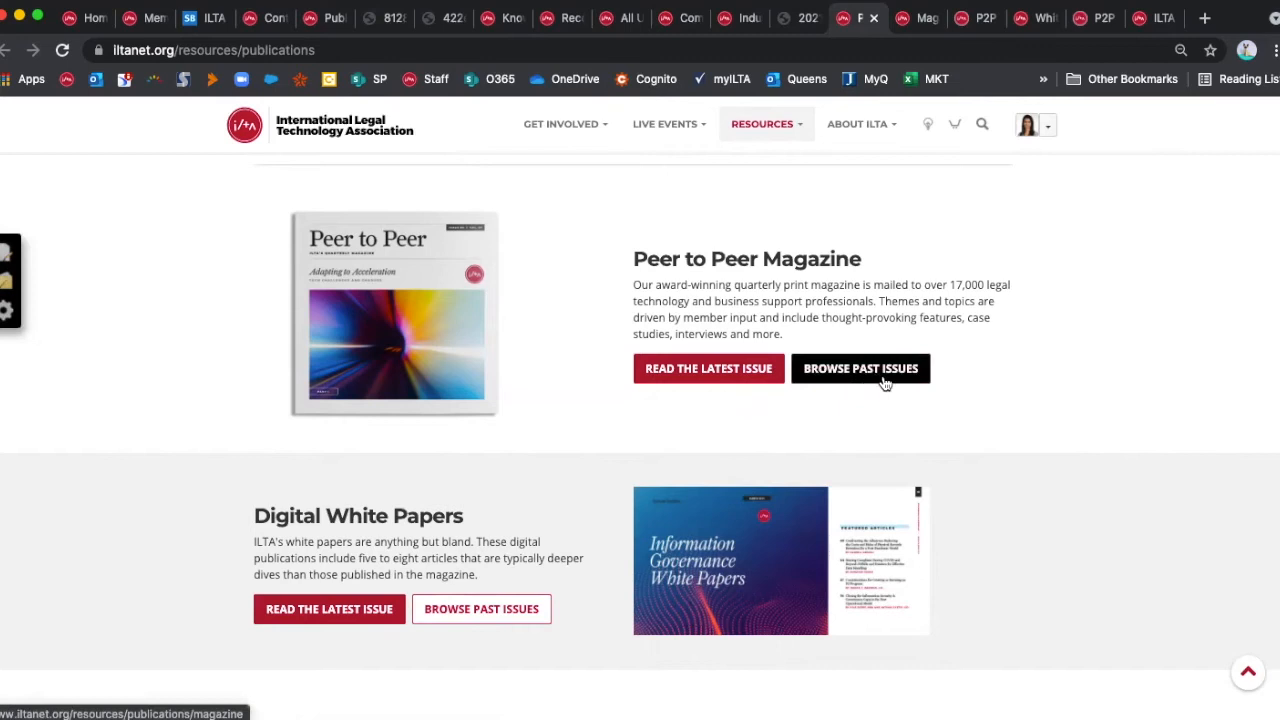
click(860, 368)
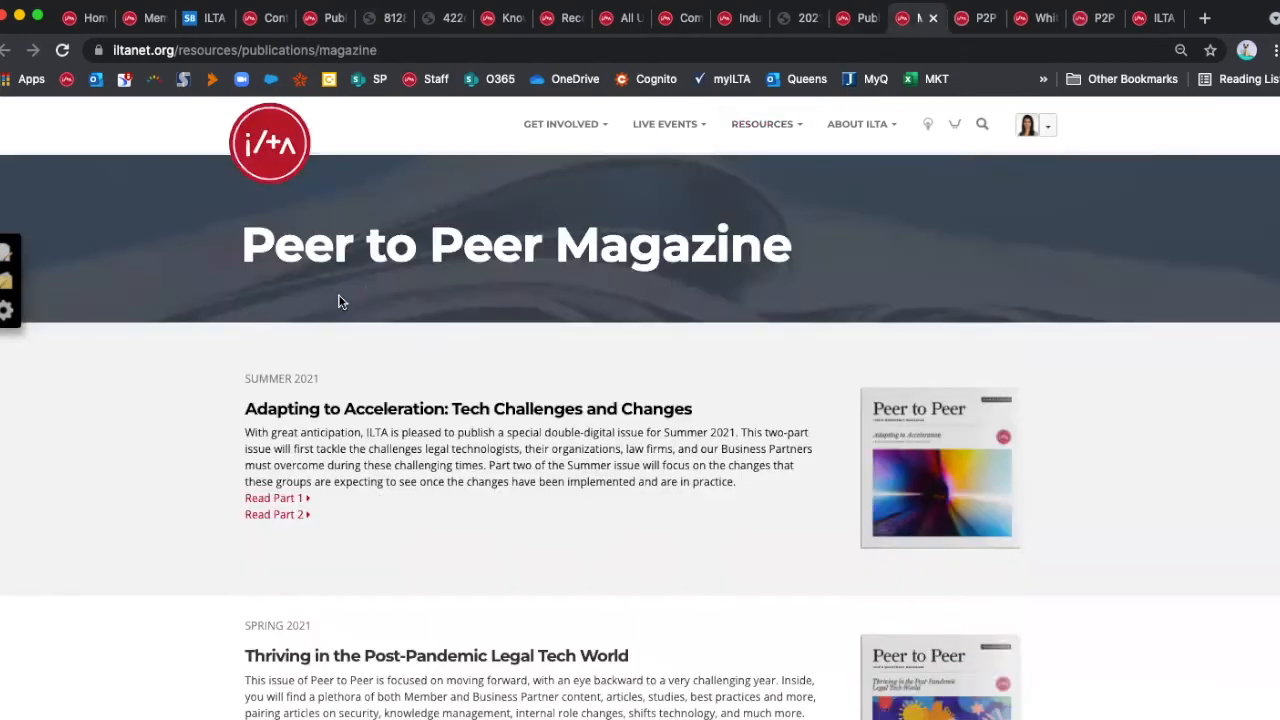
scroll(down, 3)
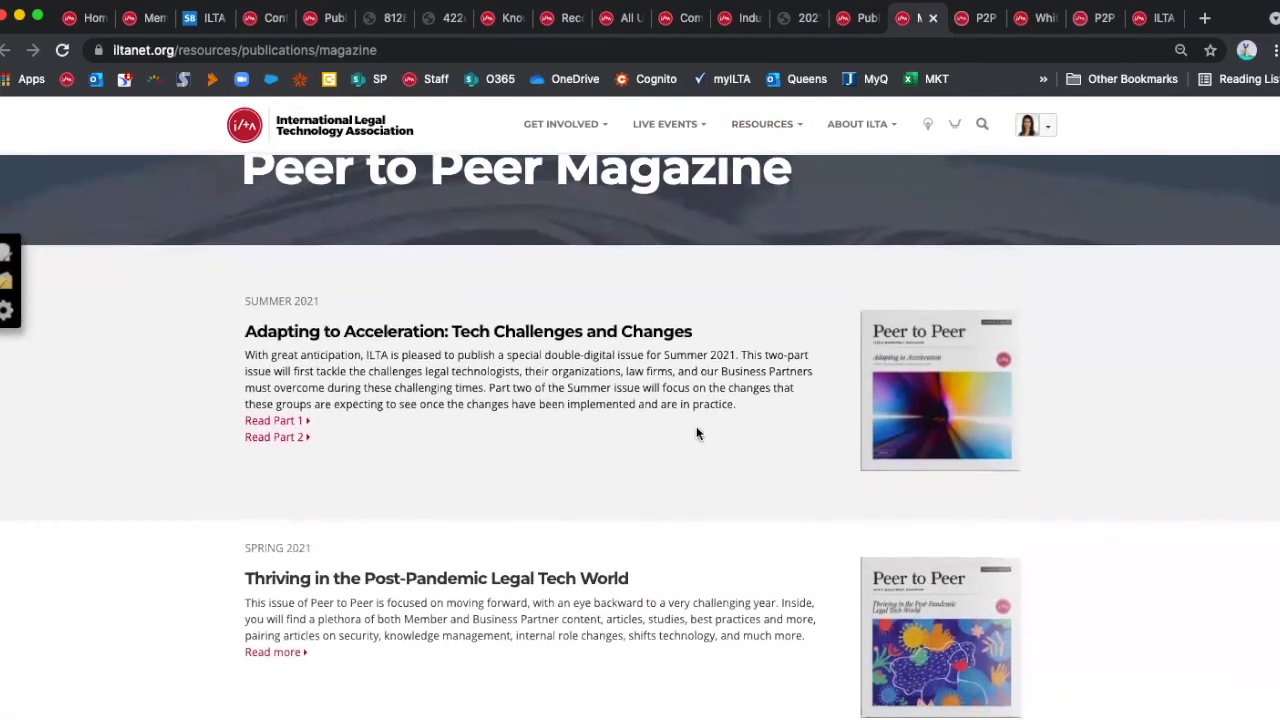
scroll(up, 3)
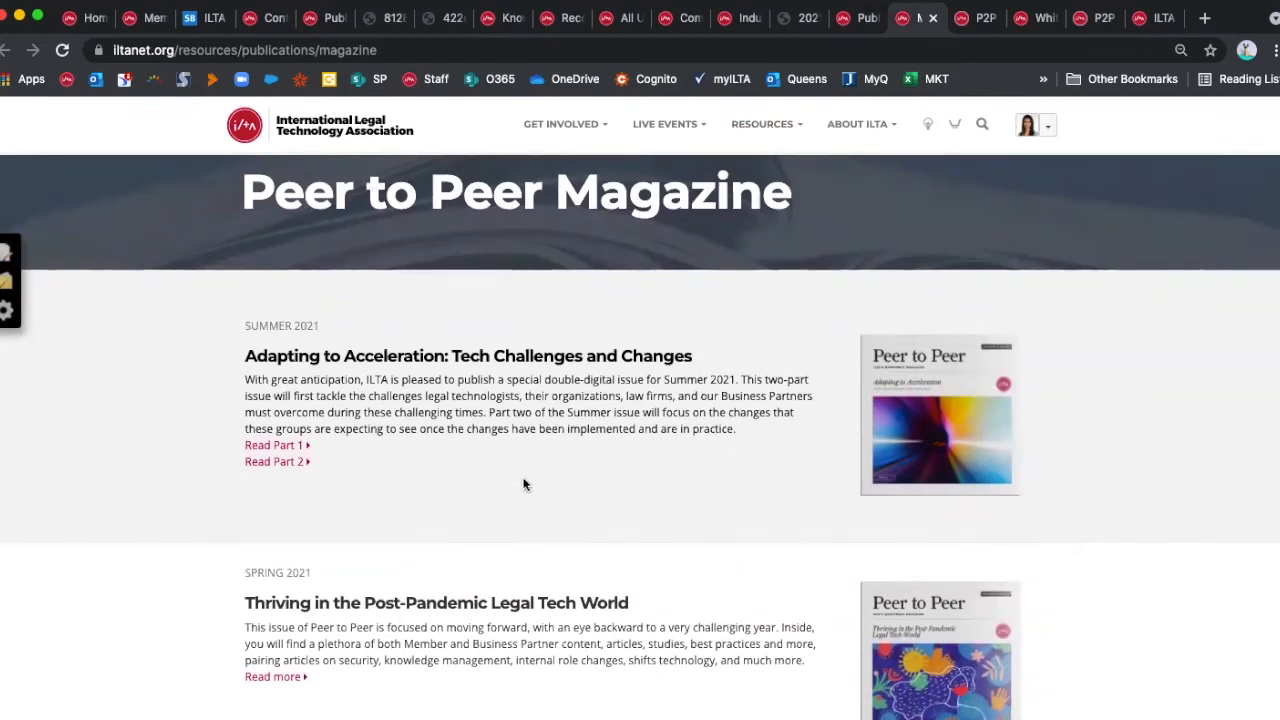
mouse_move(632, 540)
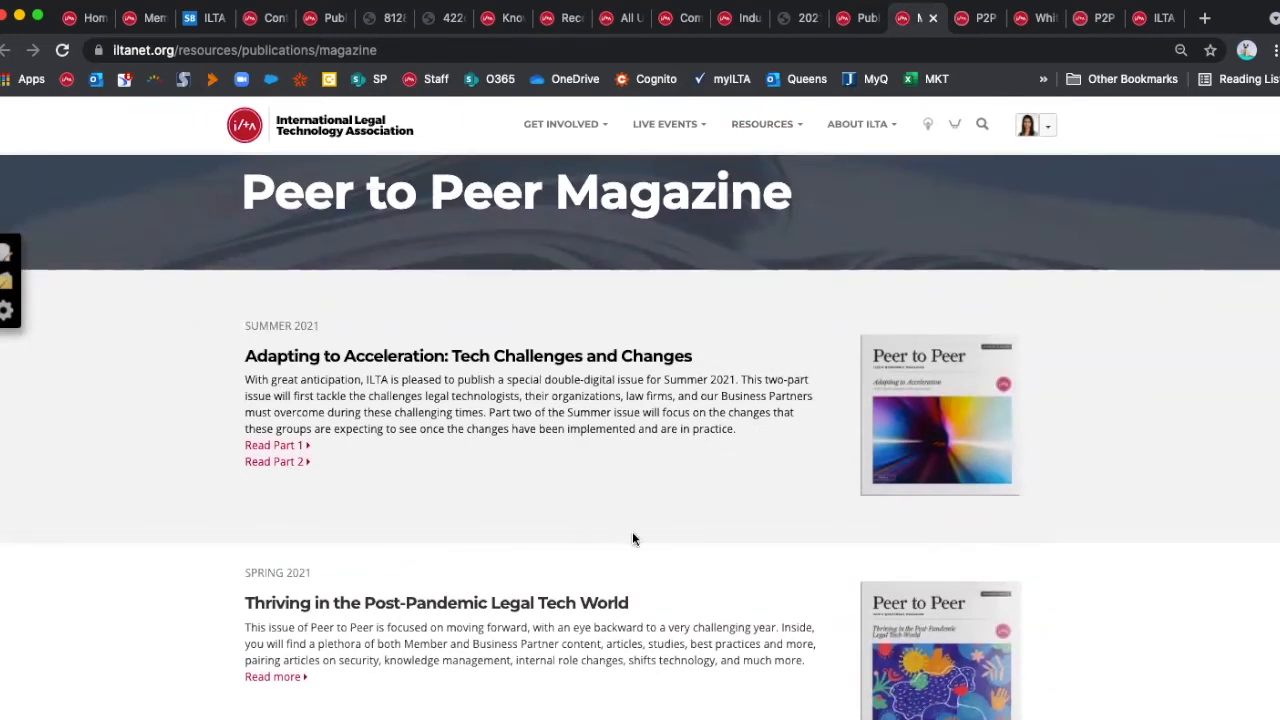
mouse_move(424, 470)
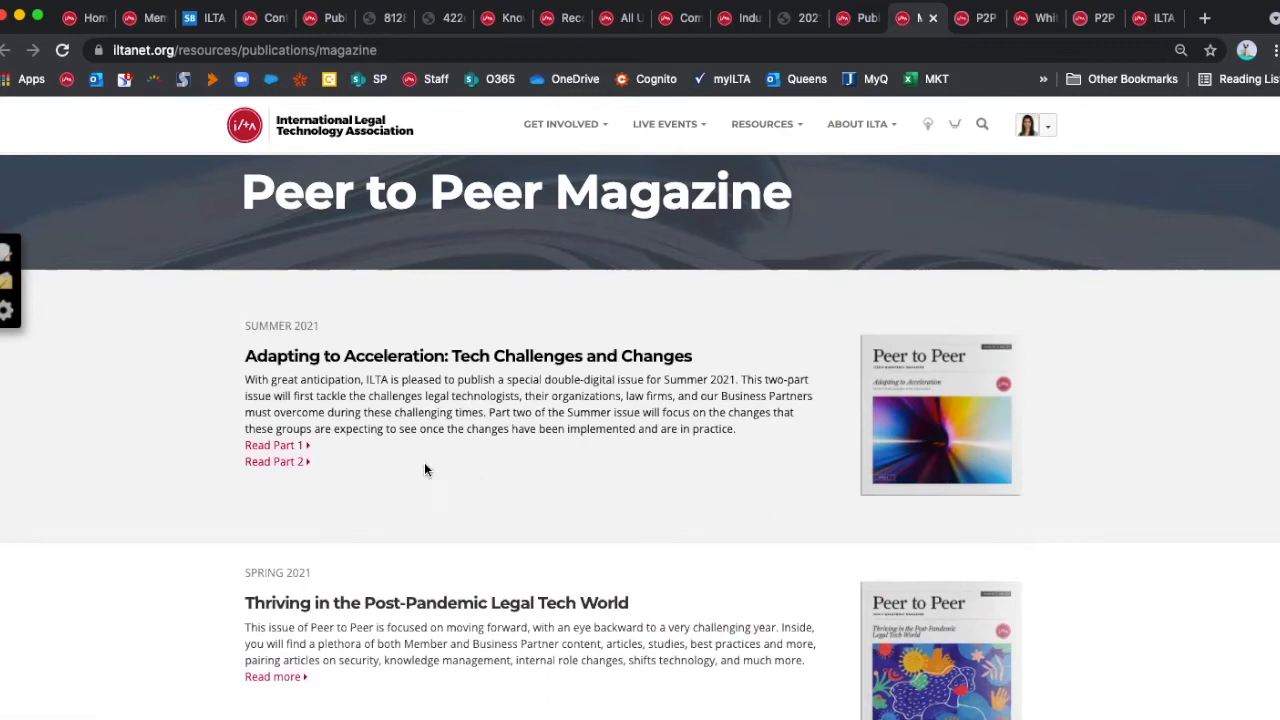
mouse_move(318, 458)
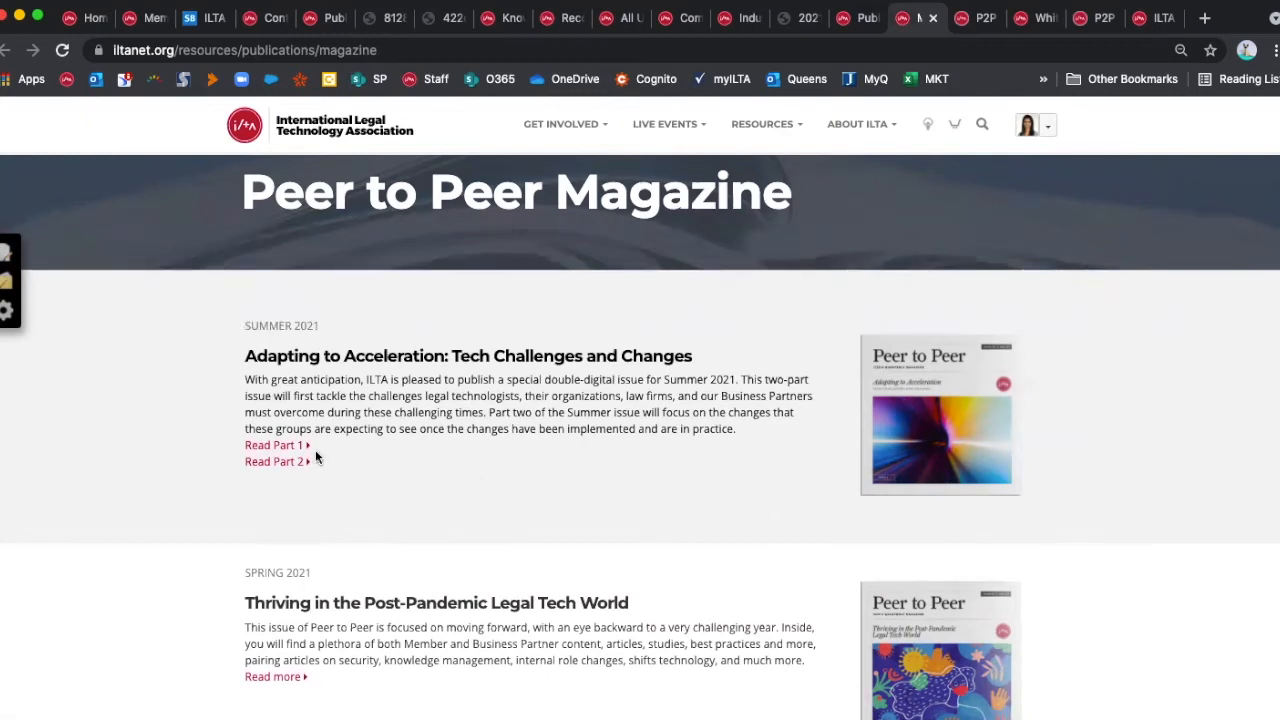
mouse_move(504, 464)
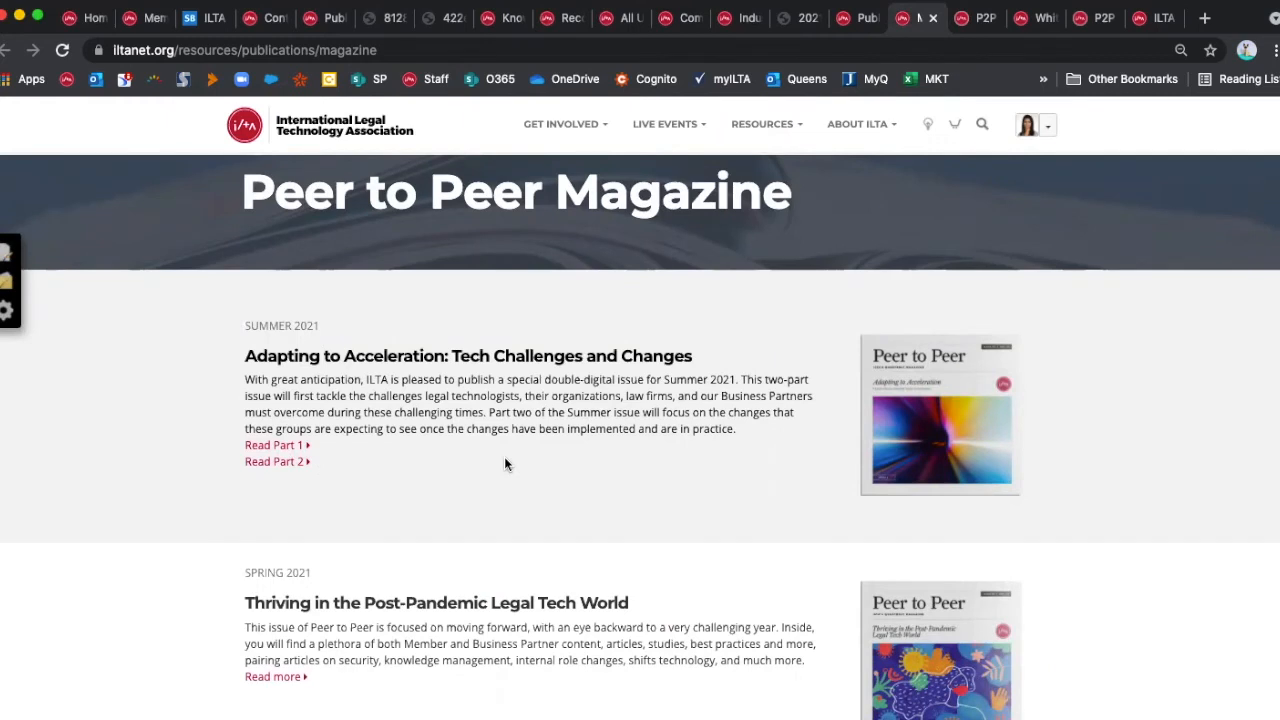
mouse_move(276, 444)
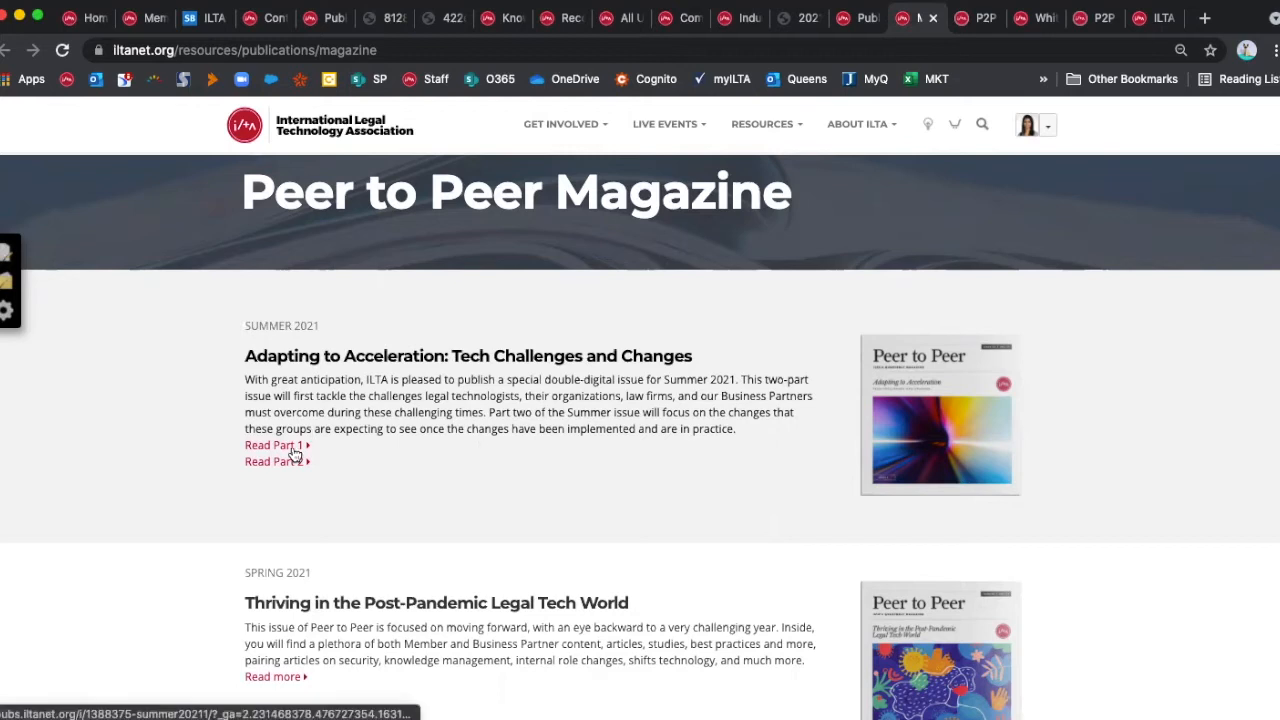
- Read Part 1 of the Summer 2021 Peer to Peer issue and flip to the next page
click(272, 444)
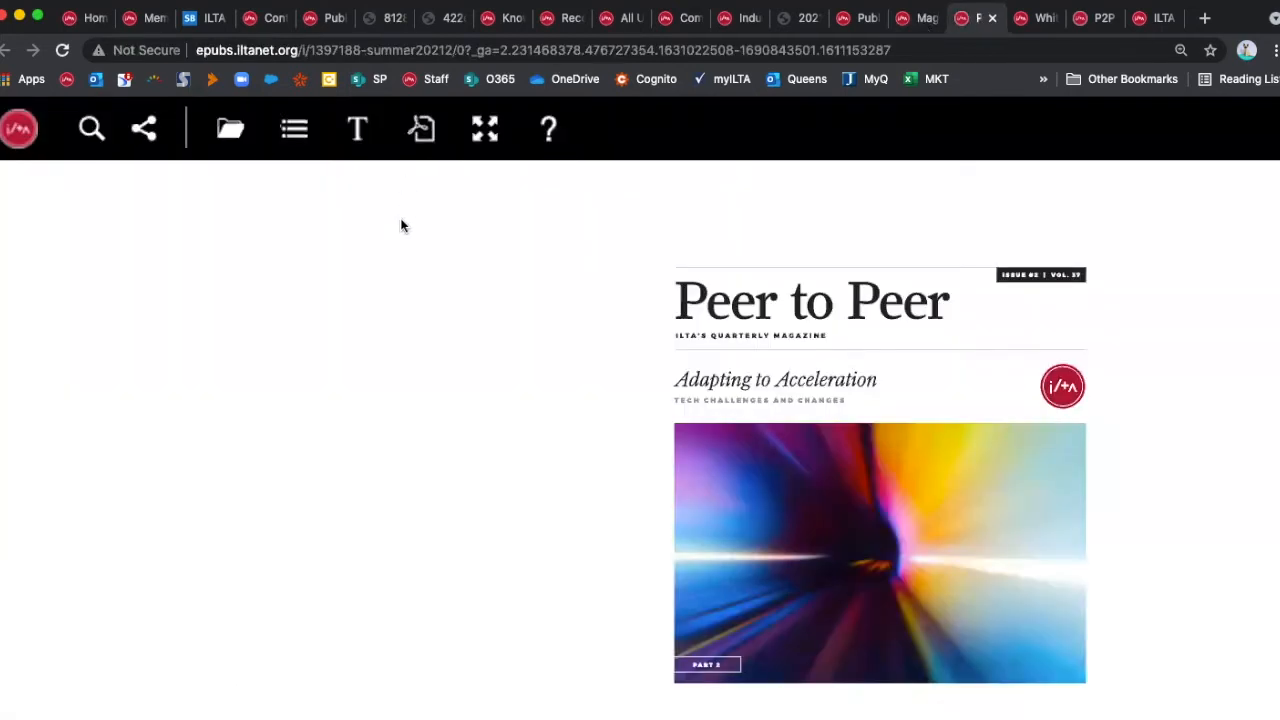
mouse_move(330, 436)
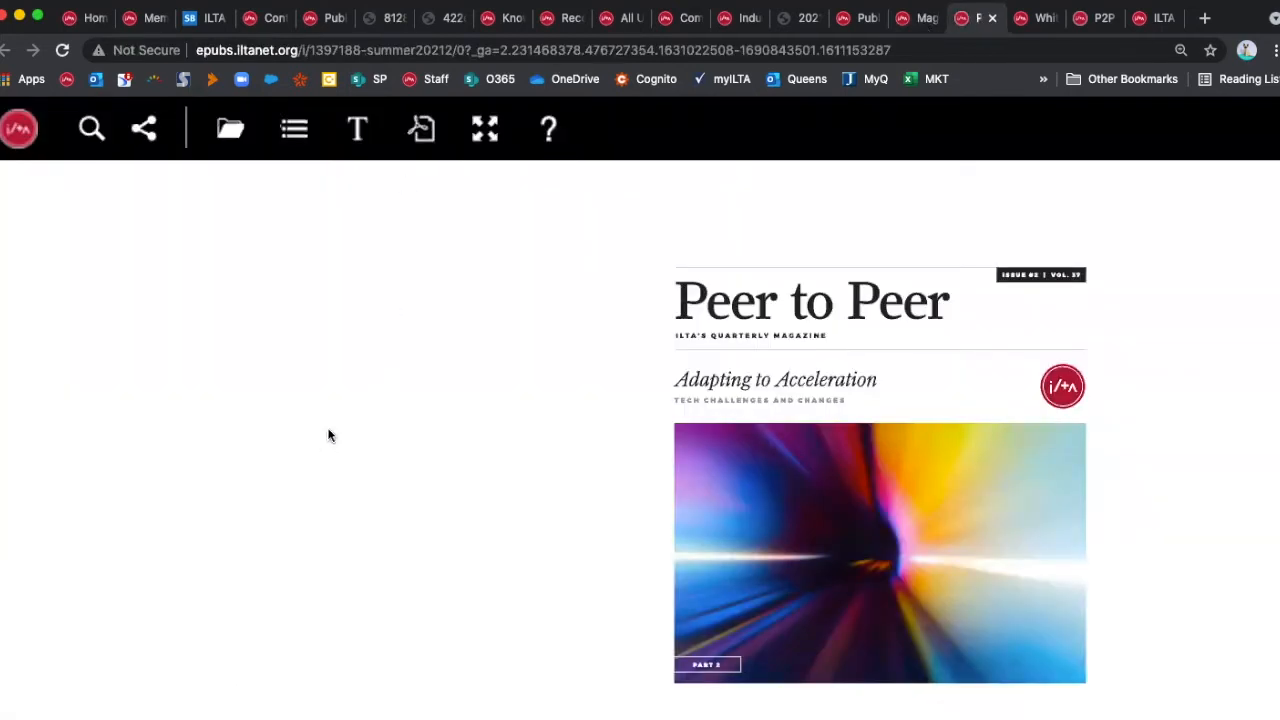
mouse_move(1250, 518)
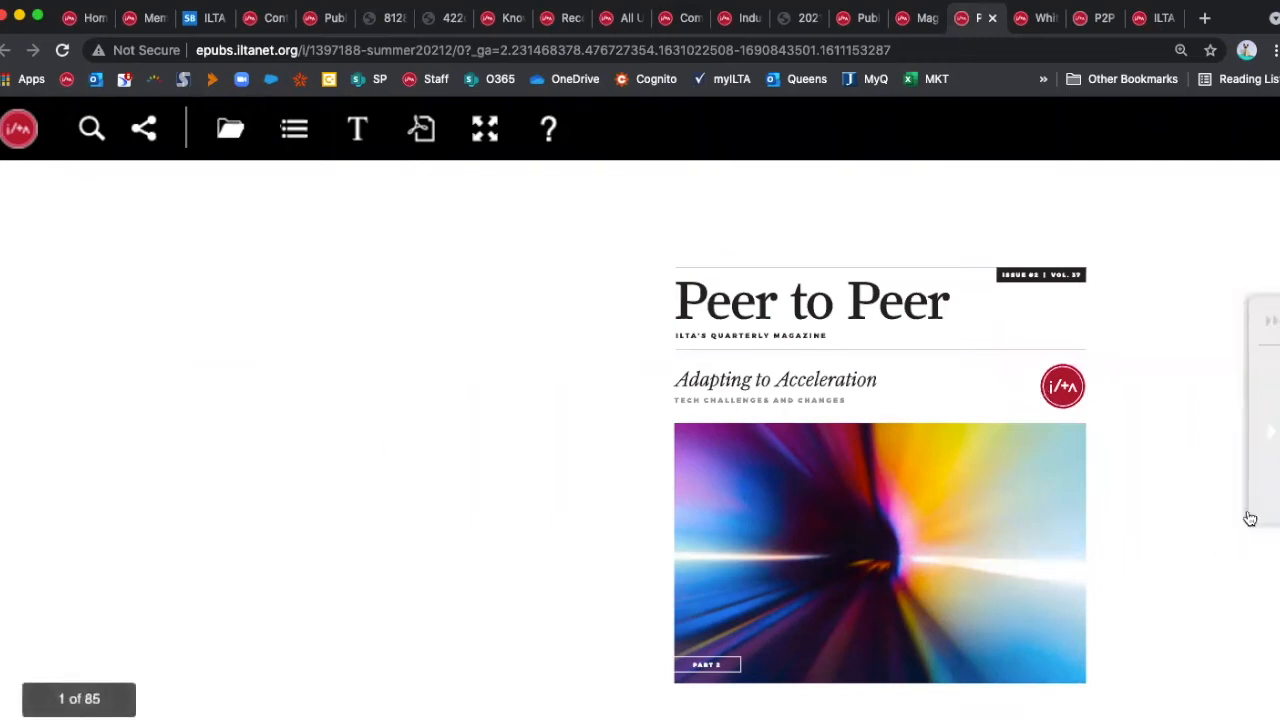
click(1272, 432)
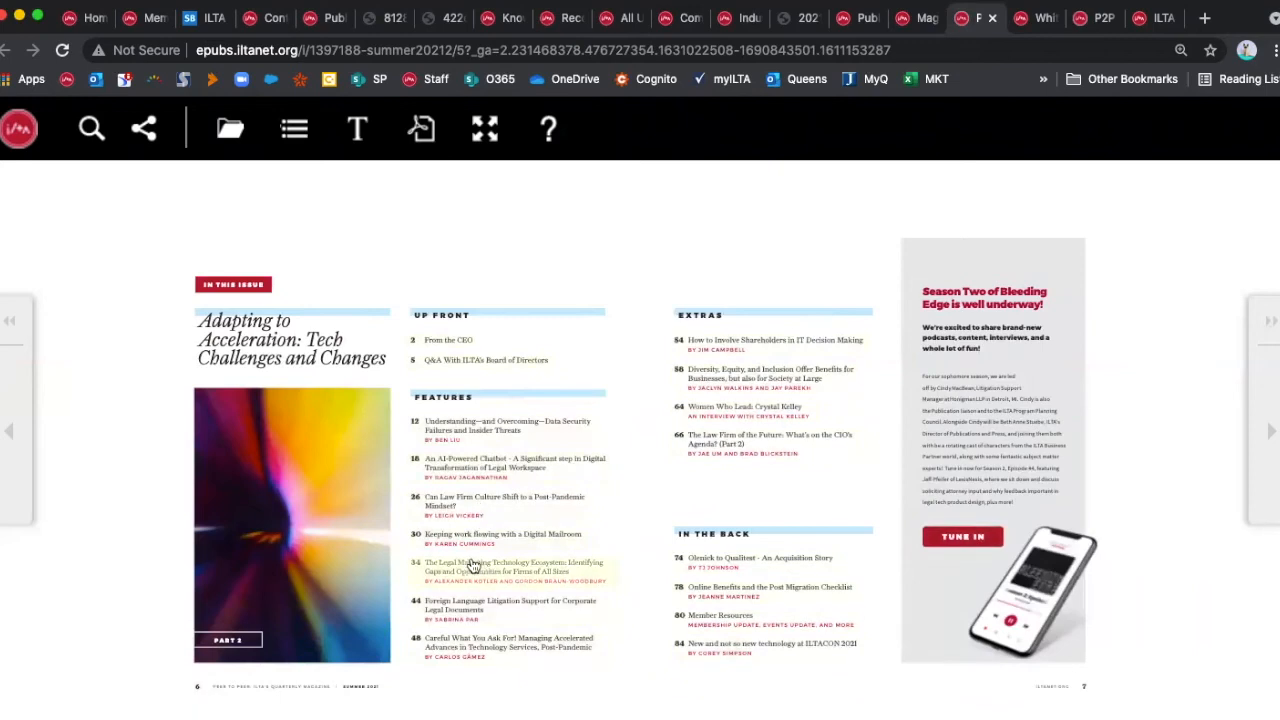
mouse_move(476, 476)
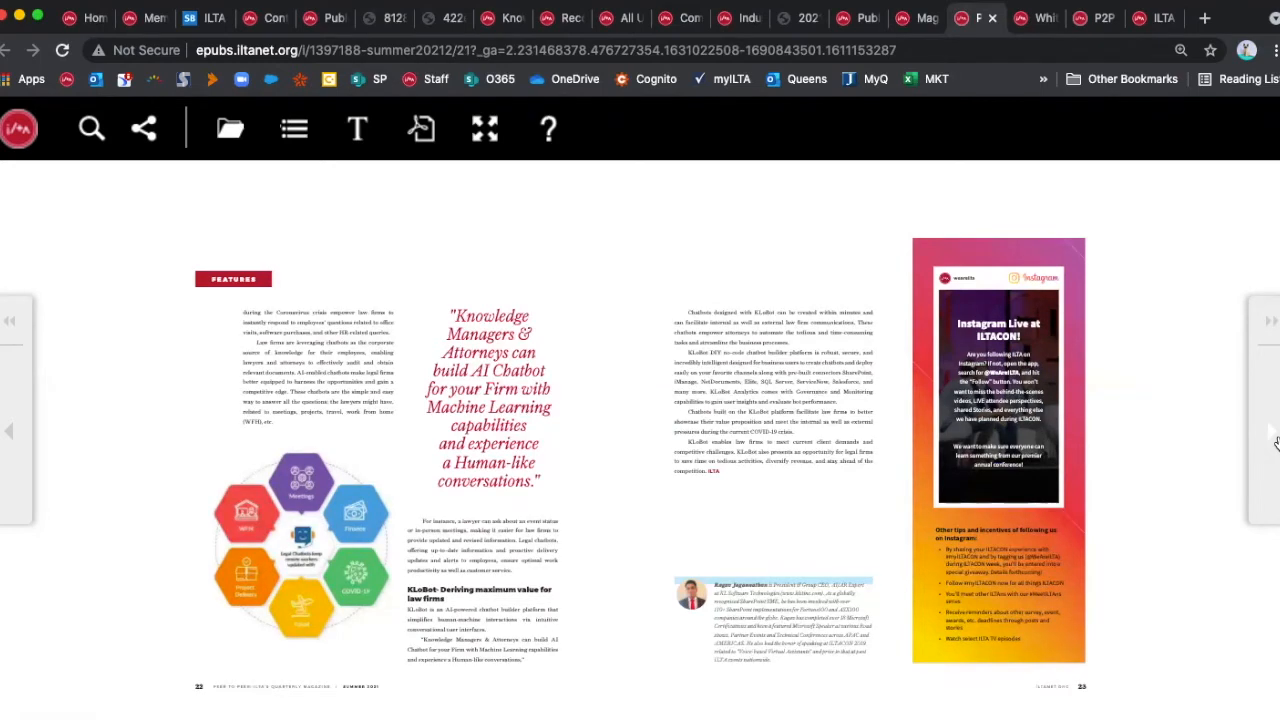
mouse_move(832, 414)
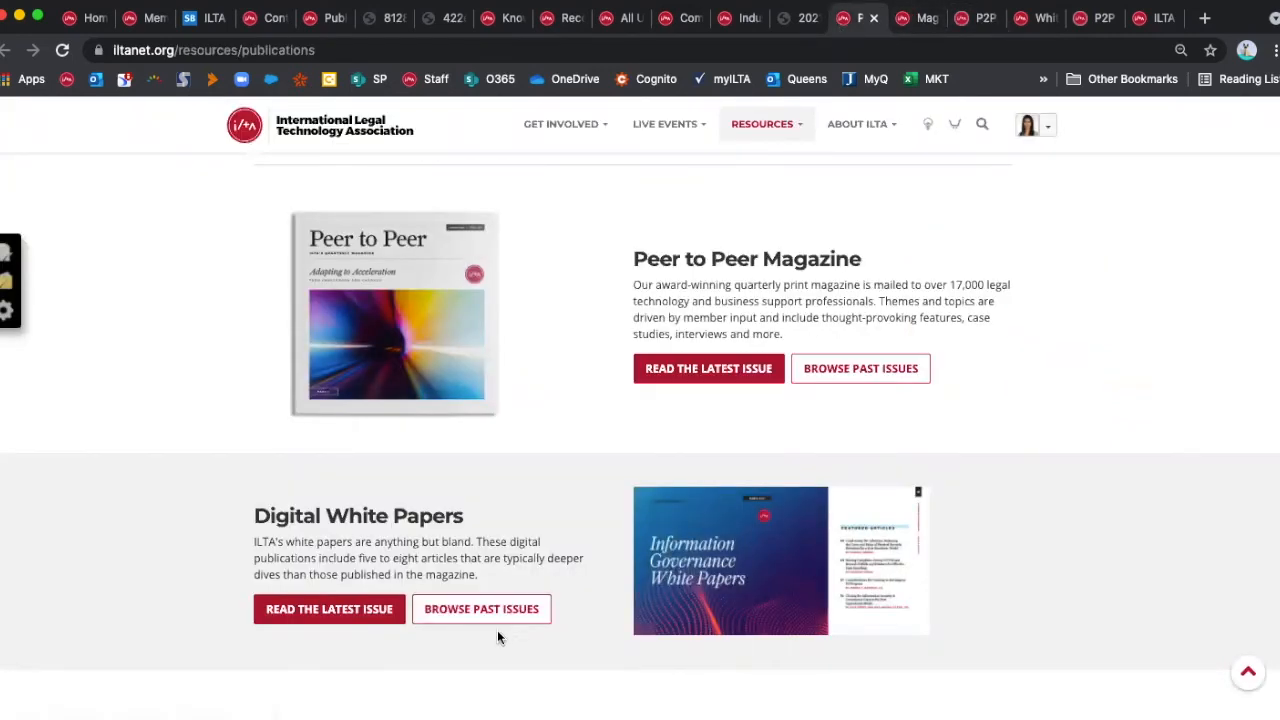
mouse_move(370, 536)
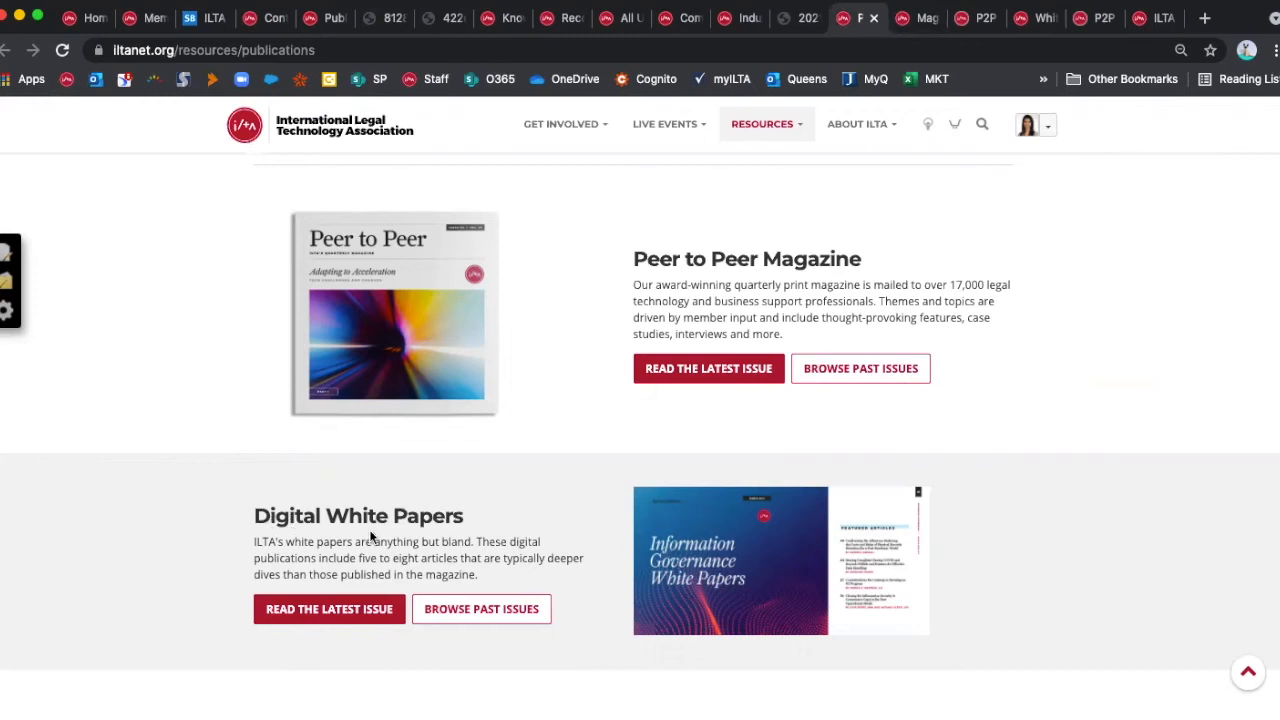
mouse_move(480, 608)
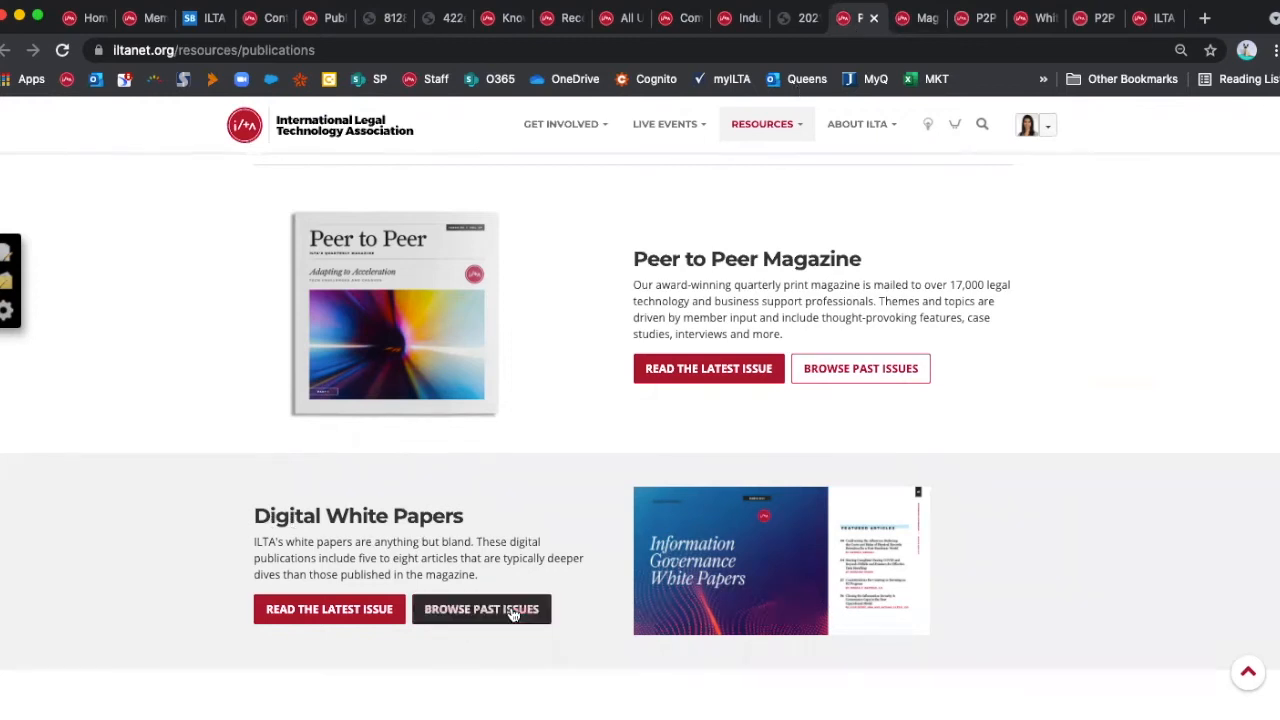
- Browse the past Digital White Papers list: Information Governance, Marketing Technology and Knowledge Management editions
click(480, 608)
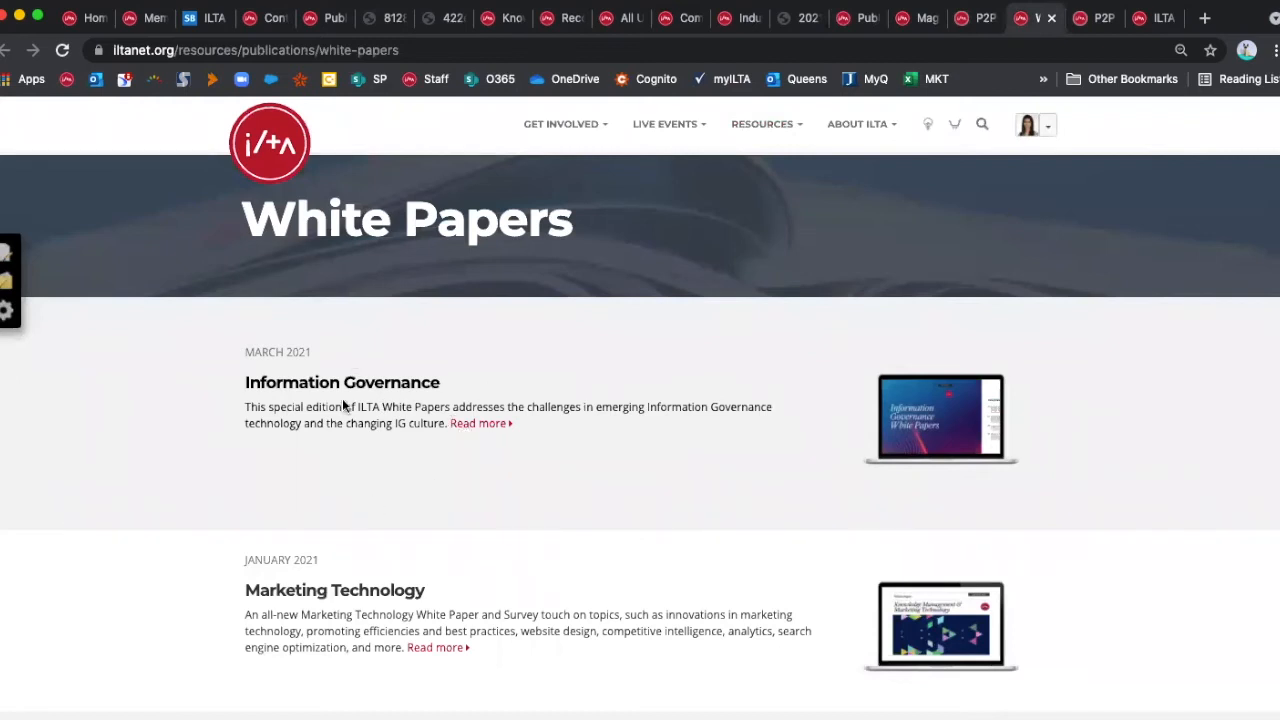
scroll(down, 3)
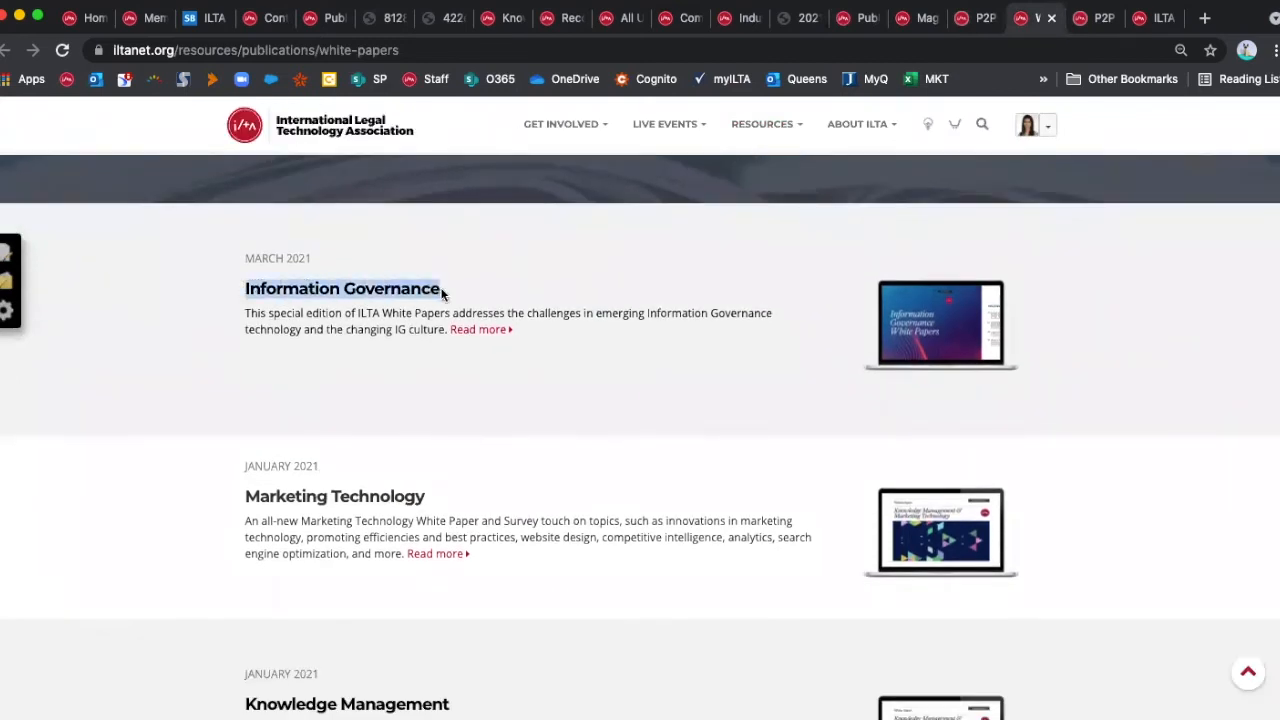
scroll(down, 3)
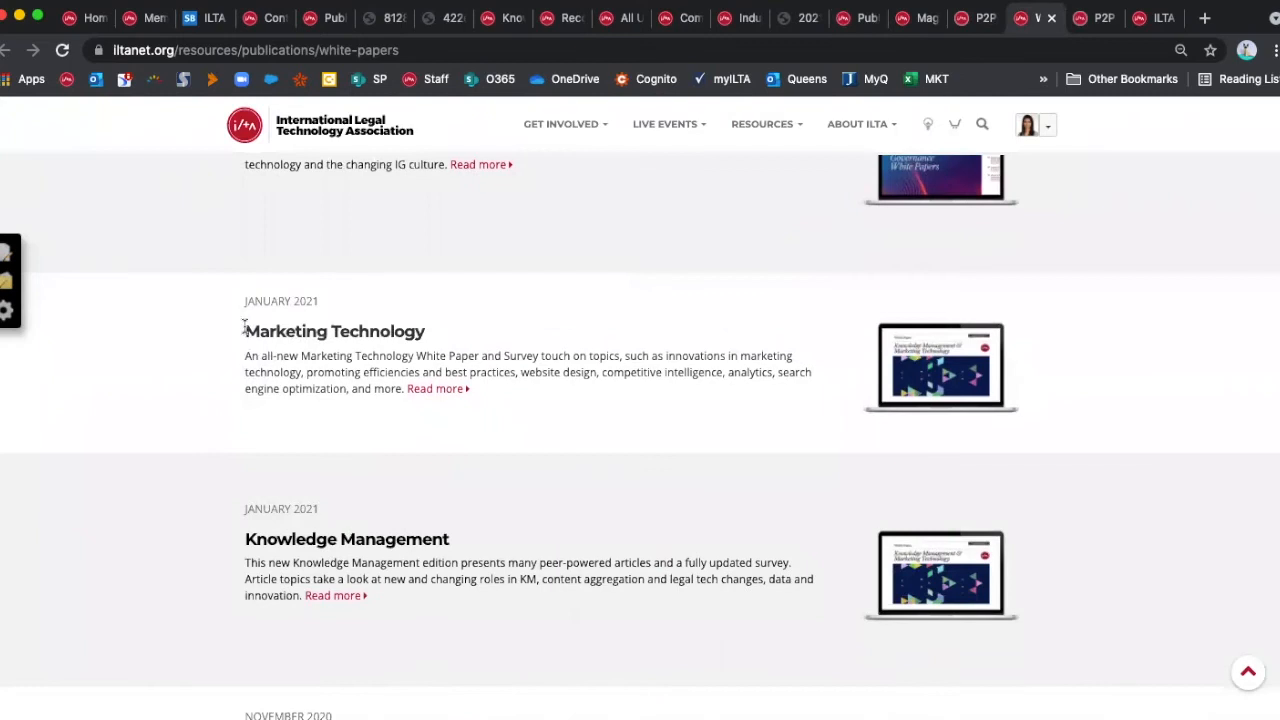
scroll(up, 3)
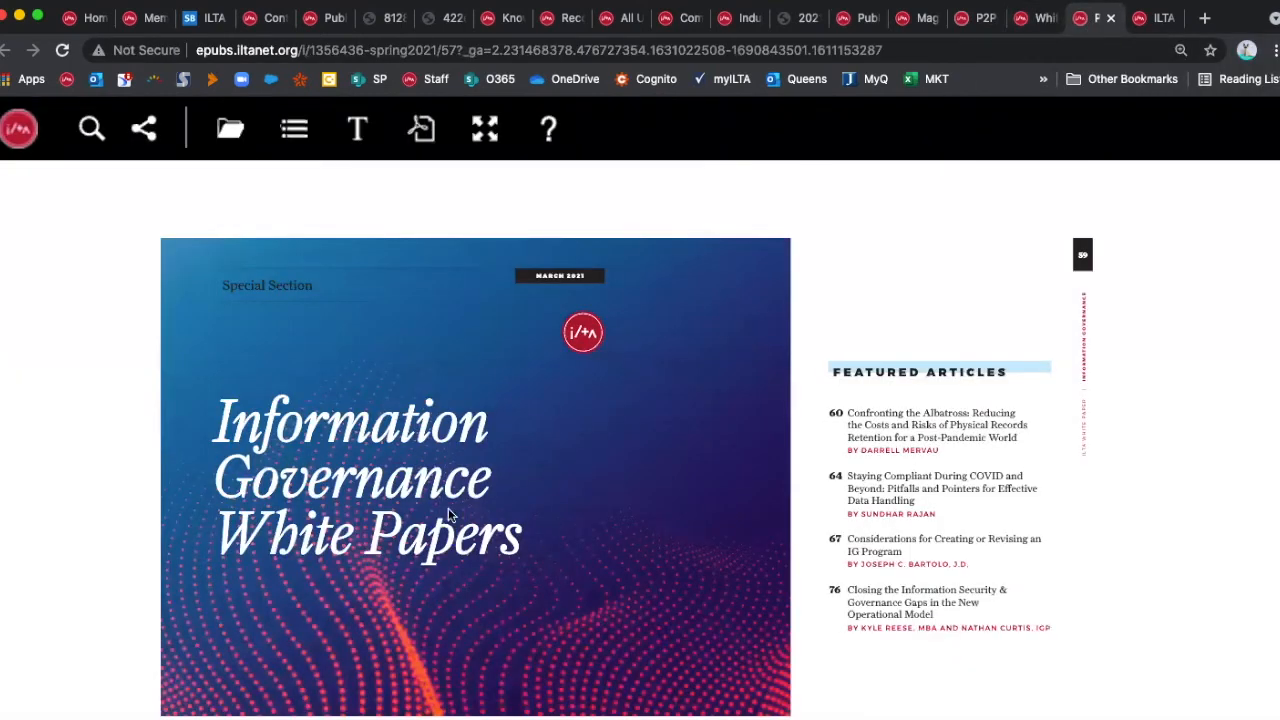
mouse_move(880, 436)
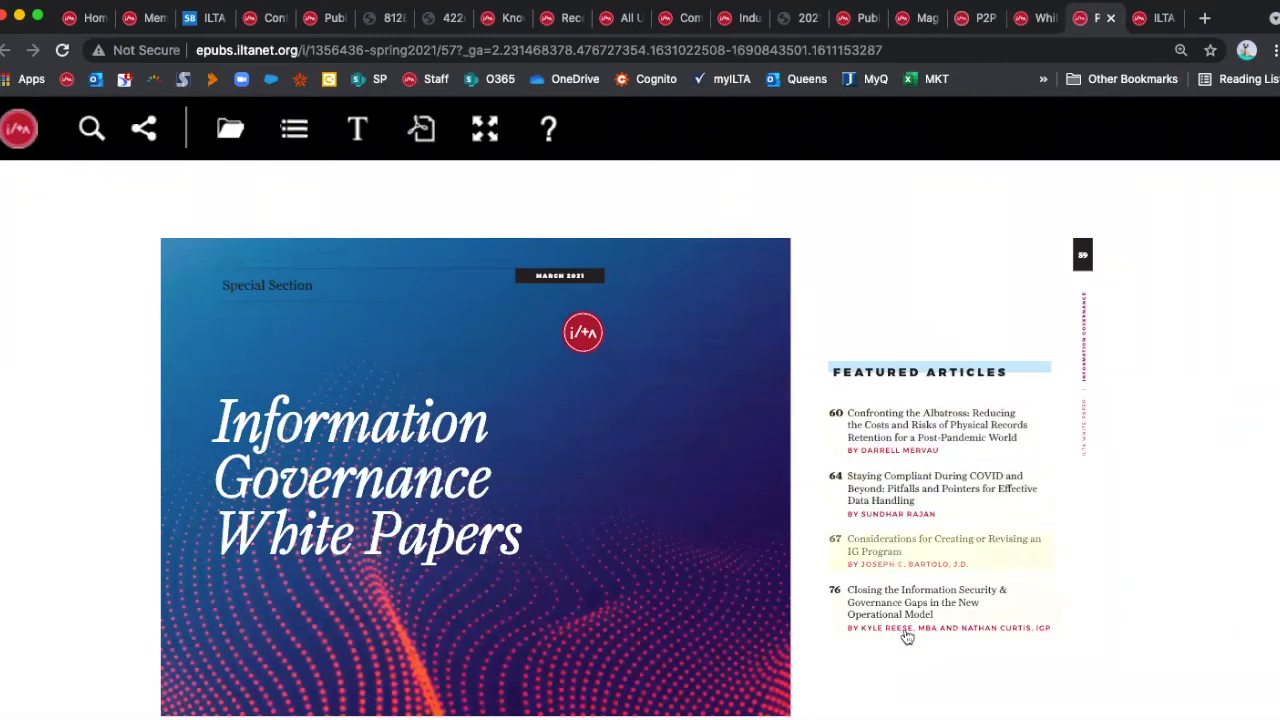
mouse_move(910, 604)
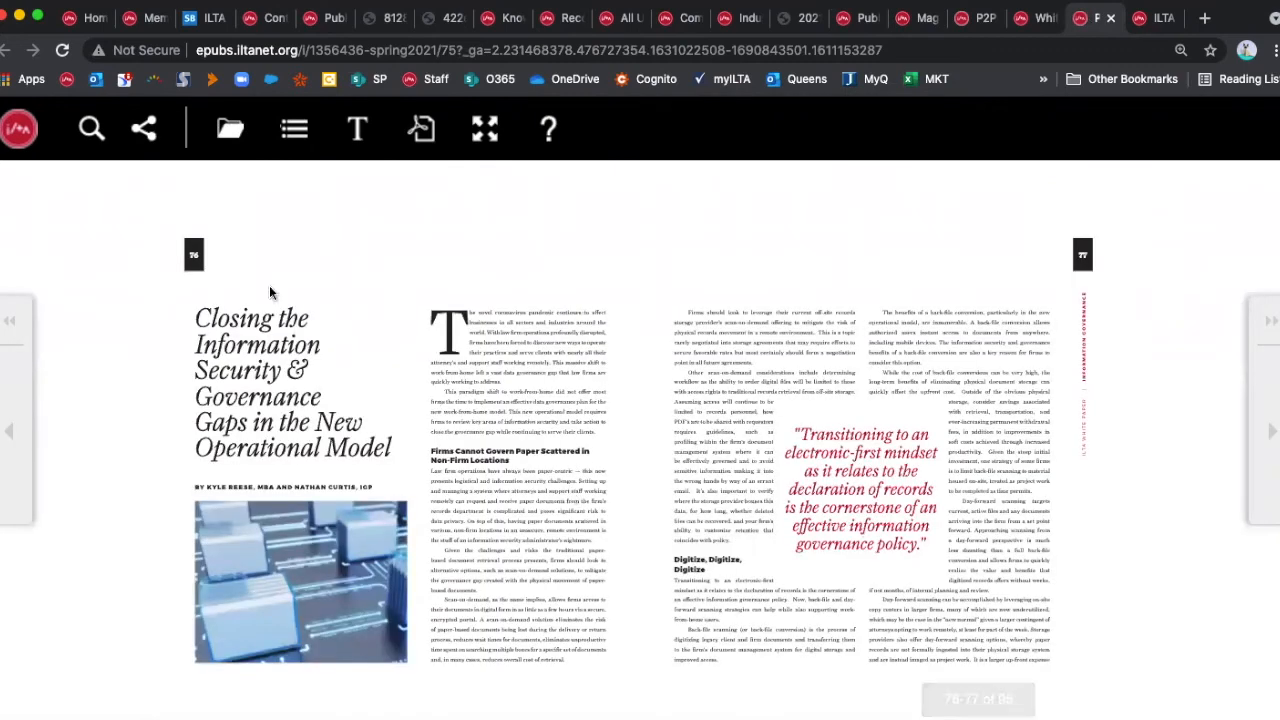
- Go to the Communities directory of 133 ILTA communities via the Resources menu
click(680, 18)
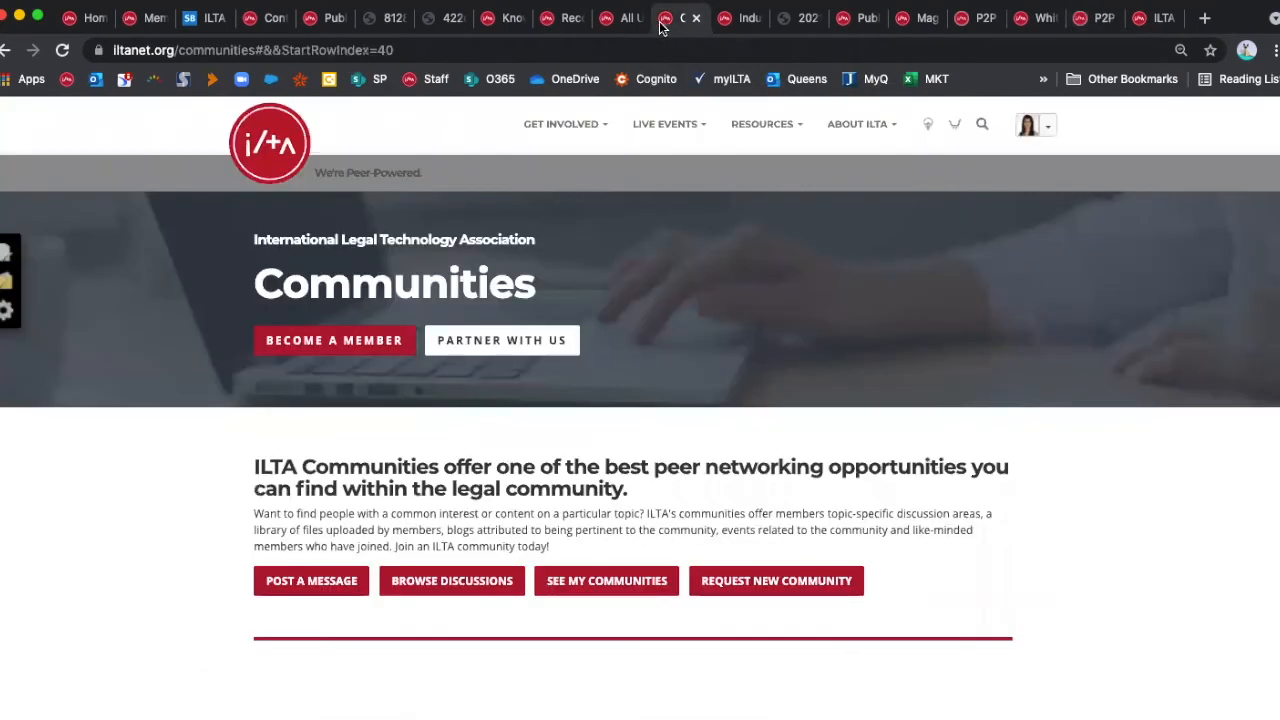
mouse_move(766, 124)
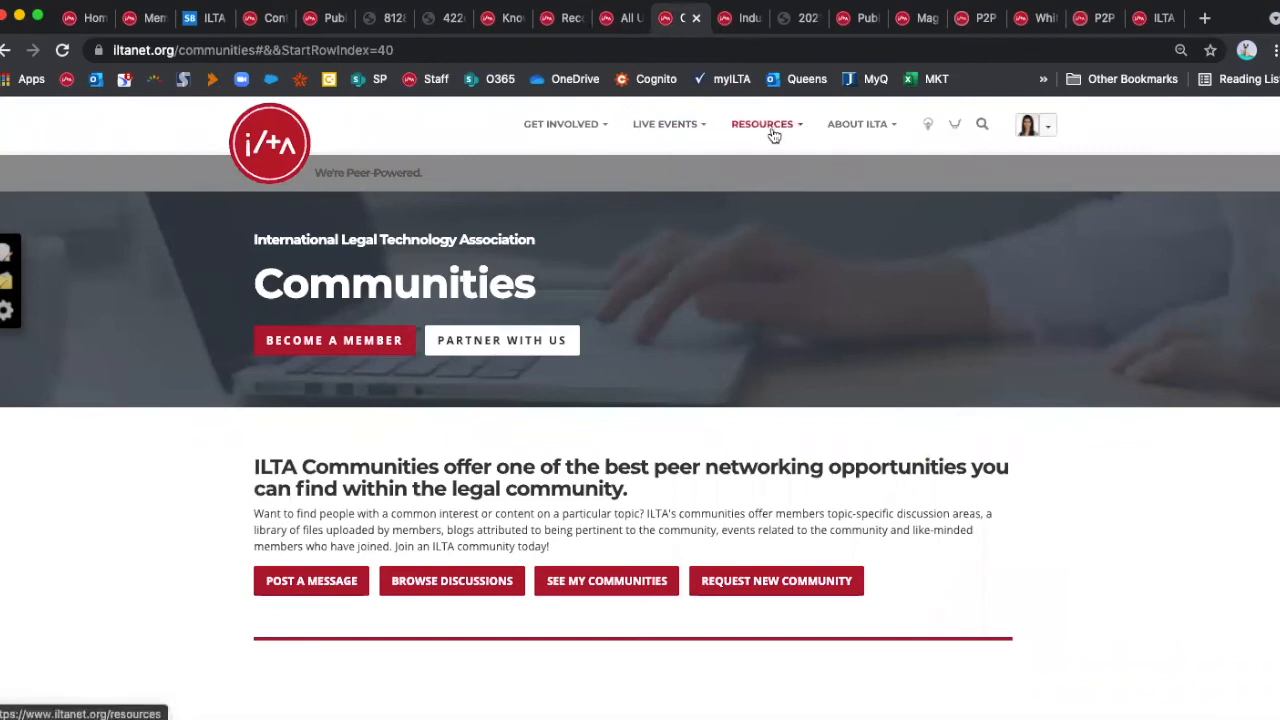
mouse_move(788, 176)
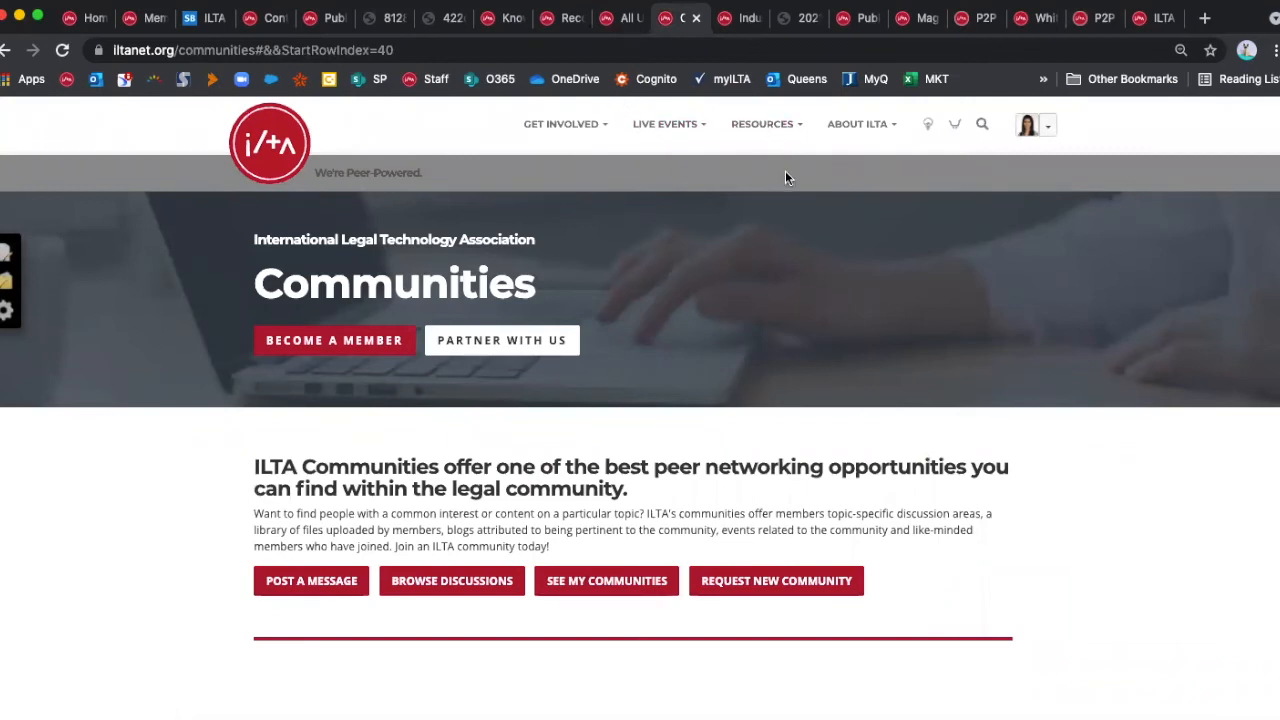
mouse_move(766, 136)
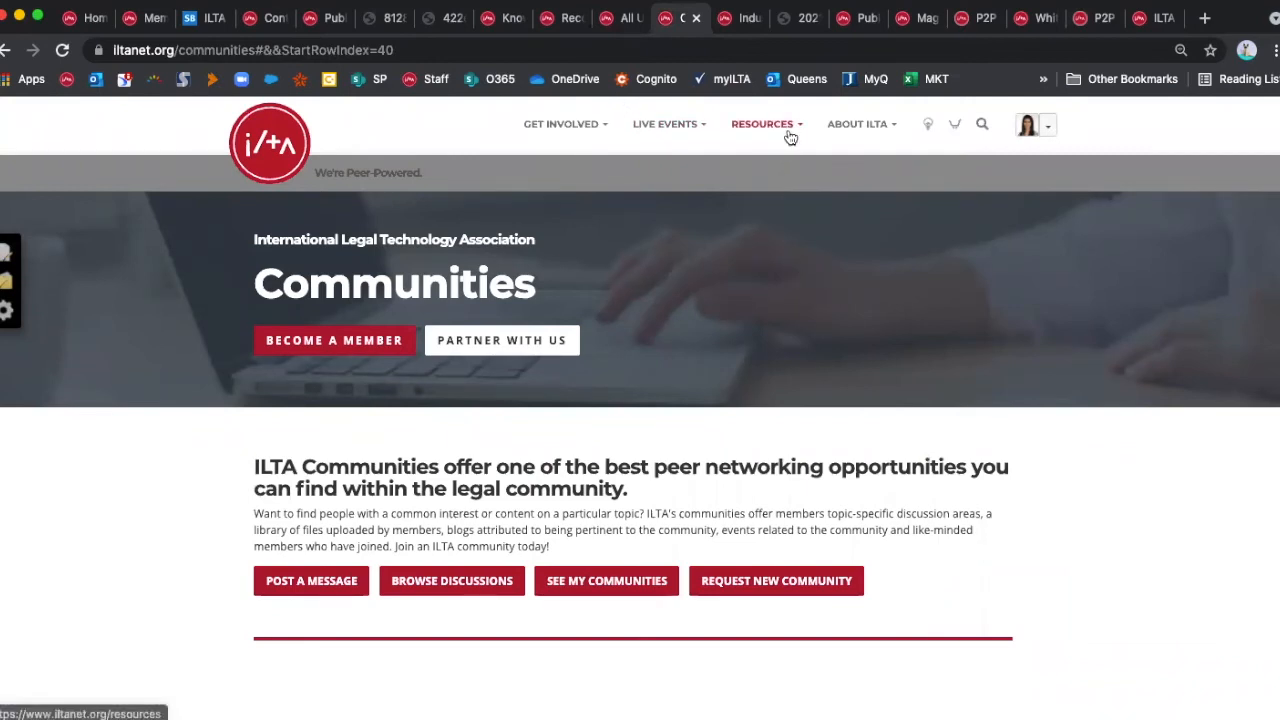
click(764, 124)
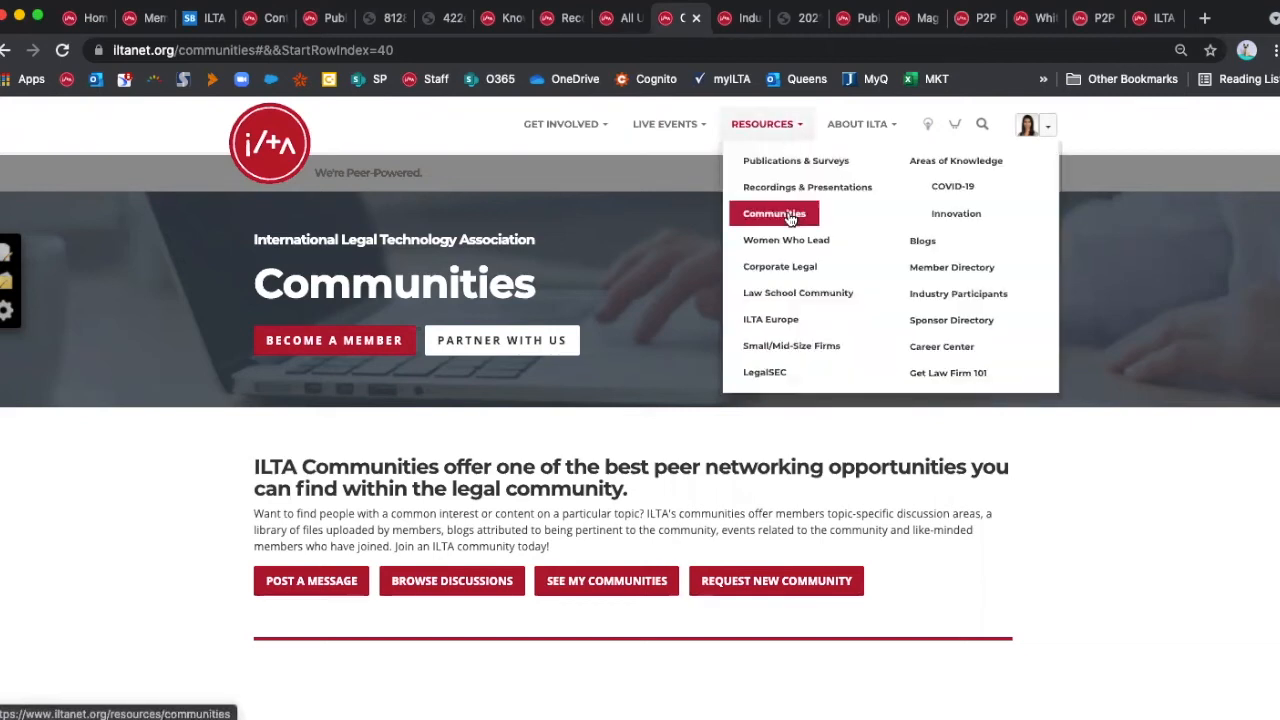
click(772, 212)
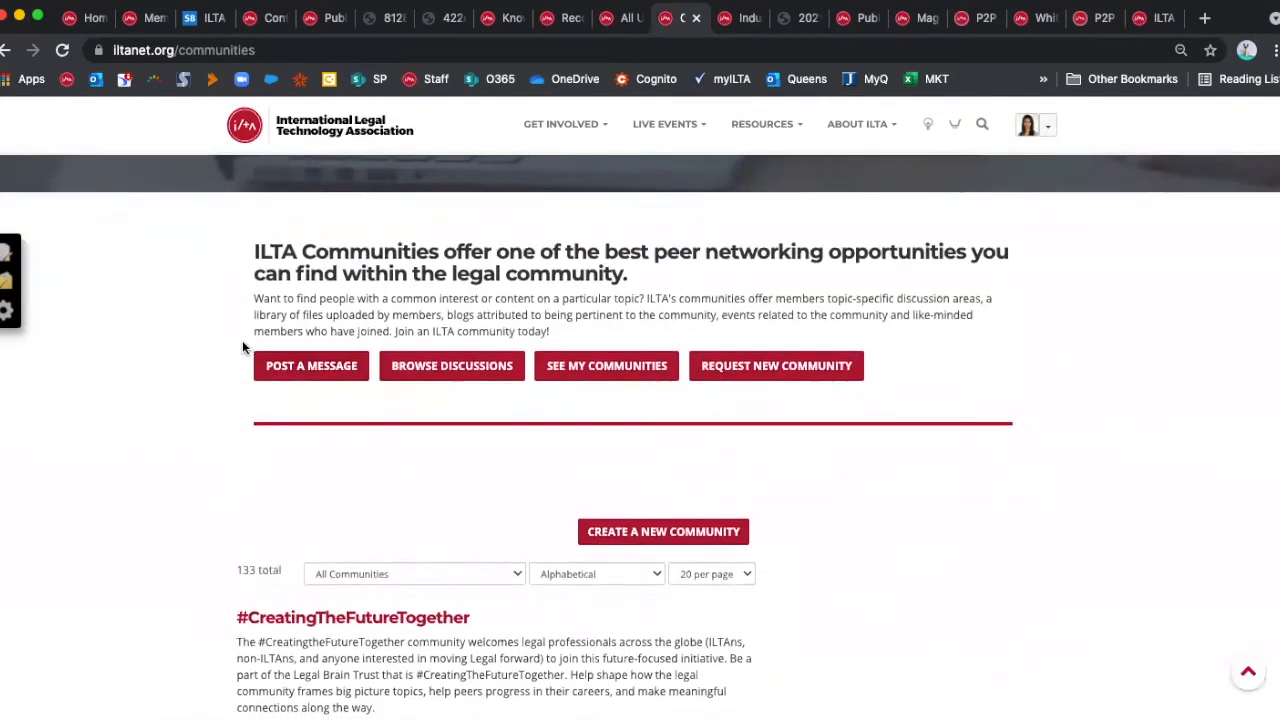
- Browse down the community listings to Desktop & Application Services and Developers
scroll(down, 3)
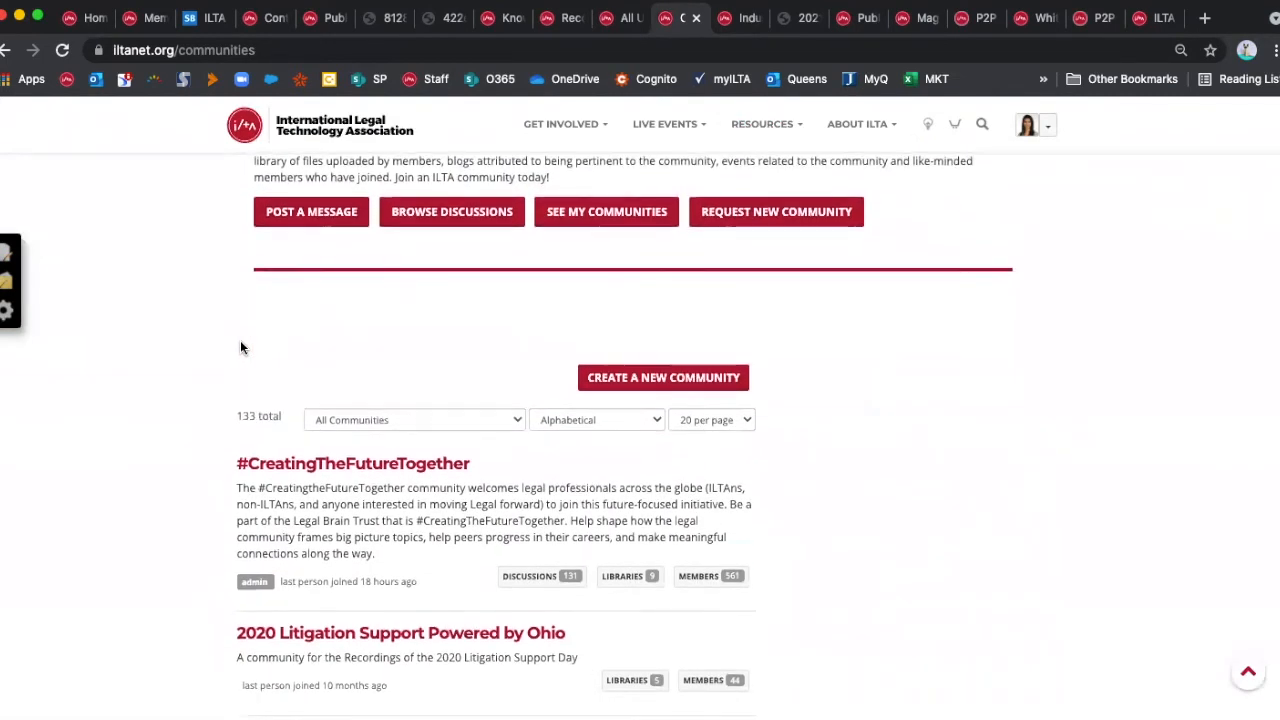
scroll(down, 3)
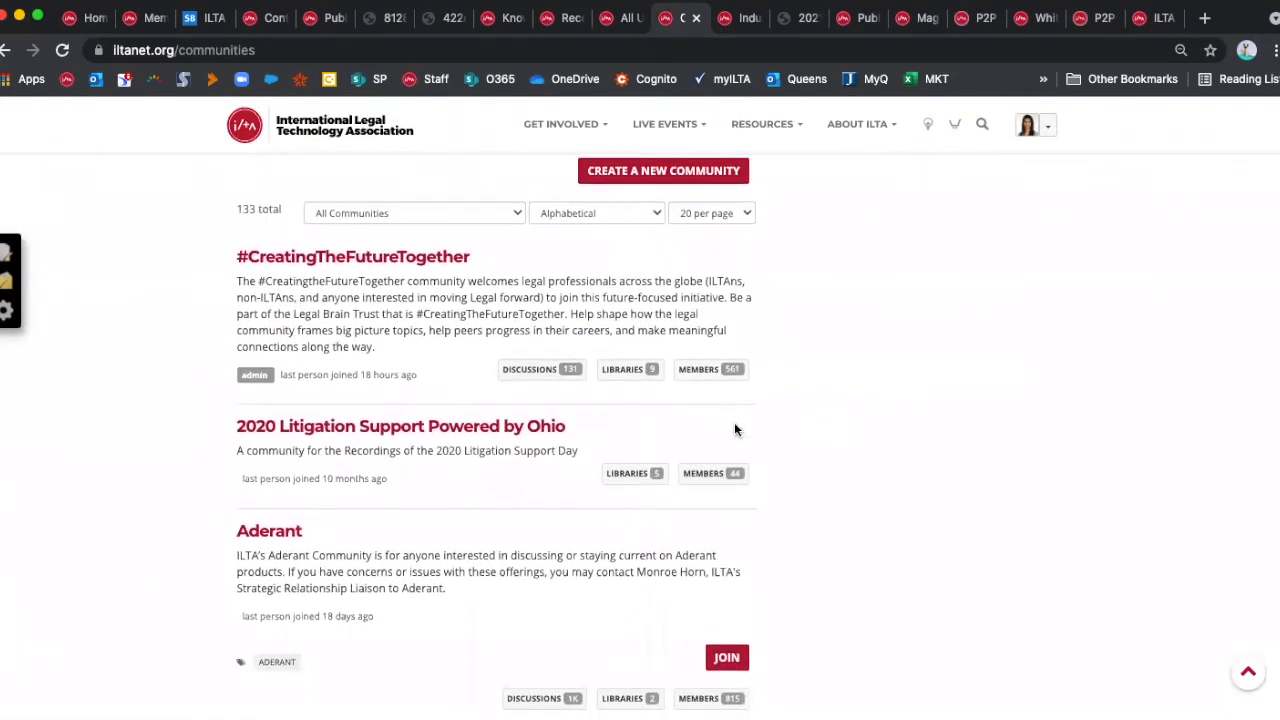
scroll(down, 3)
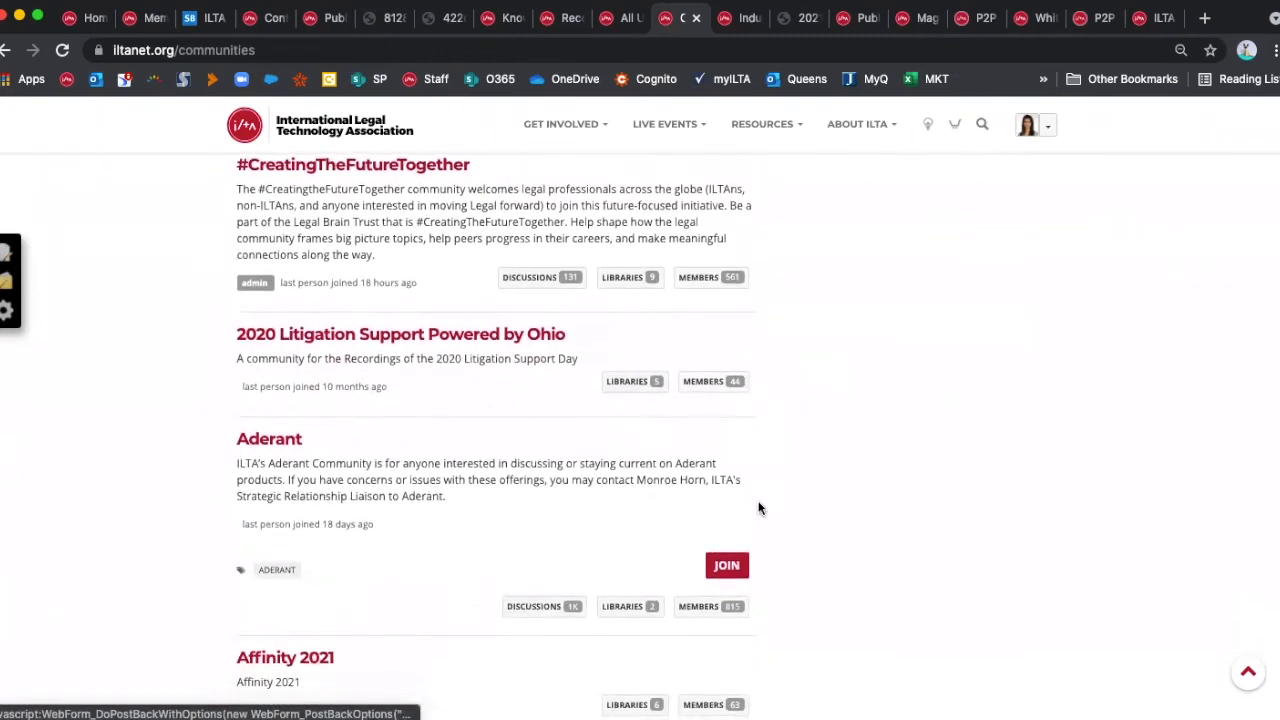
scroll(down, 3)
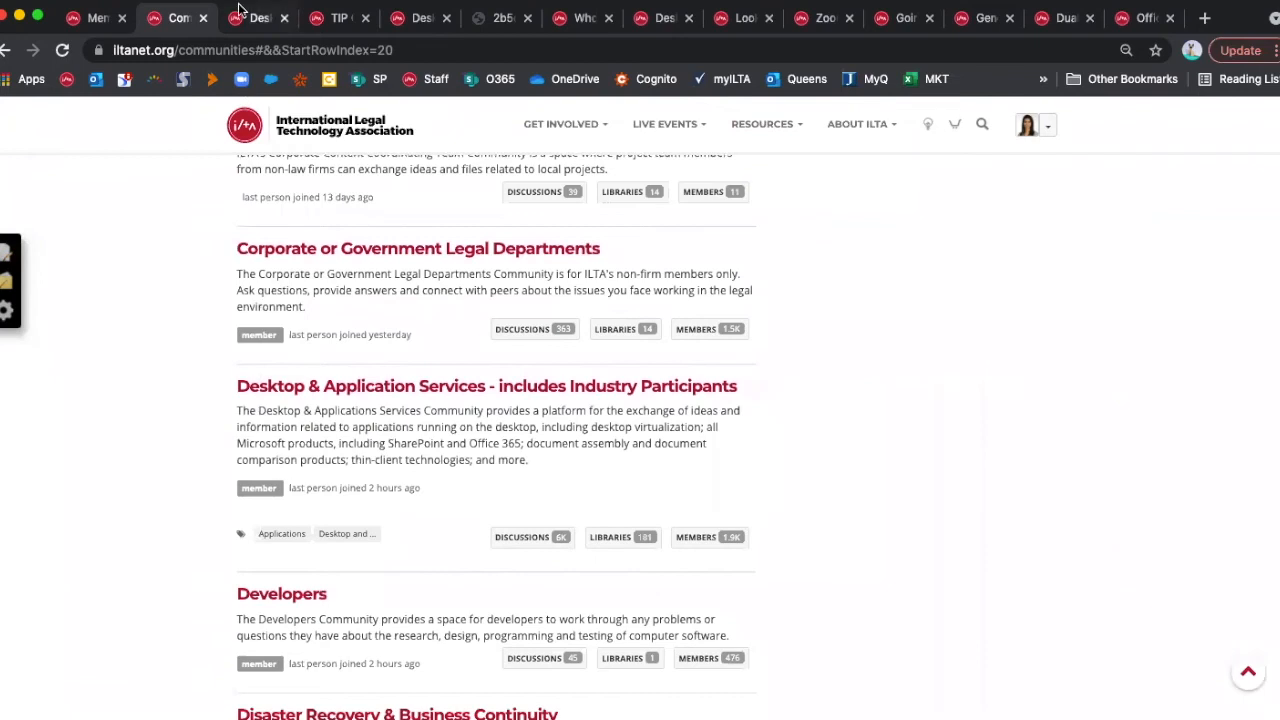
- Browse the Desktop & Application Services Community Home, reviewing its latest discussions and shared files
click(486, 384)
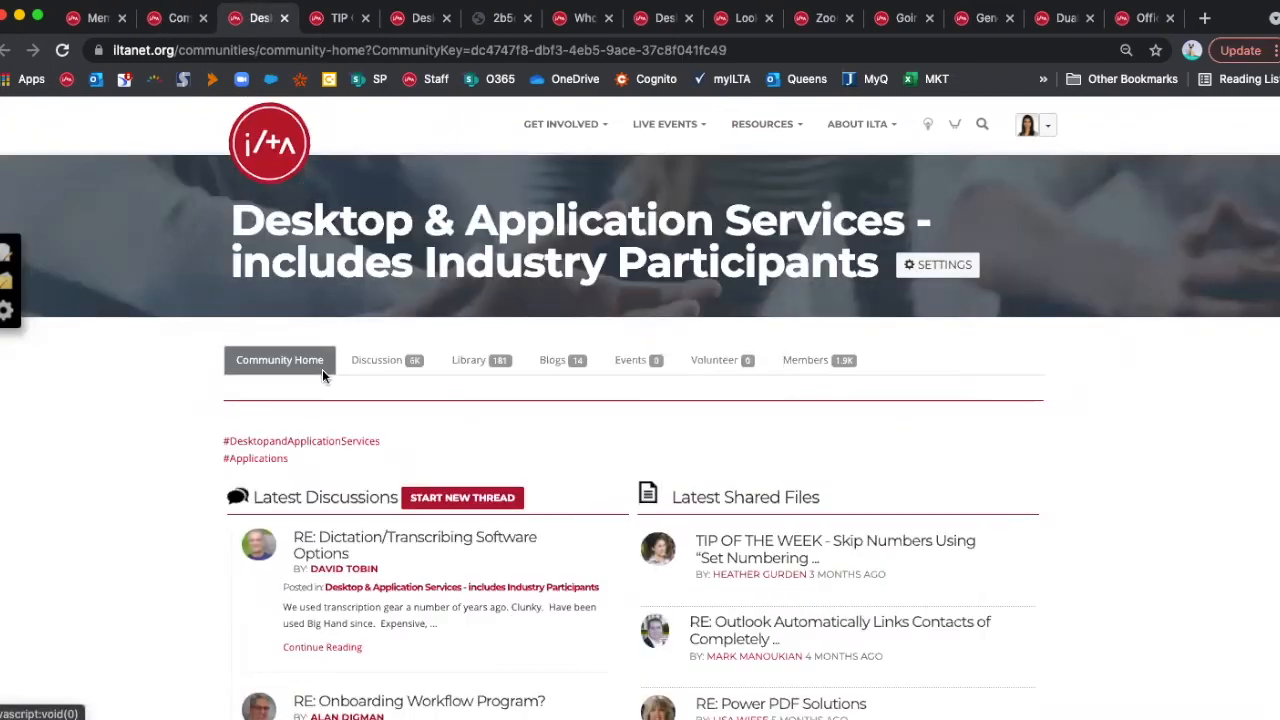
mouse_move(480, 360)
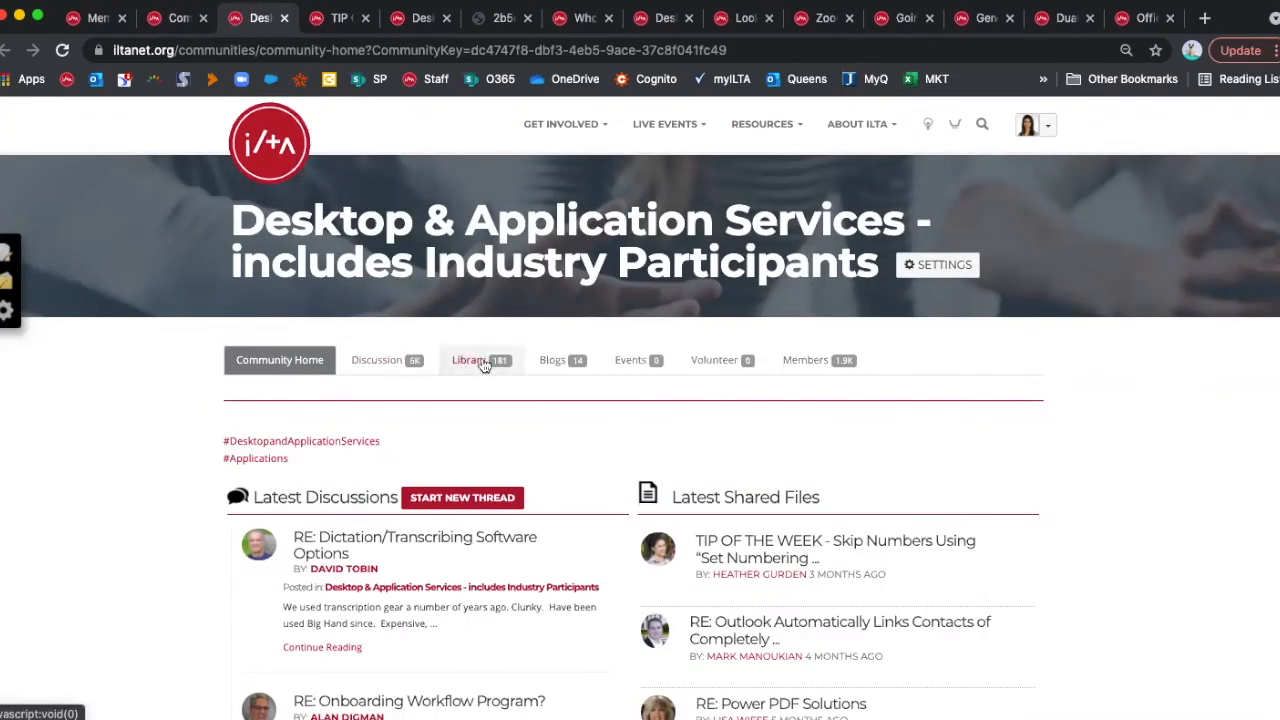
scroll(down, 3)
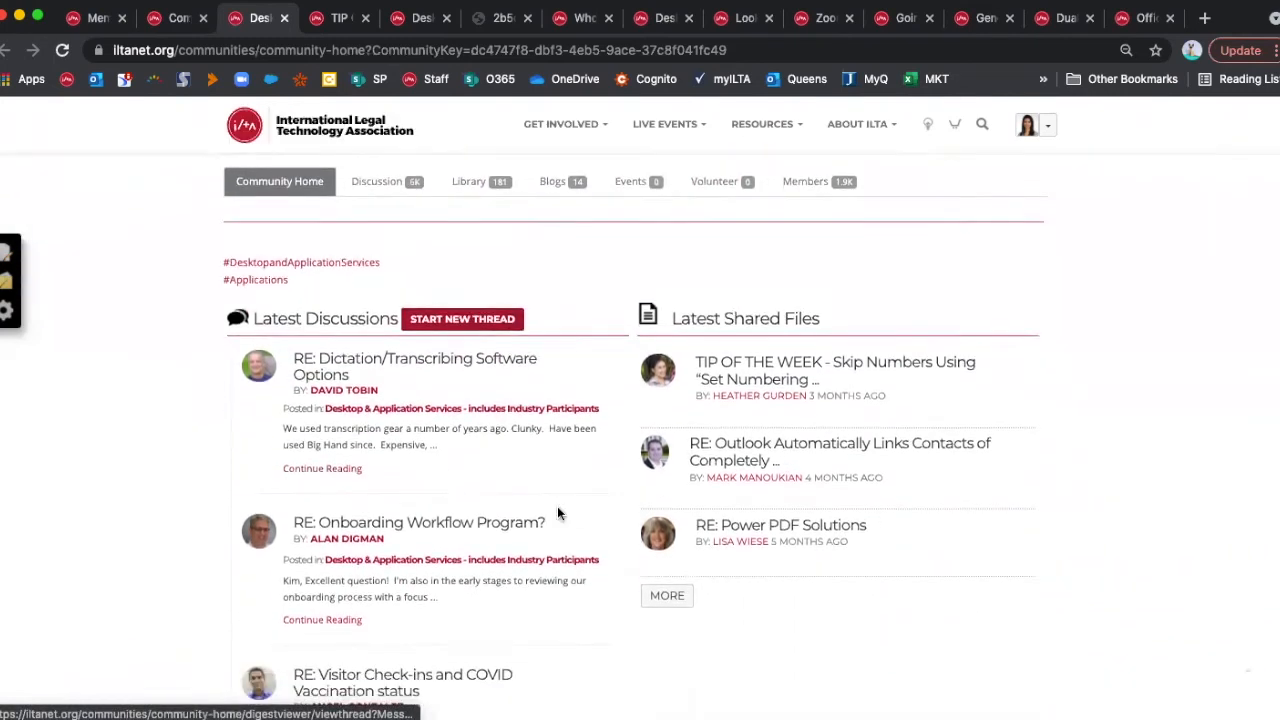
scroll(down, 3)
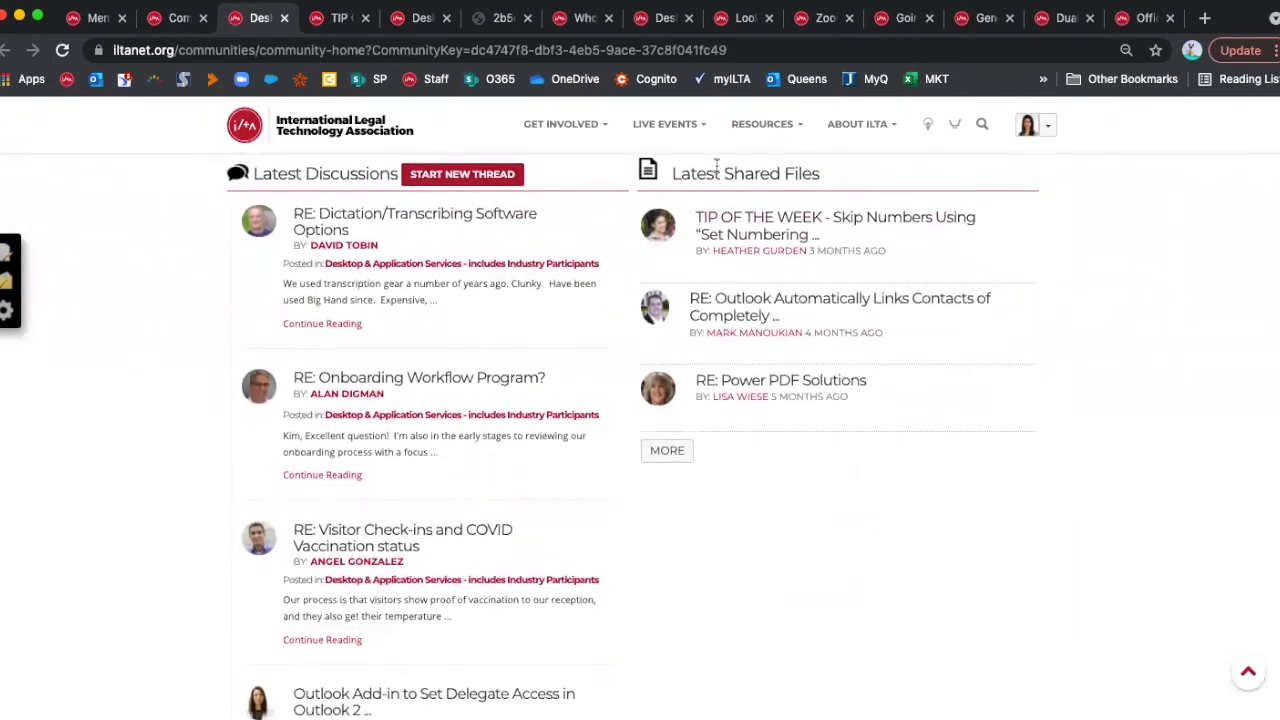
scroll(down, 3)
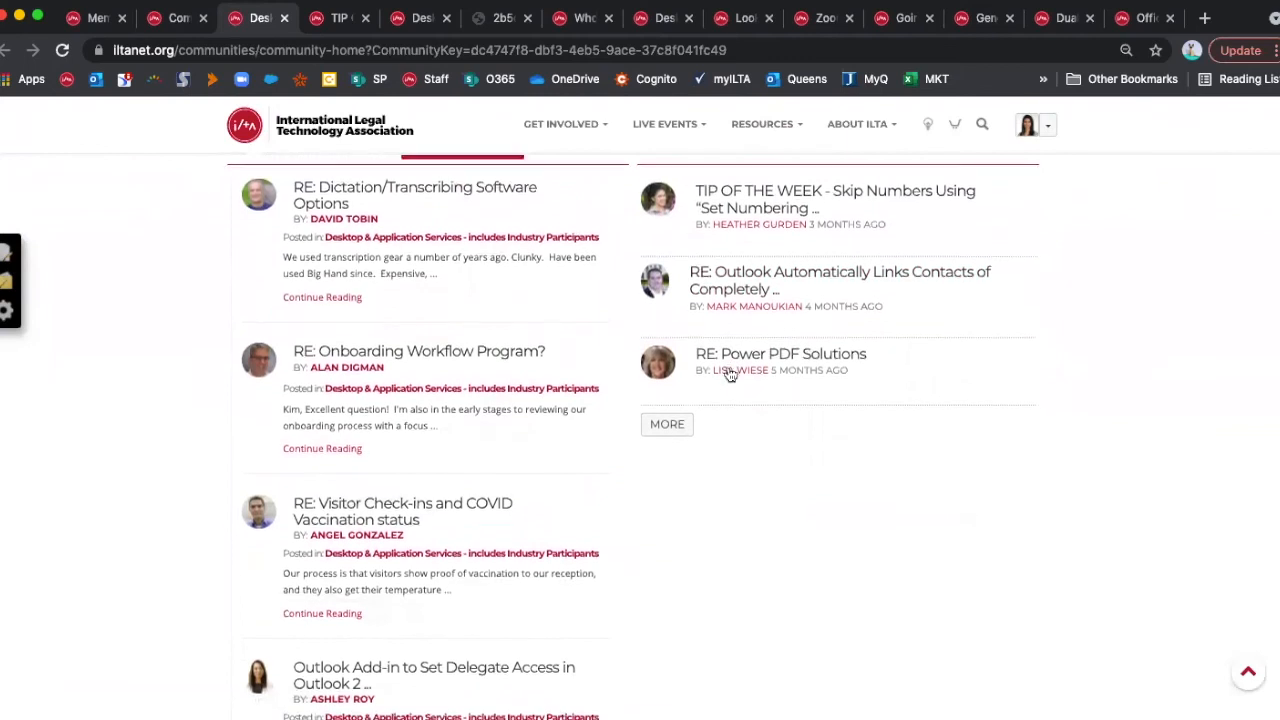
scroll(up, 3)
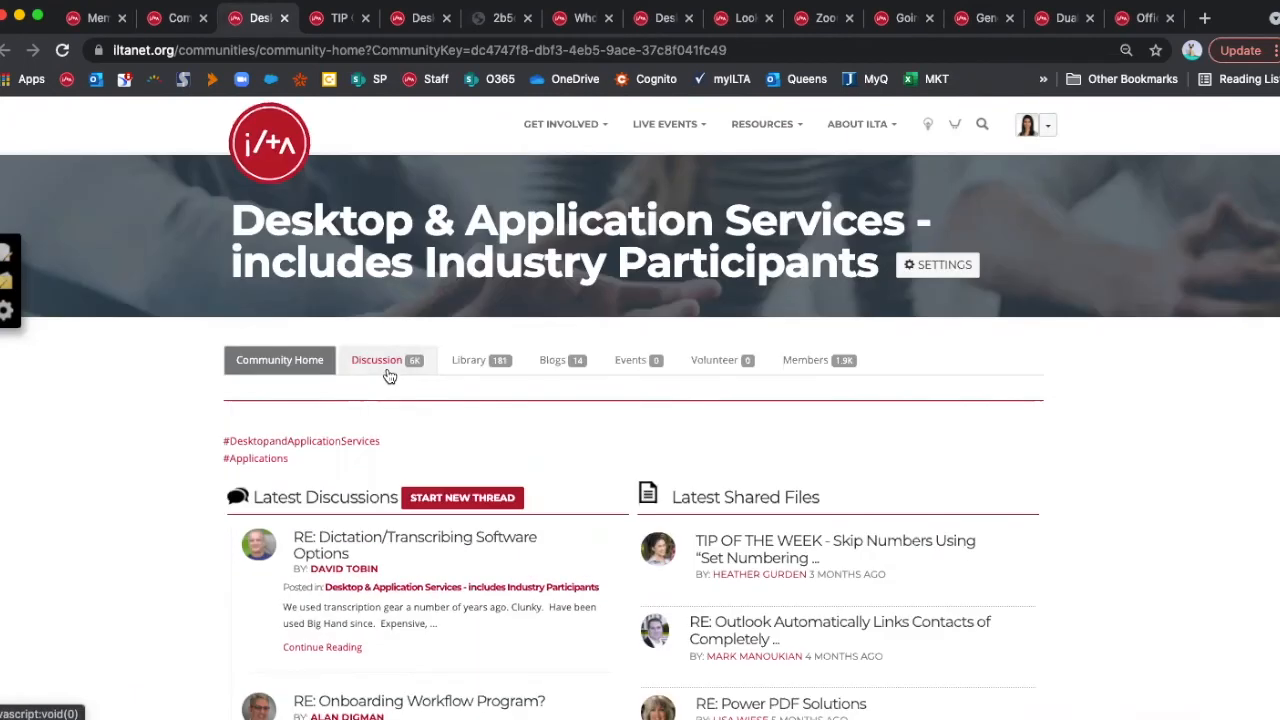
mouse_move(476, 372)
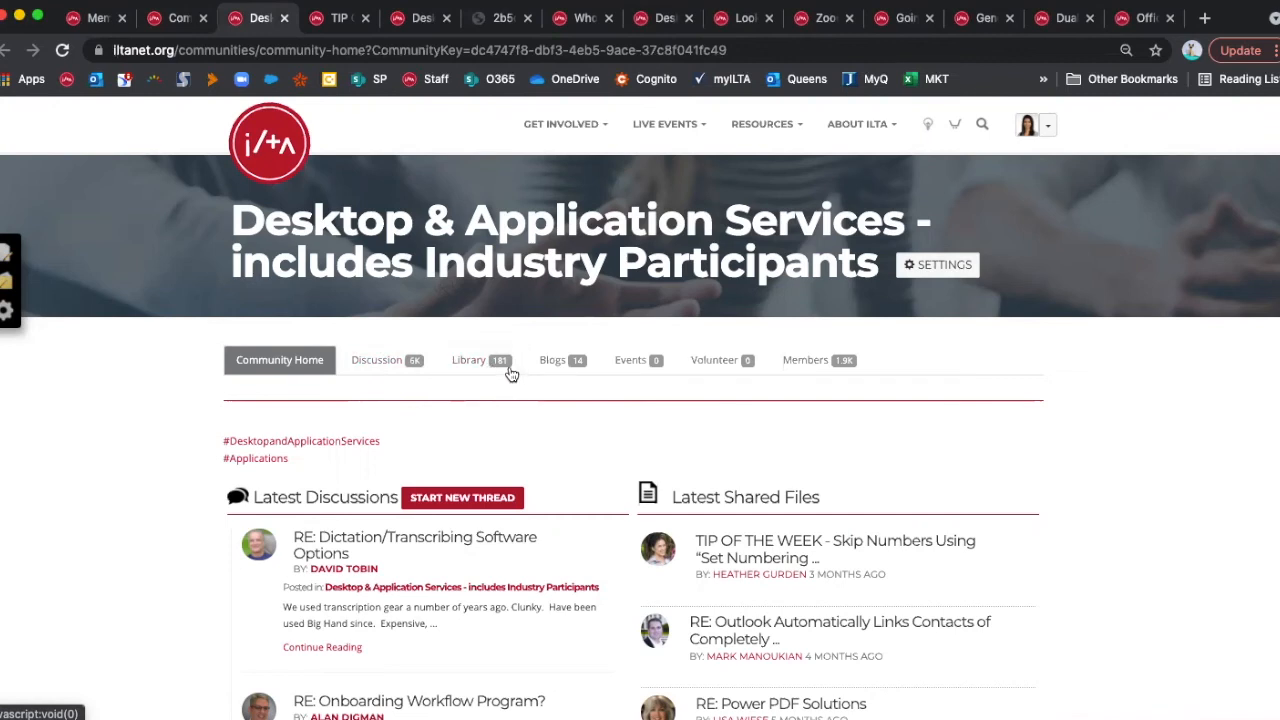
mouse_move(764, 556)
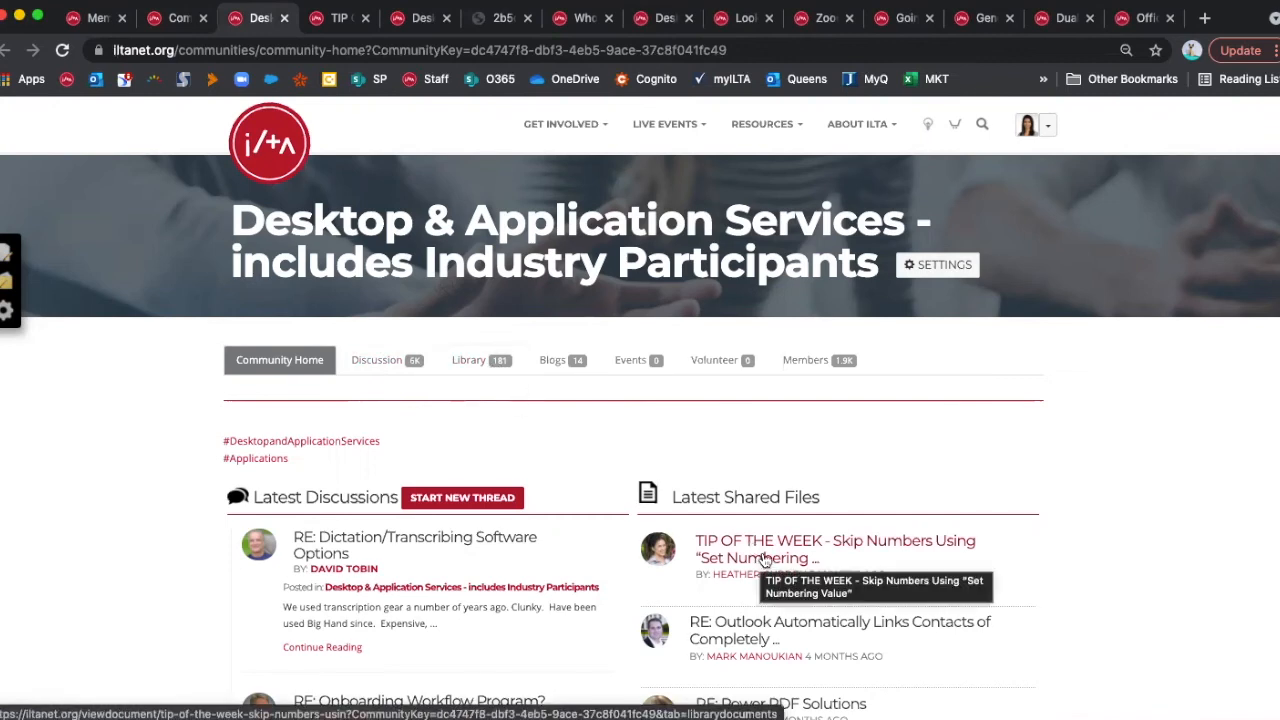
mouse_move(552, 360)
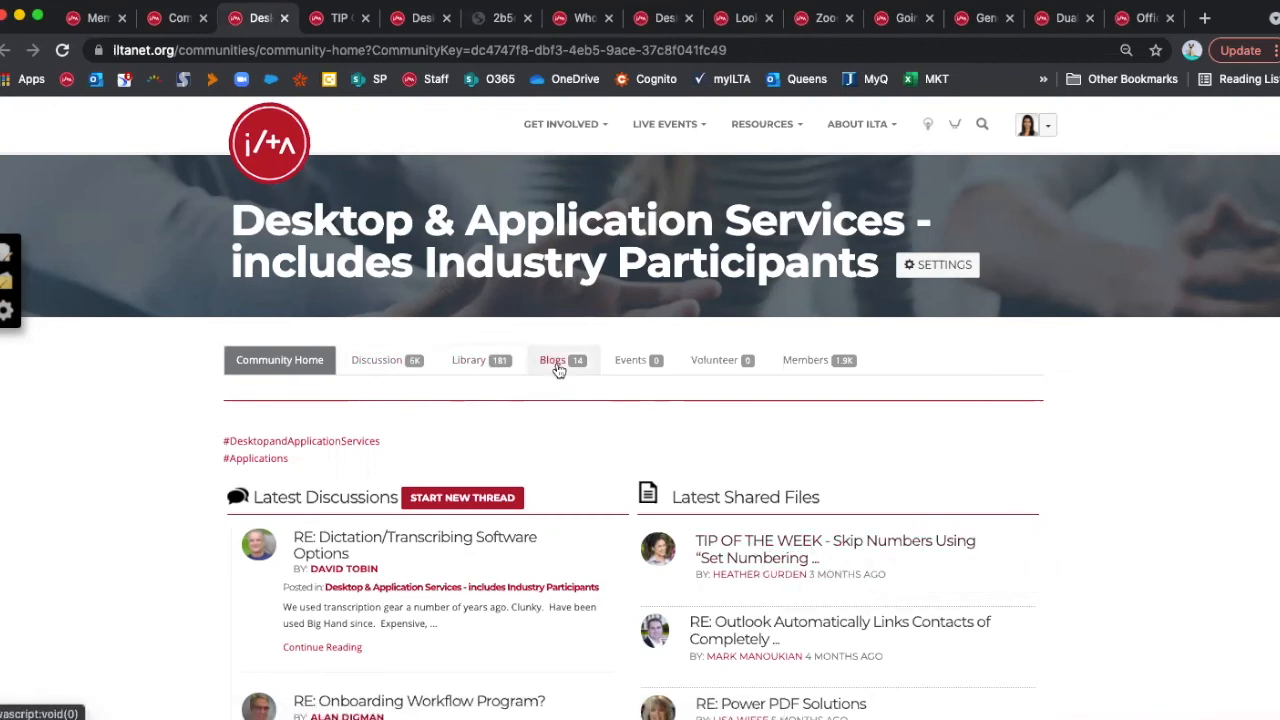
mouse_move(820, 360)
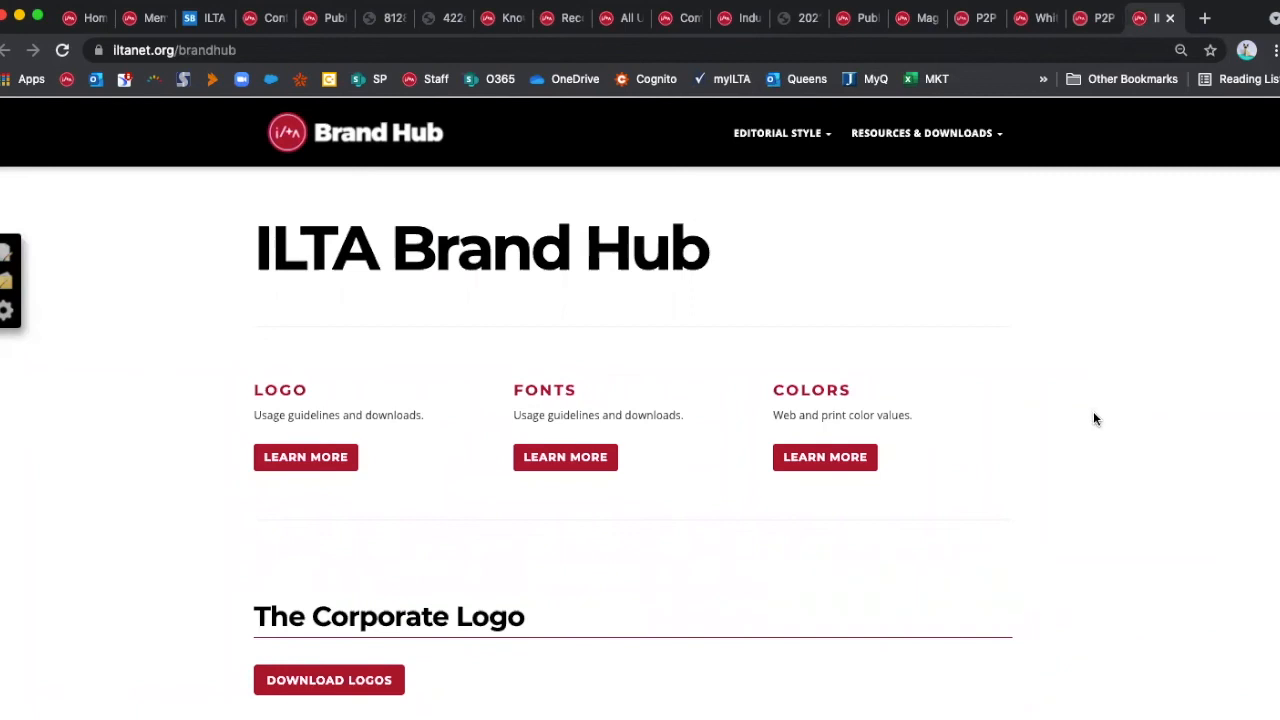
mouse_move(1092, 426)
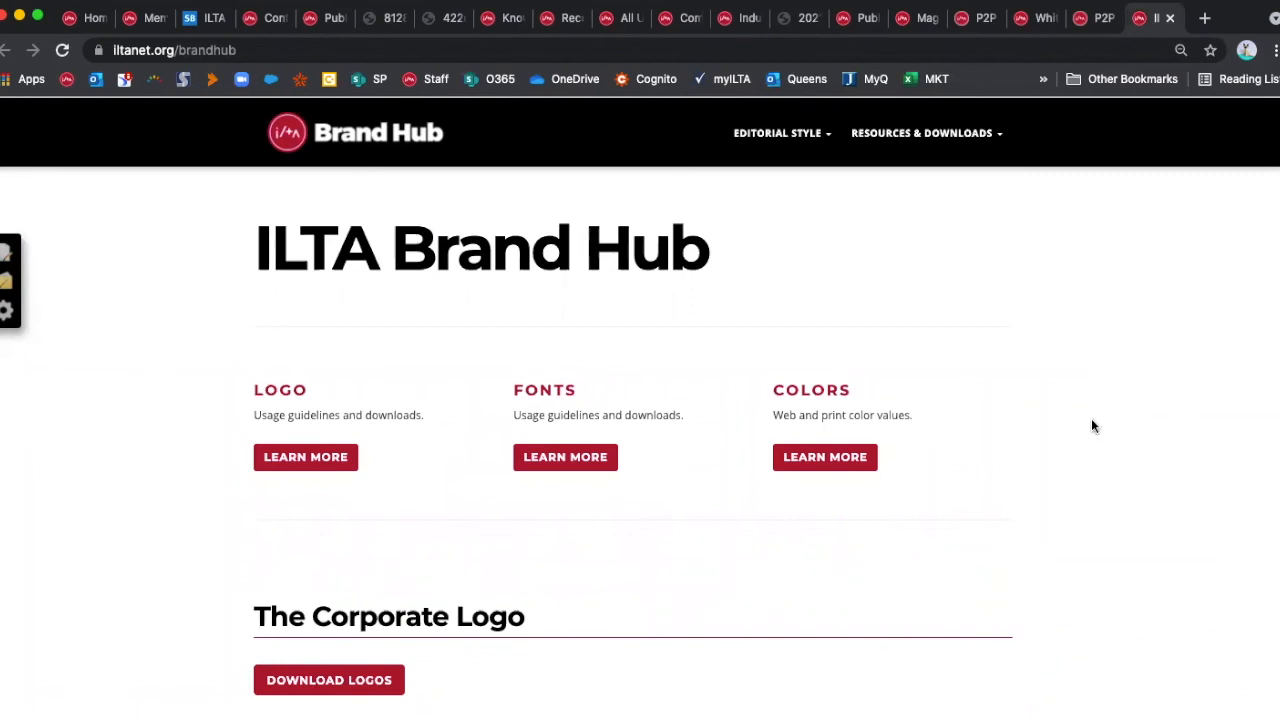
mouse_move(1108, 392)
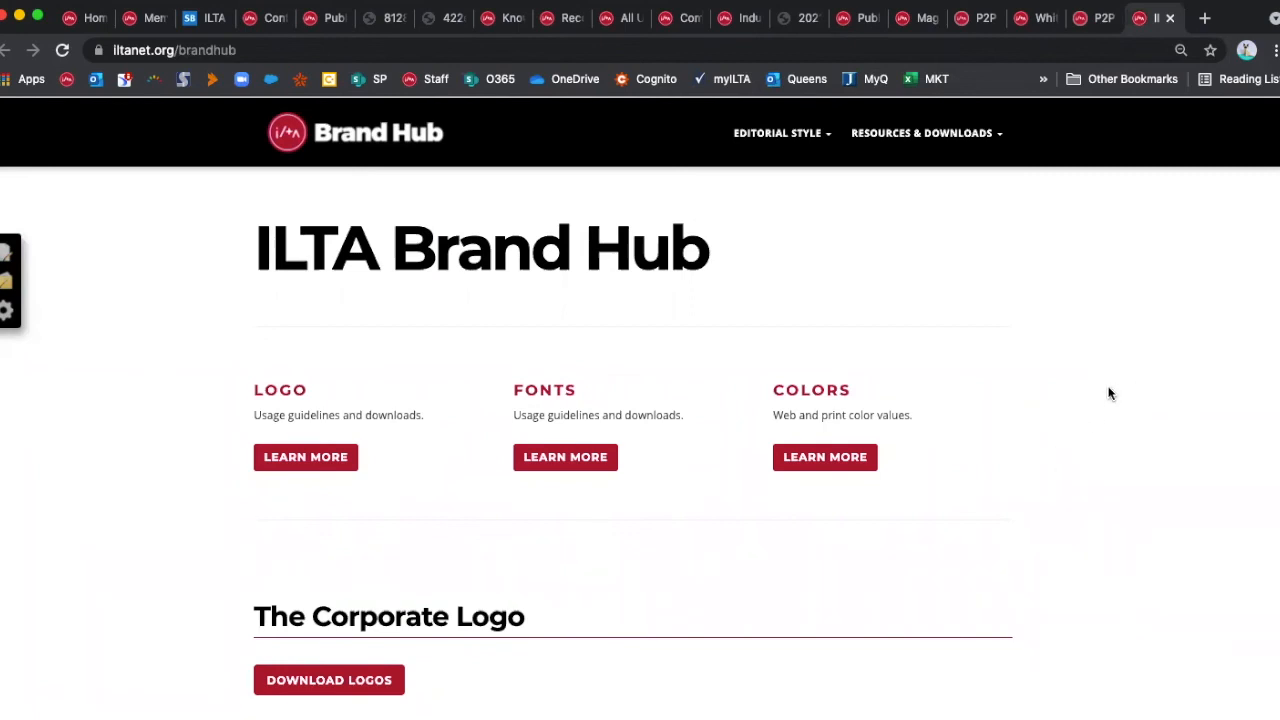
mouse_move(1058, 416)
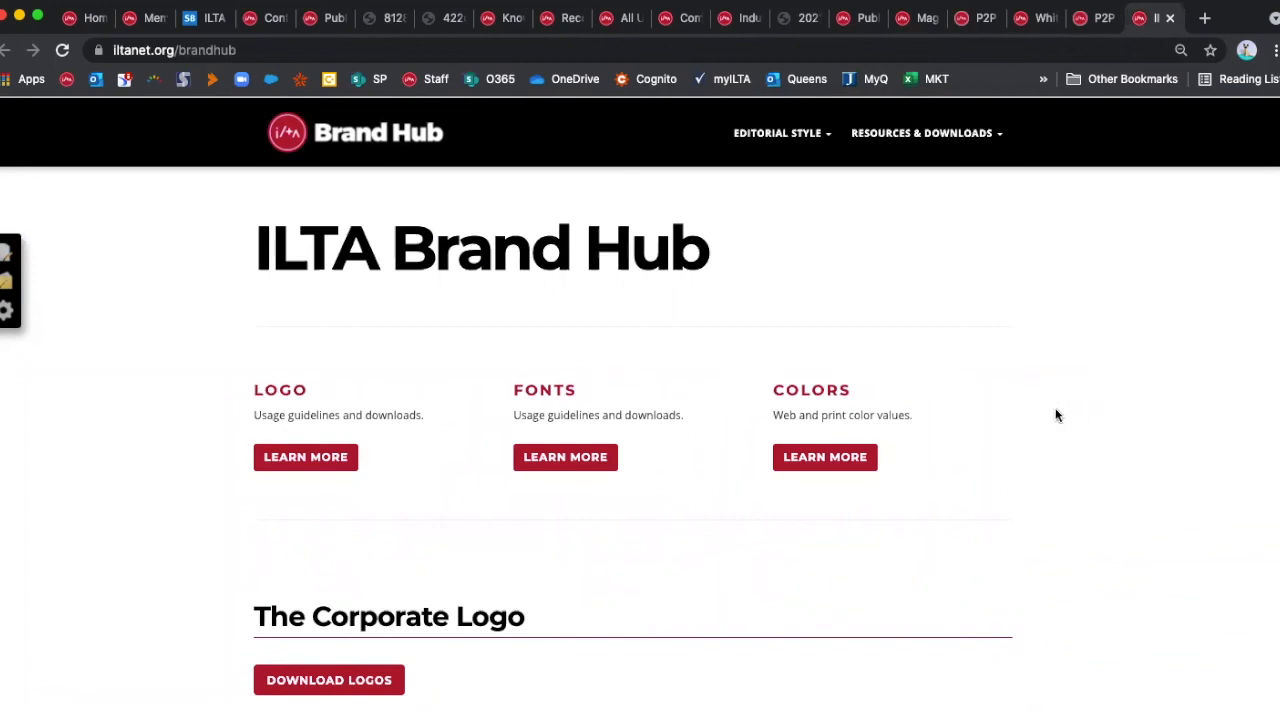
mouse_move(920, 206)
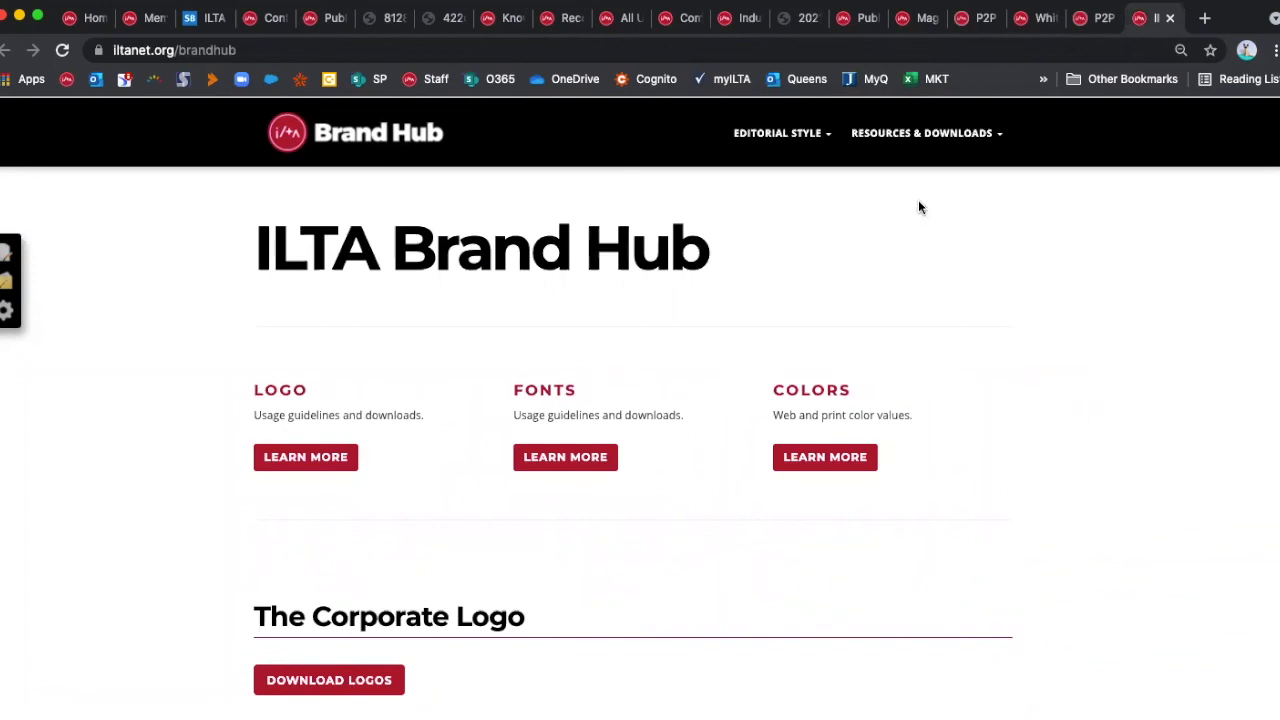
mouse_move(990, 160)
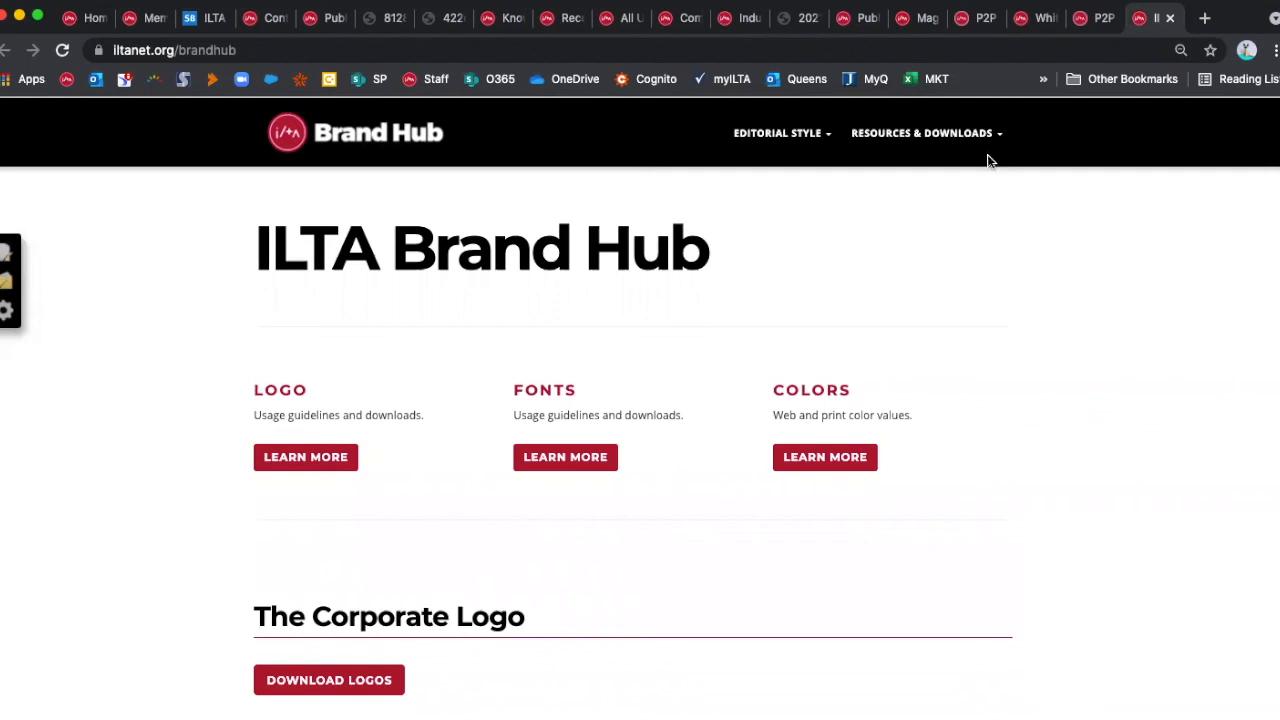
- From Resources & Downloads choose ILTA Assets and review the General and For Members sections
click(920, 132)
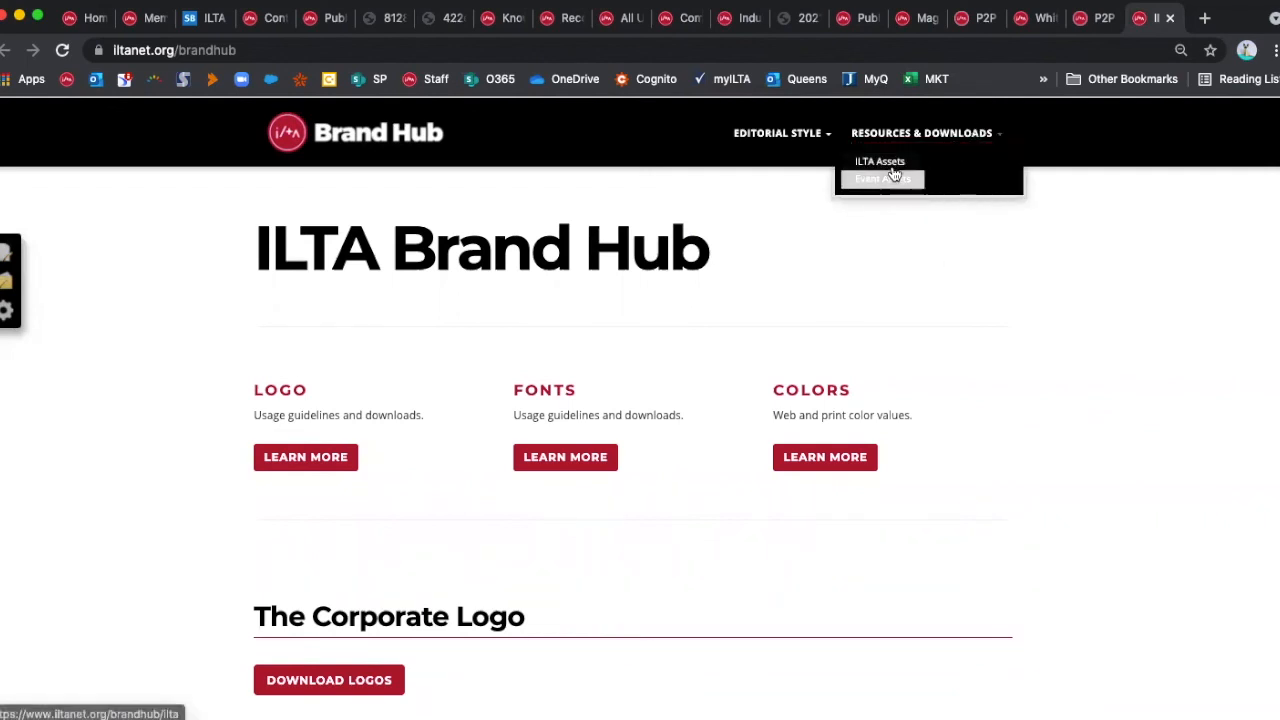
click(880, 178)
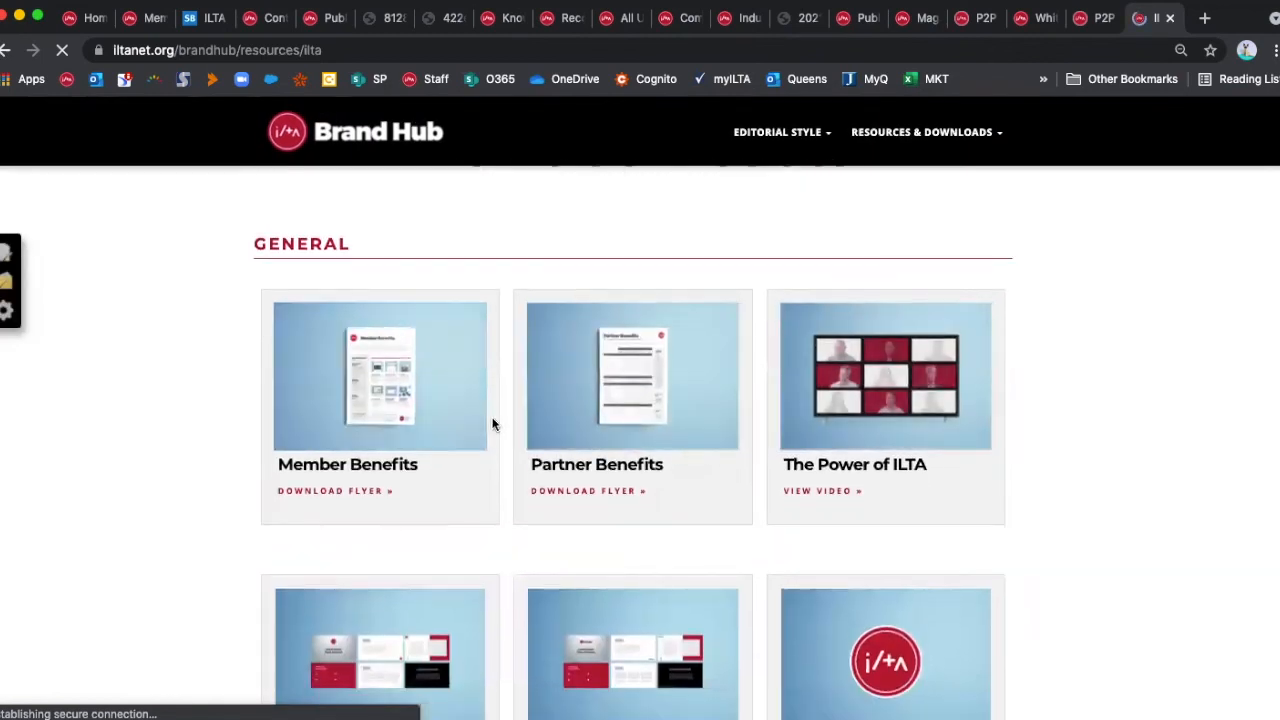
scroll(down, 3)
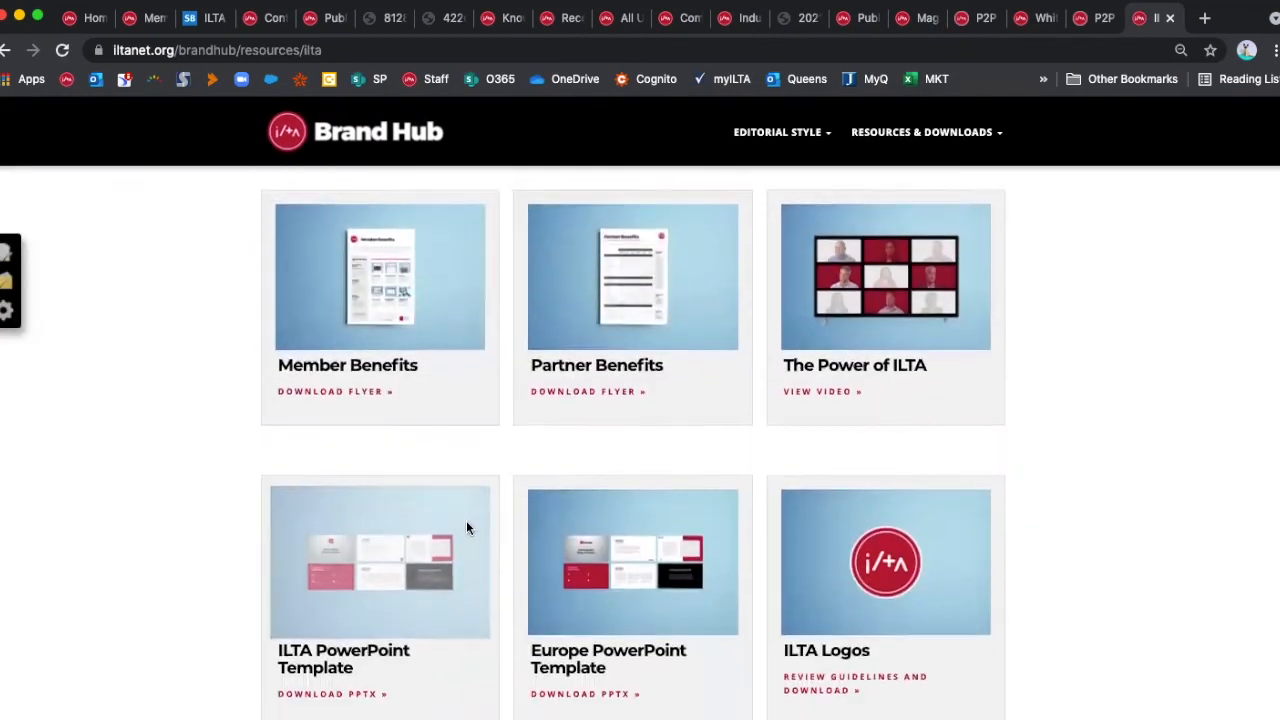
scroll(down, 3)
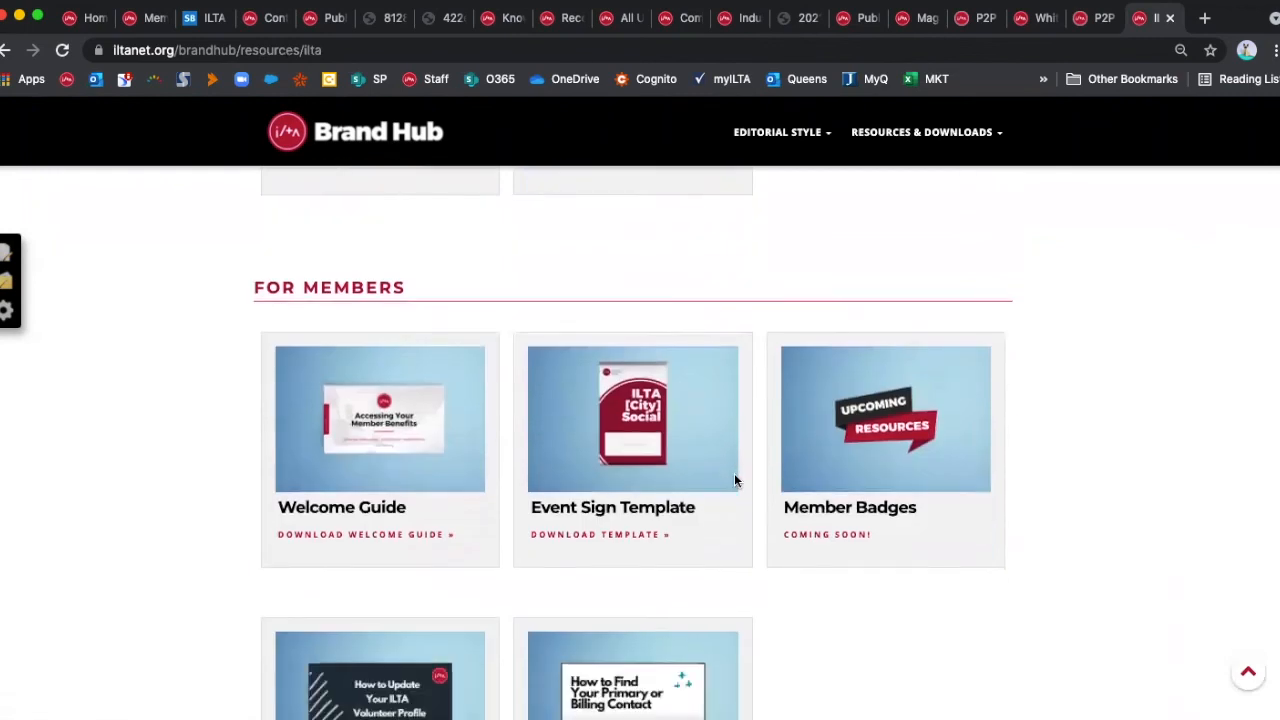
scroll(down, 3)
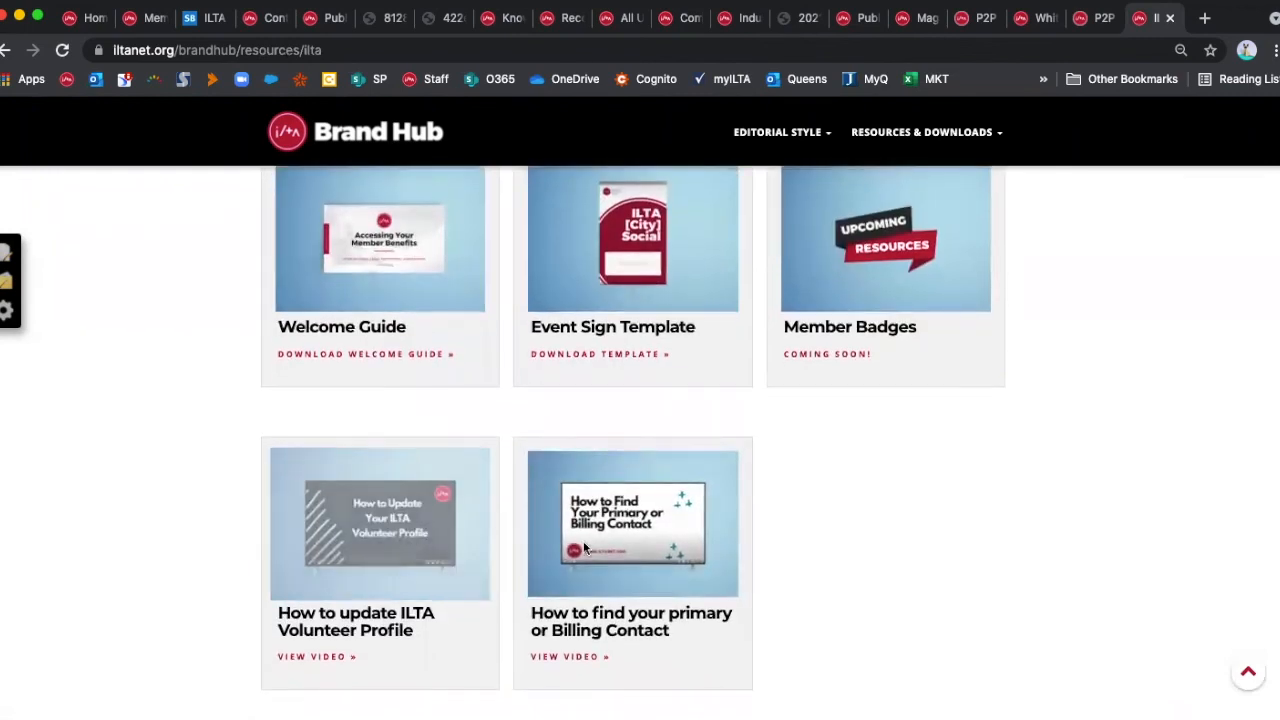
scroll(down, 3)
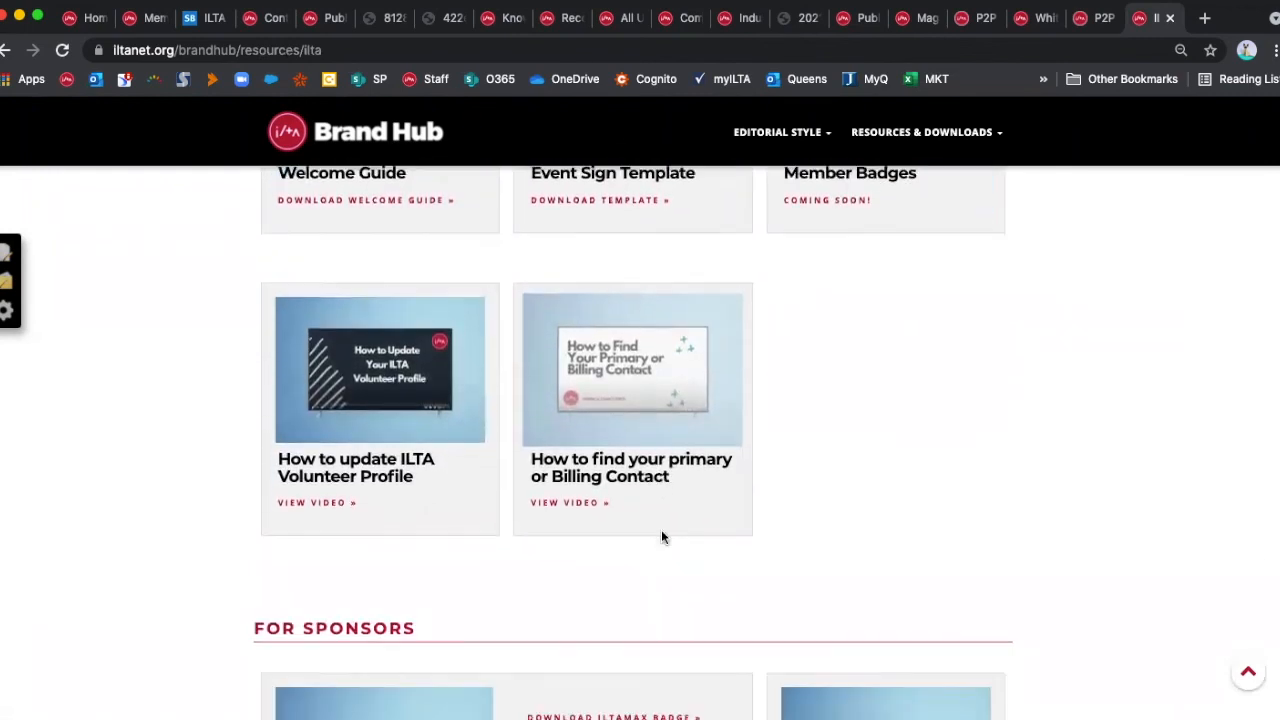